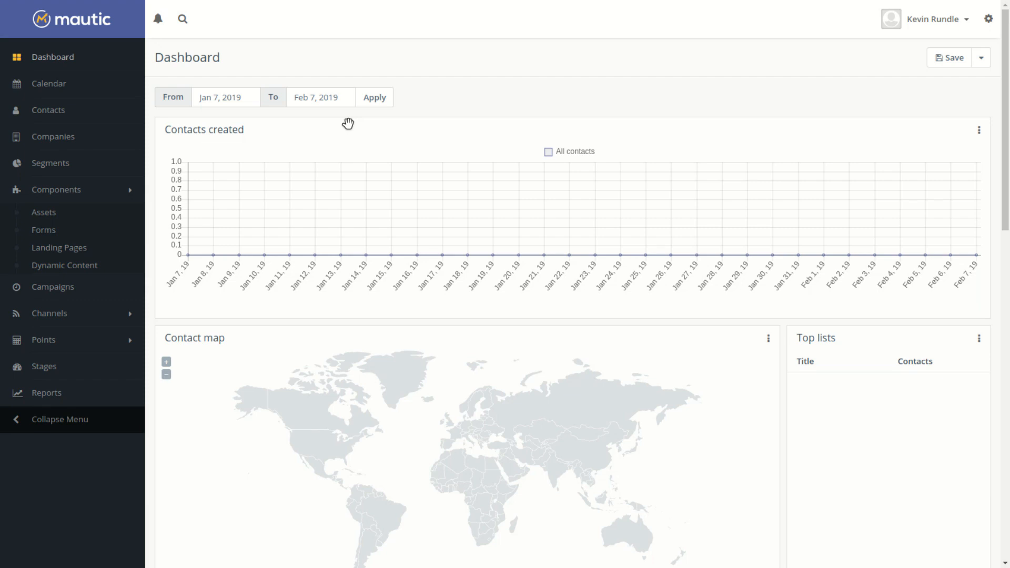
mouse_move(116, 97)
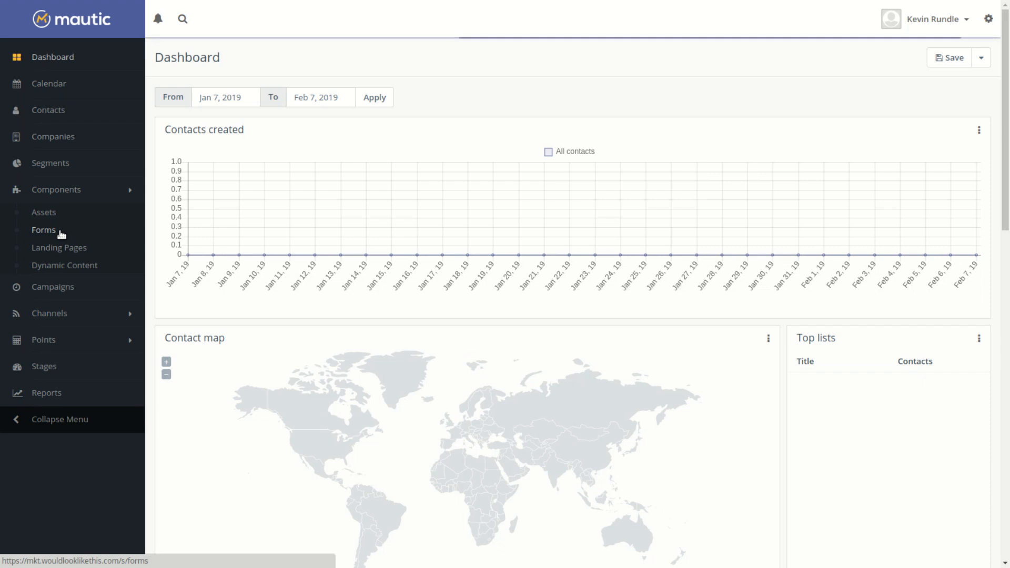
Start a new standalone form from the Forms list so its blank details page opens.
left_click(44, 230)
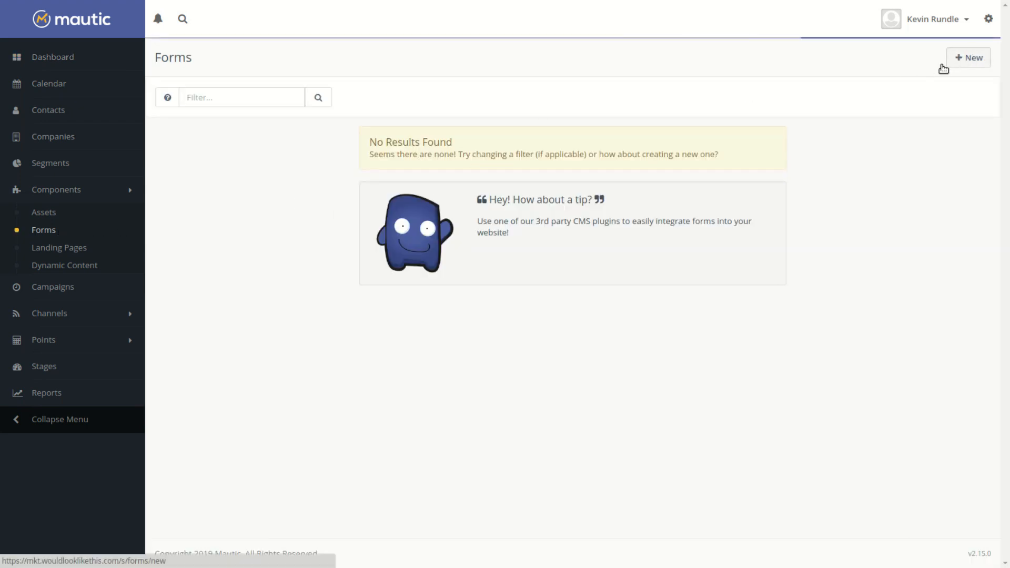
left_click(967, 57)
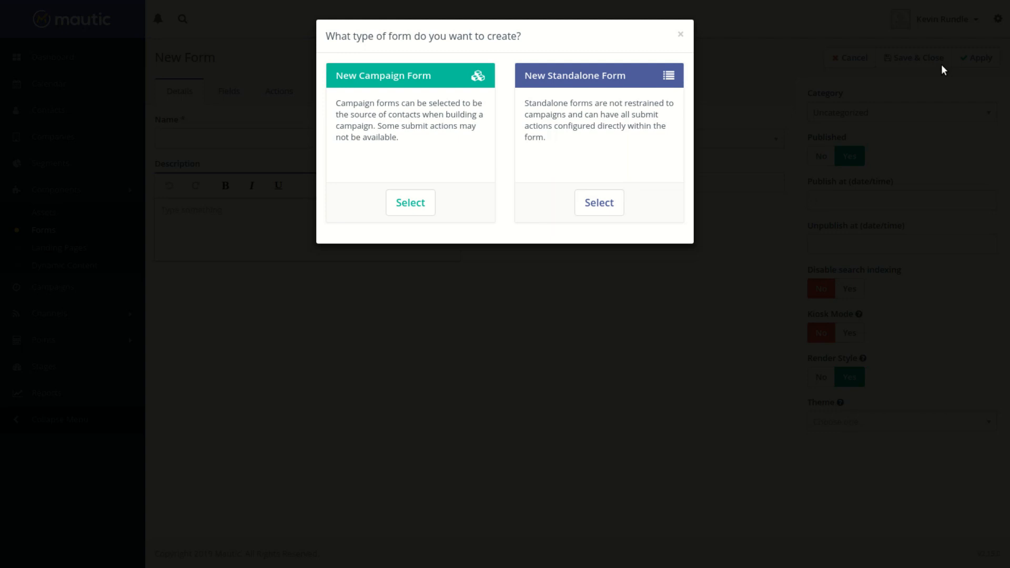
mouse_move(640, 125)
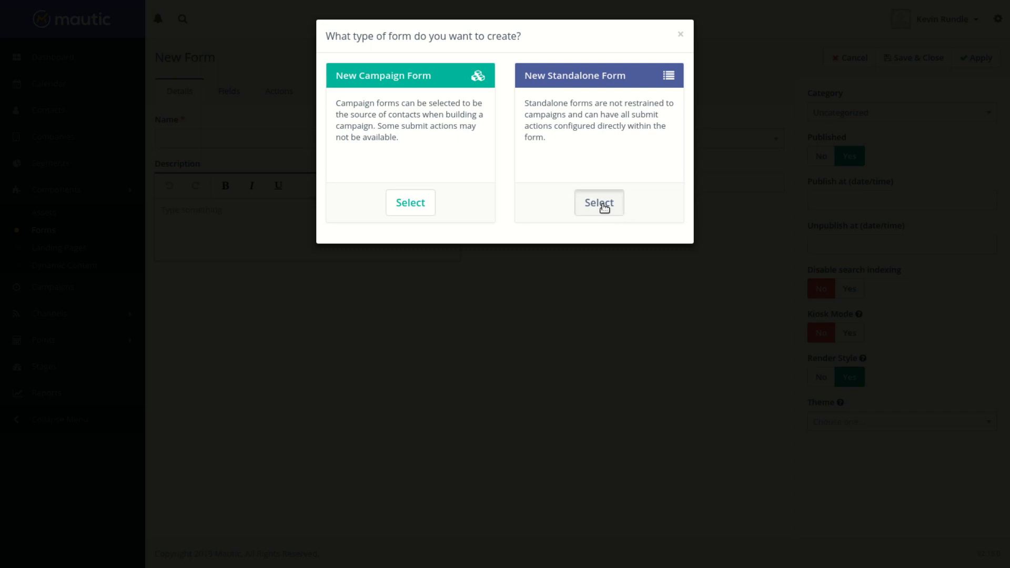
left_click(597, 202)
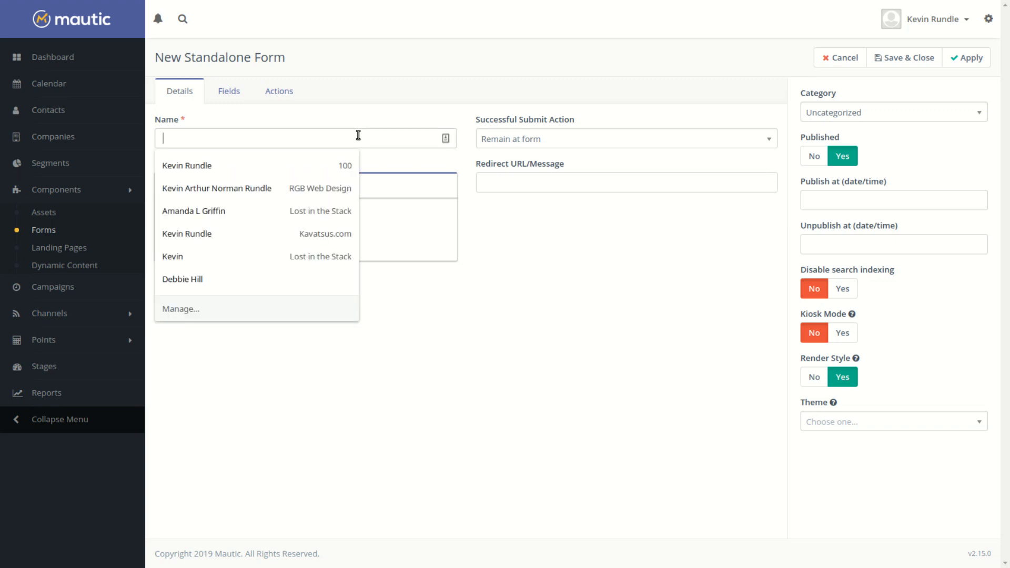
Name the form Contact Us Form, choose Display message and enter the thank-you text.
type("Cont")
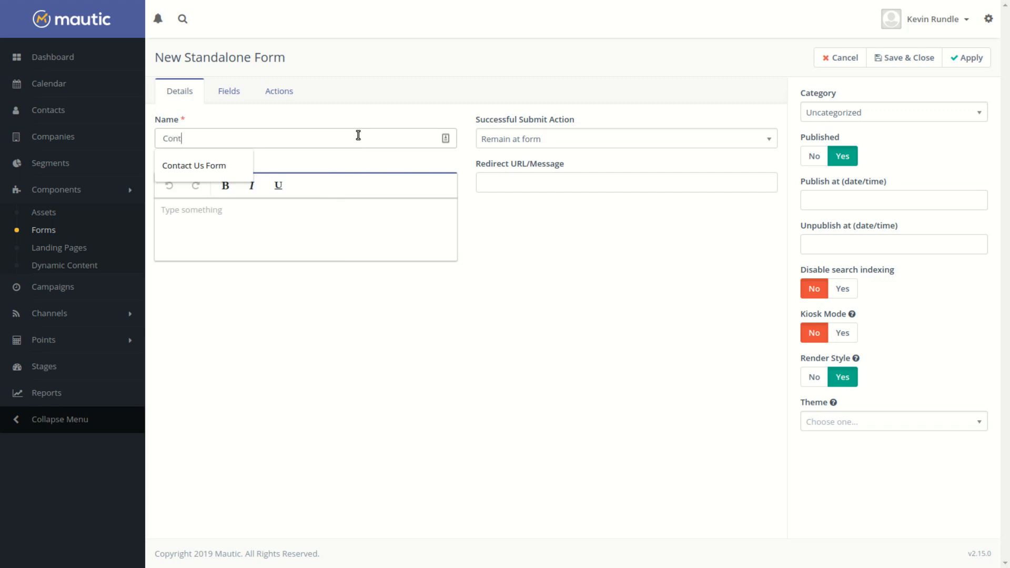
type("ac")
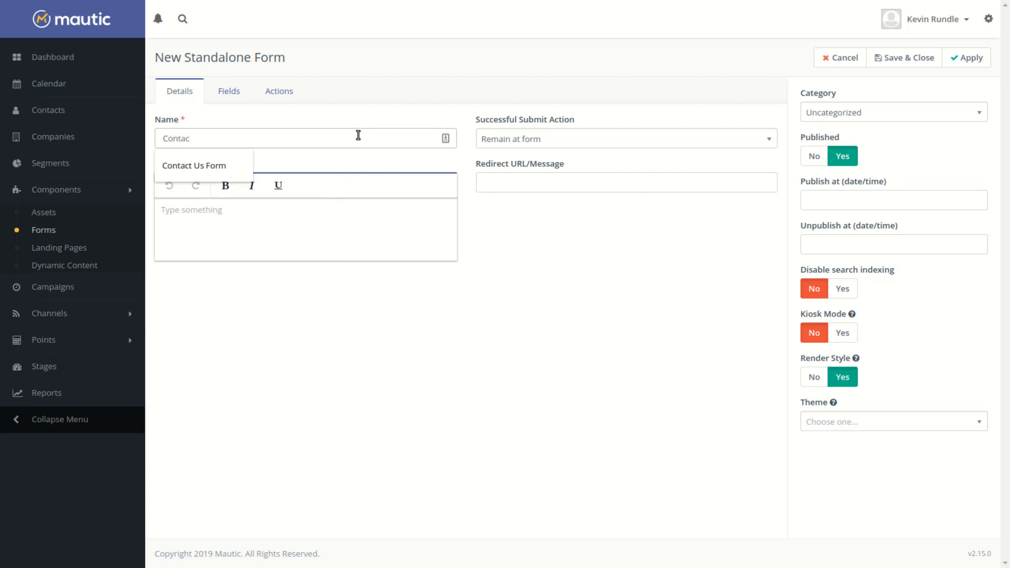
left_click(194, 166)
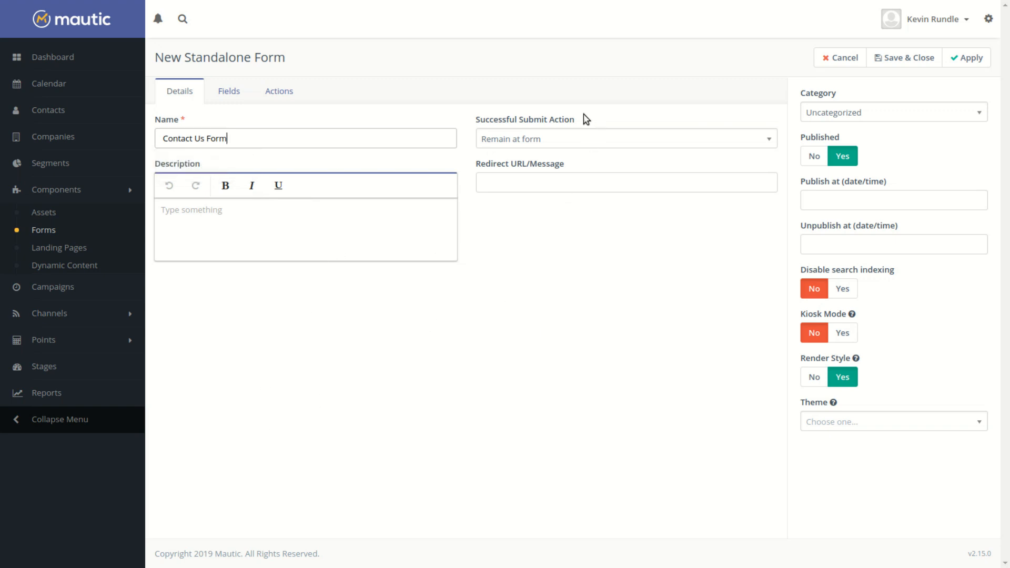
left_click(624, 139)
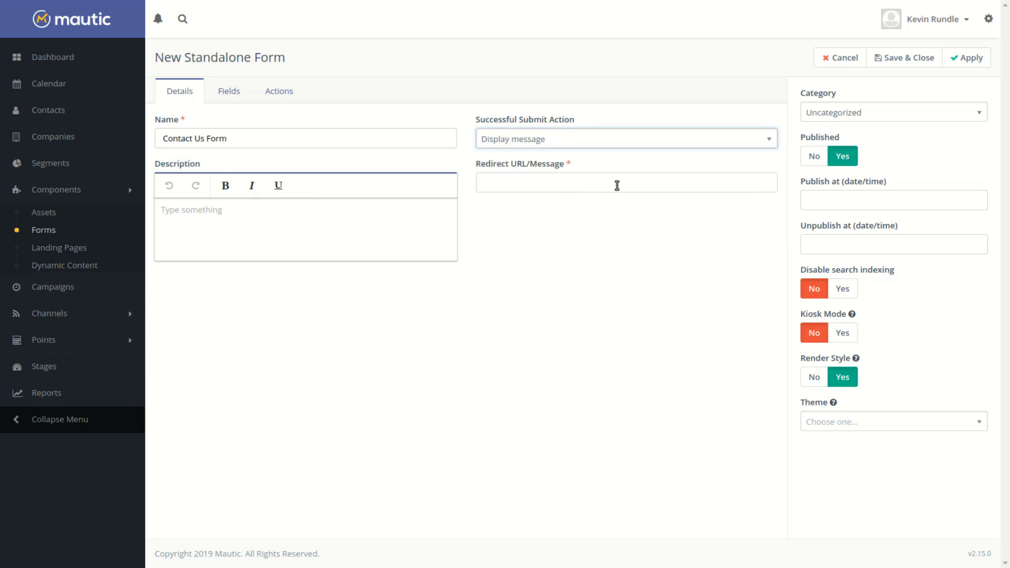
type("Thank you for submitting your message.  Please allow 24-48 hours for us to")
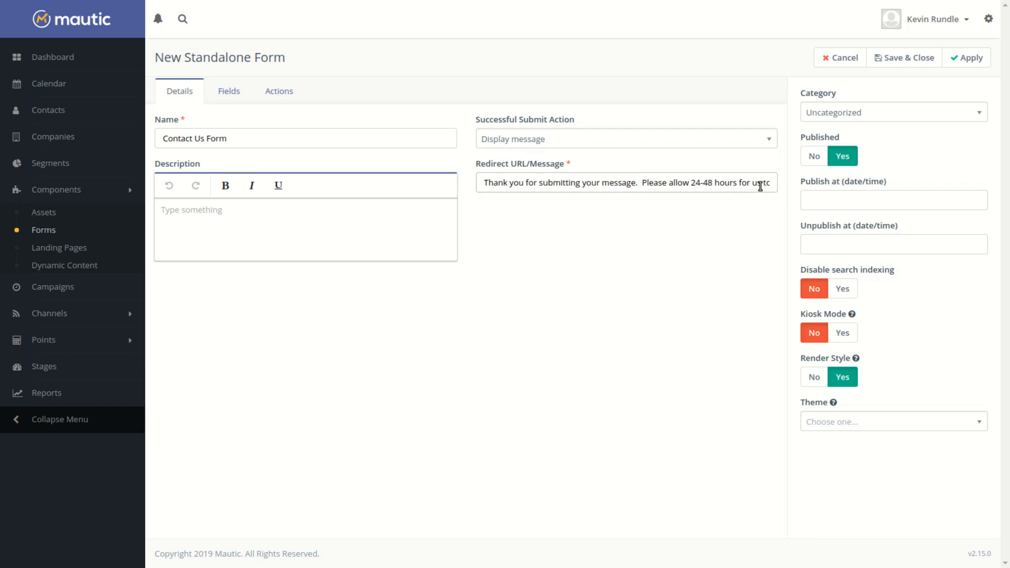
mouse_move(715, 173)
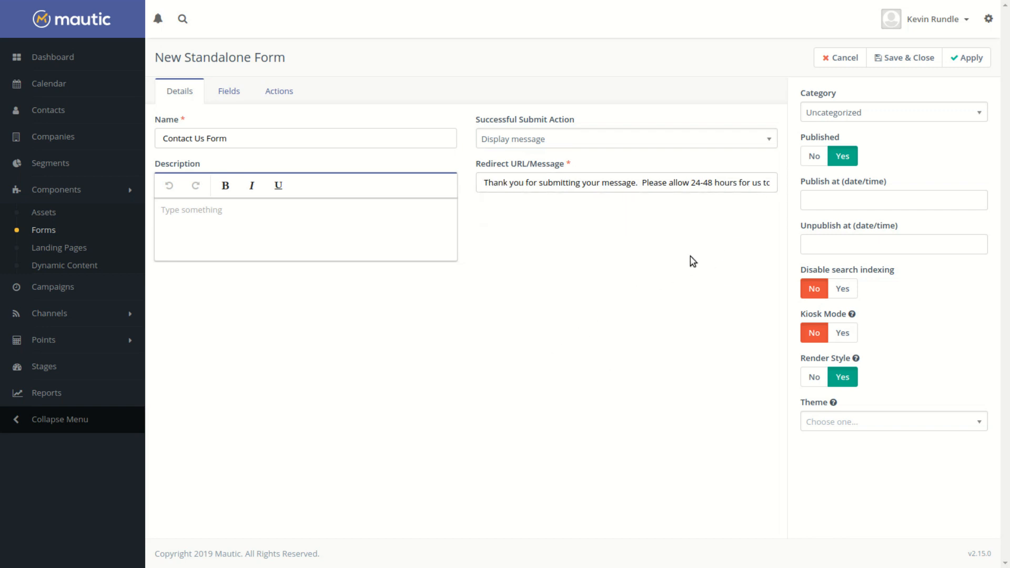
mouse_move(880, 147)
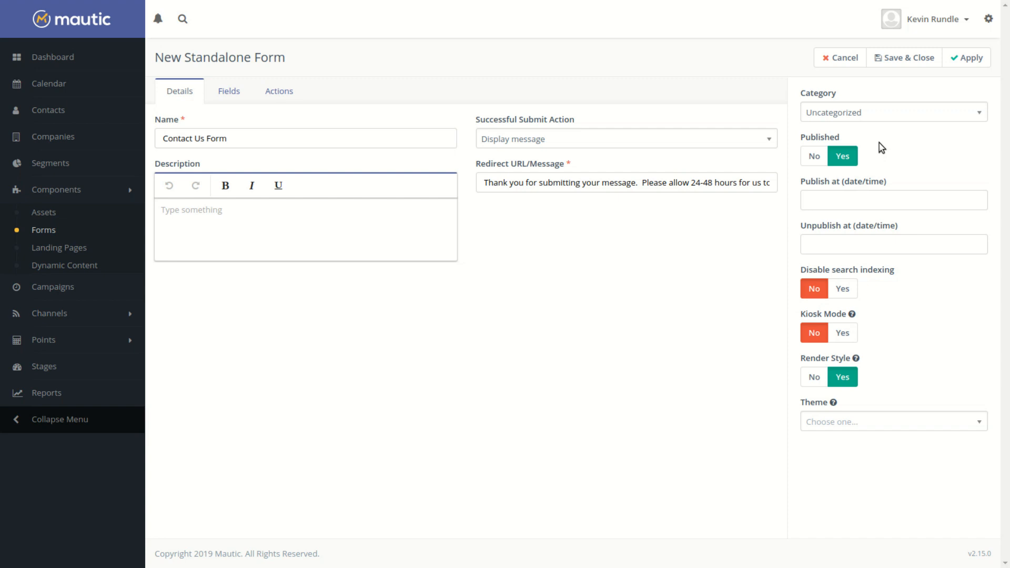
mouse_move(892, 121)
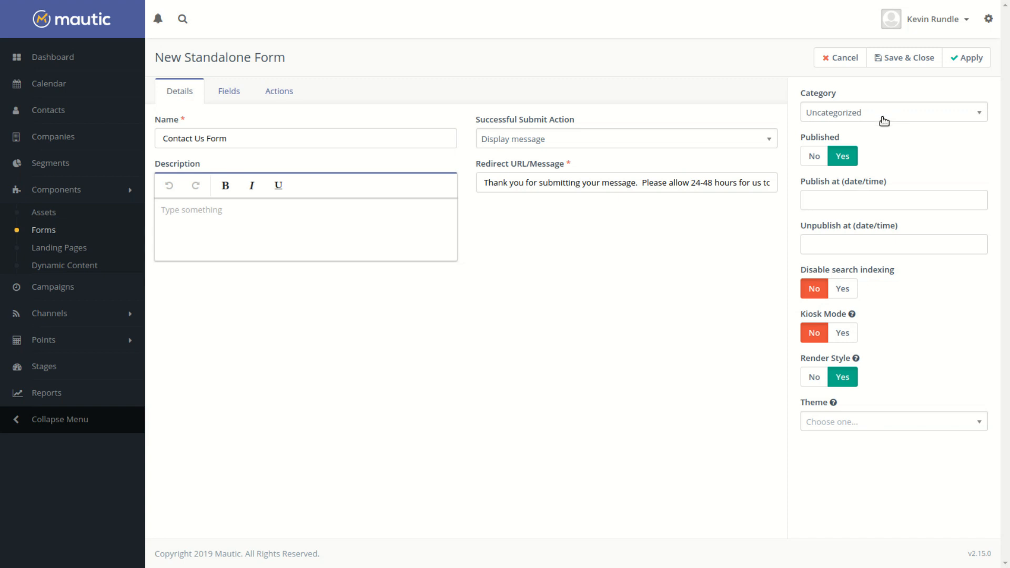
Browse the form theme list looking for the Fresh - Center Form theme.
left_click(892, 112)
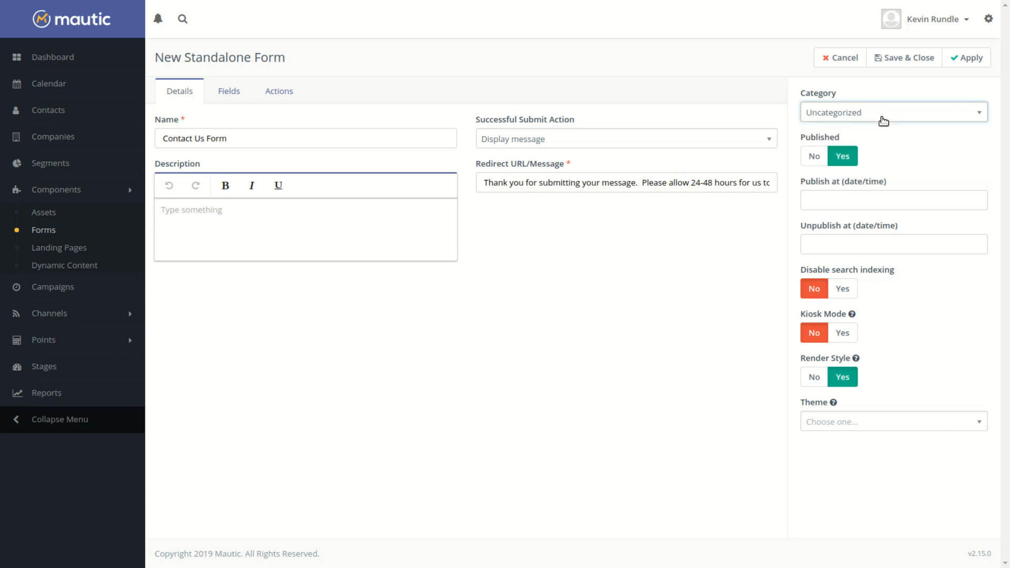
mouse_move(777, 288)
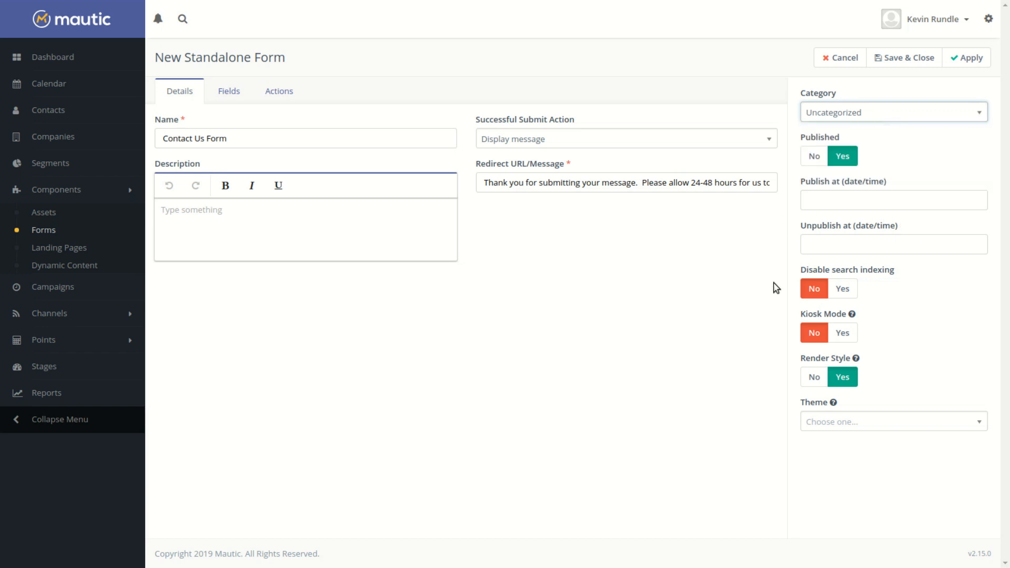
mouse_move(965, 186)
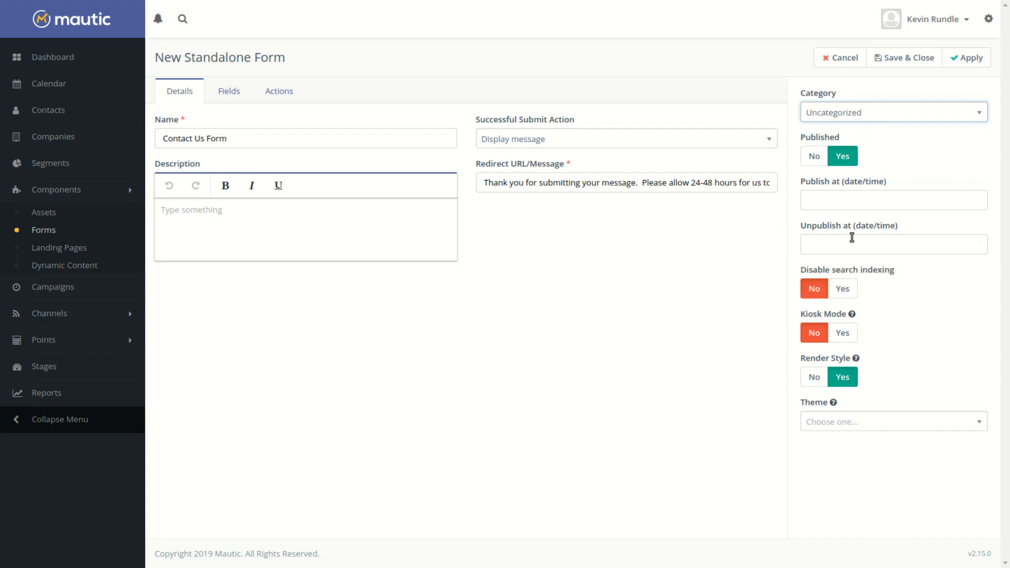
mouse_move(886, 306)
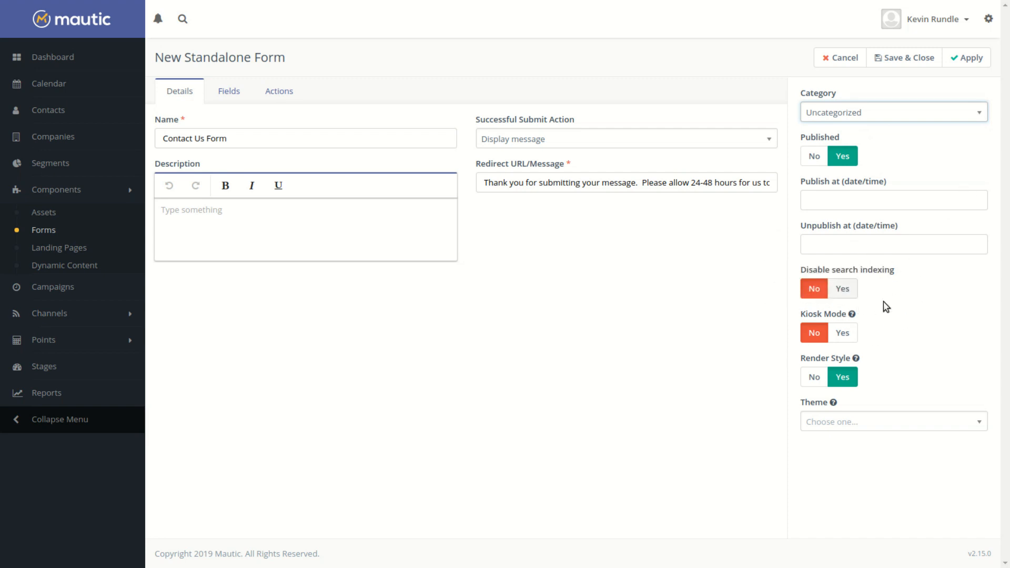
mouse_move(888, 392)
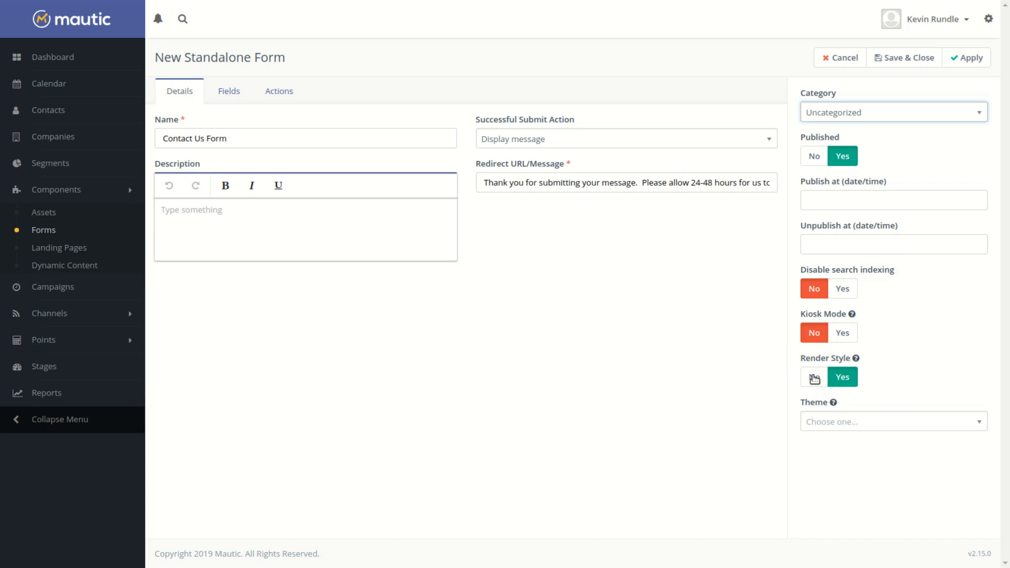
mouse_move(884, 415)
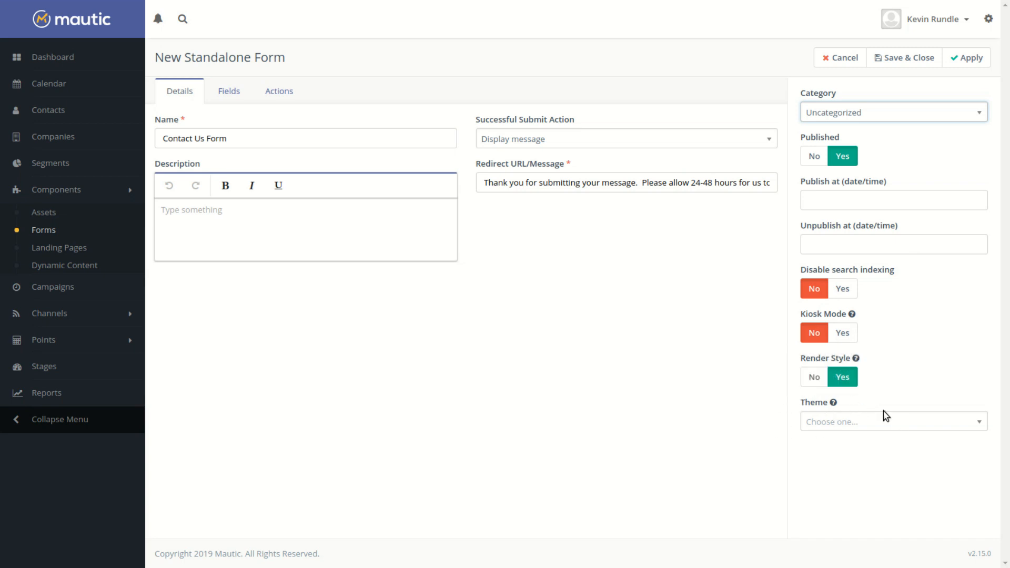
left_click(893, 421)
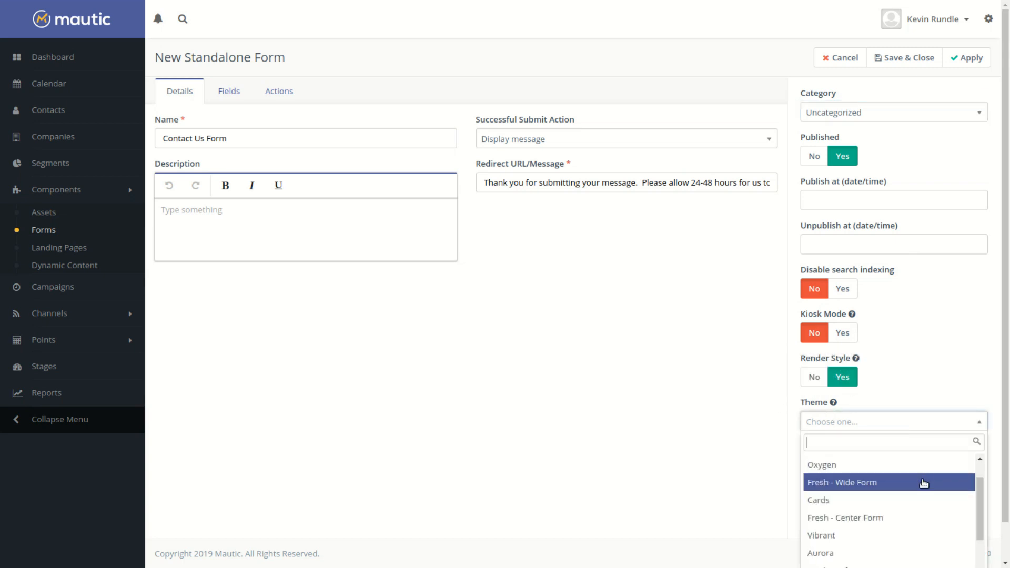
scroll("down", 3)
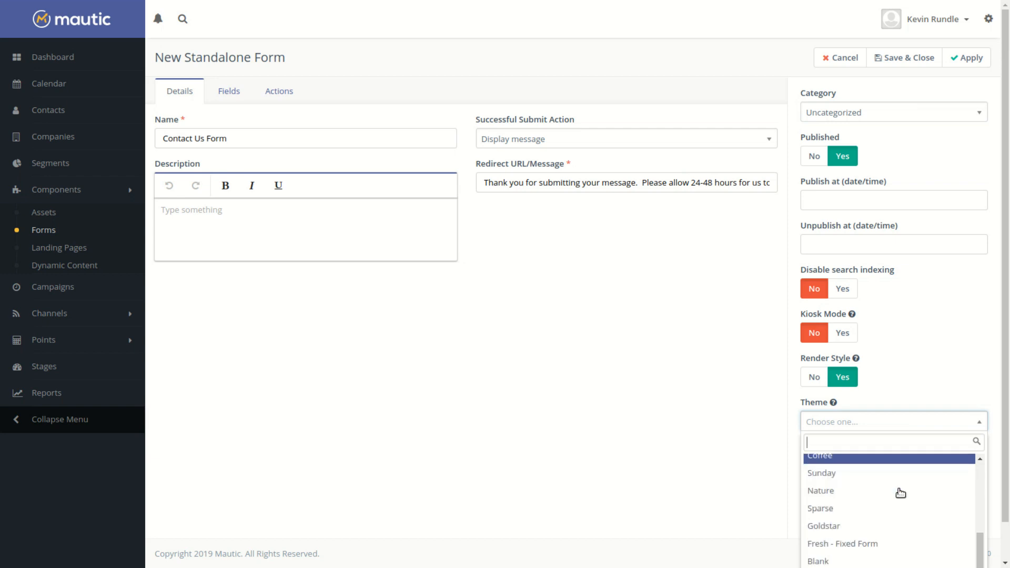
mouse_move(889, 472)
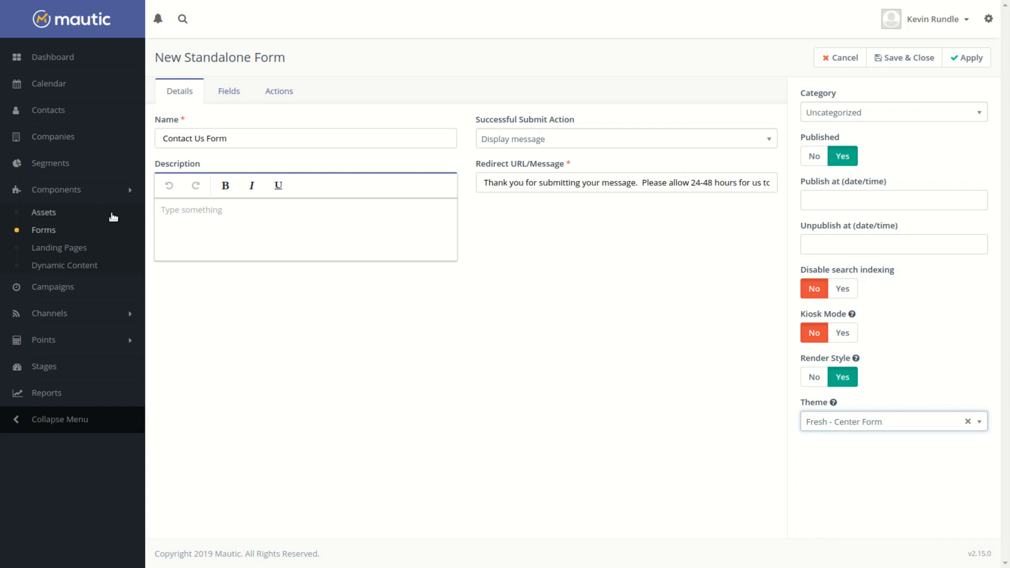
mouse_move(162, 229)
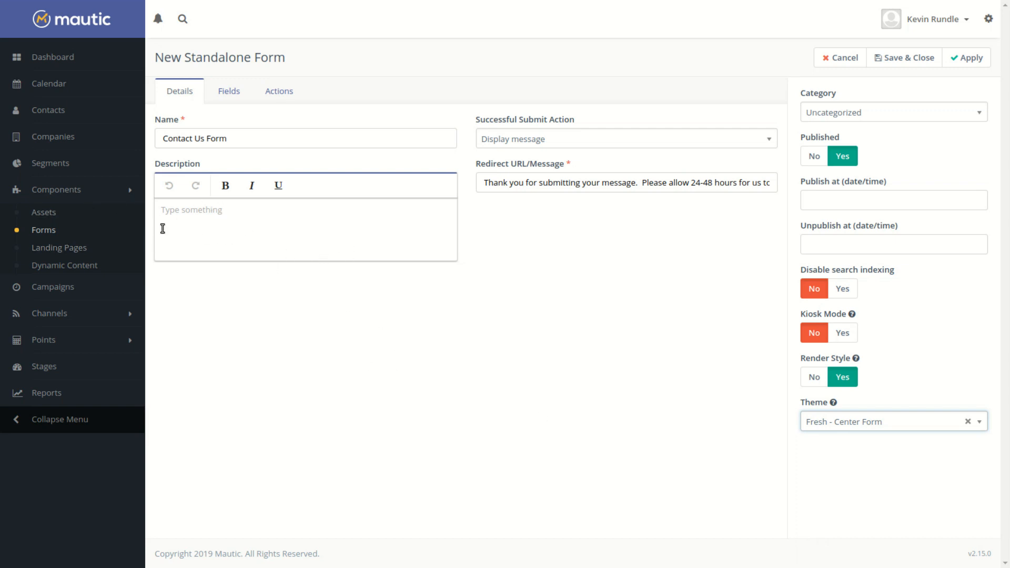
mouse_move(286, 207)
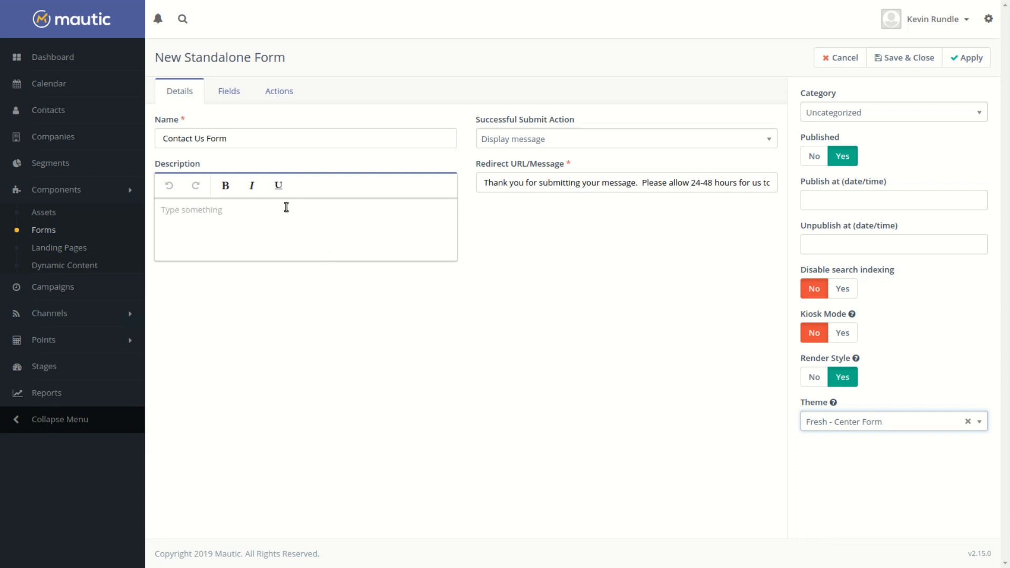
mouse_move(348, 285)
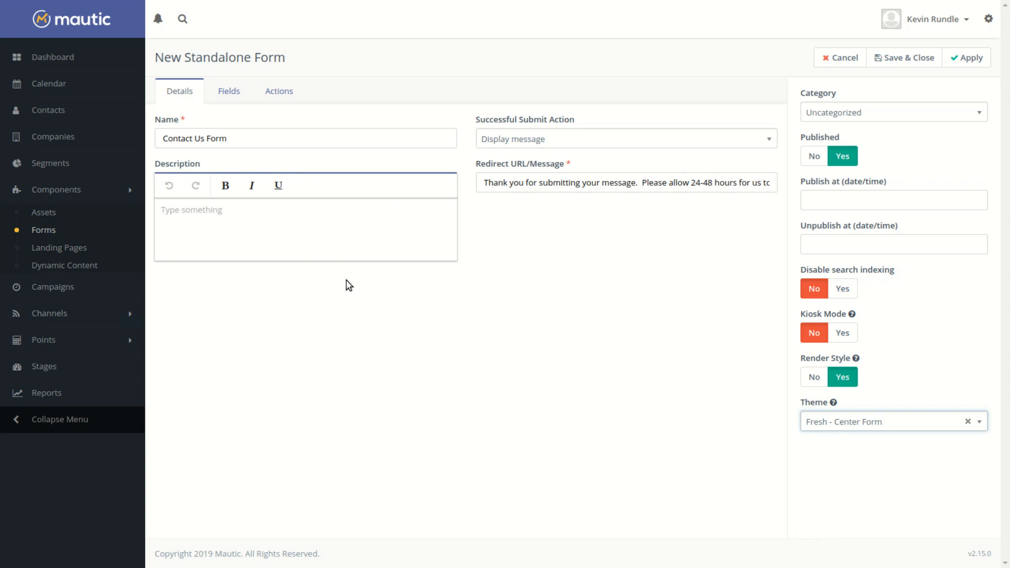
mouse_move(359, 340)
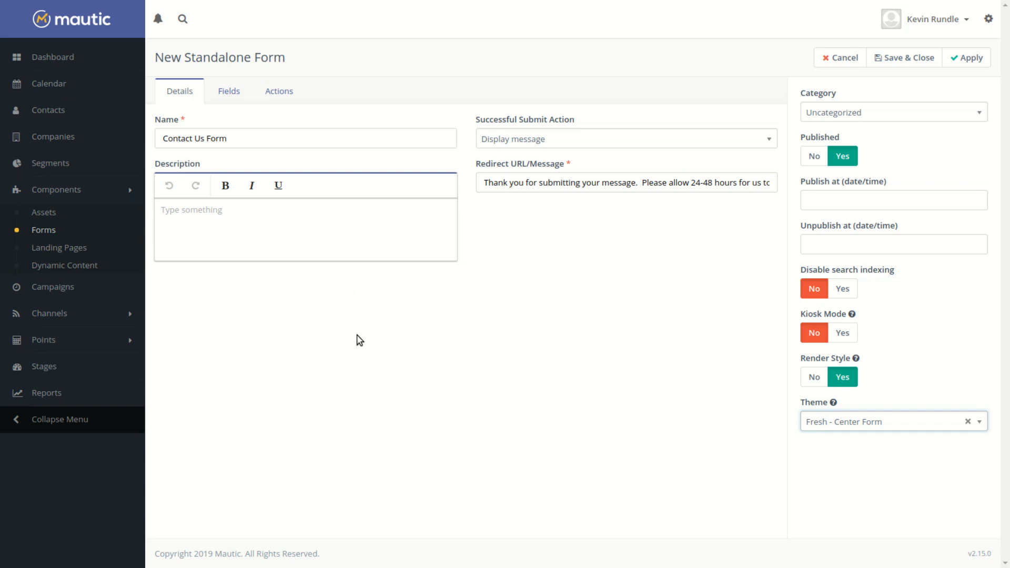
mouse_move(337, 200)
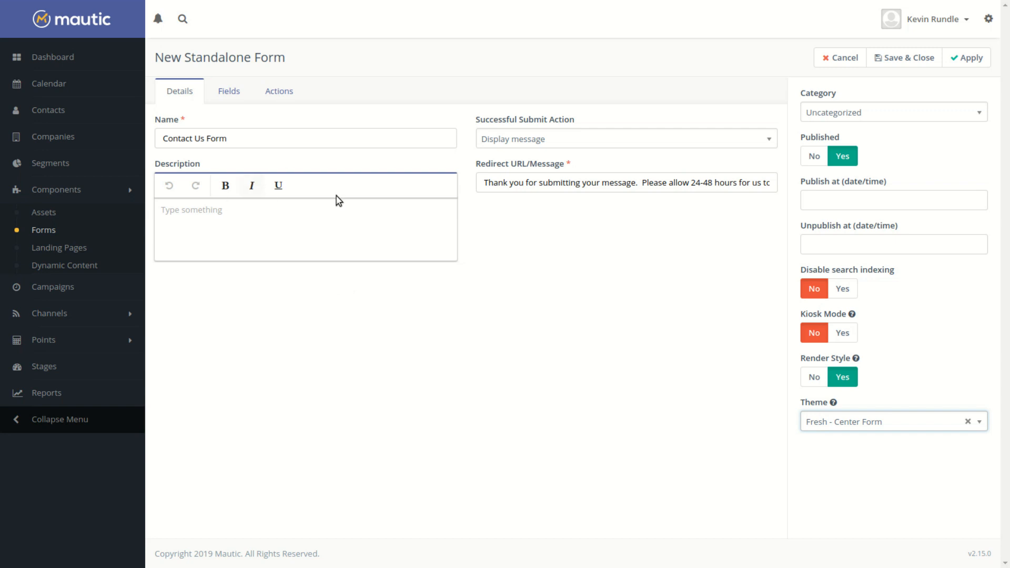
mouse_move(227, 58)
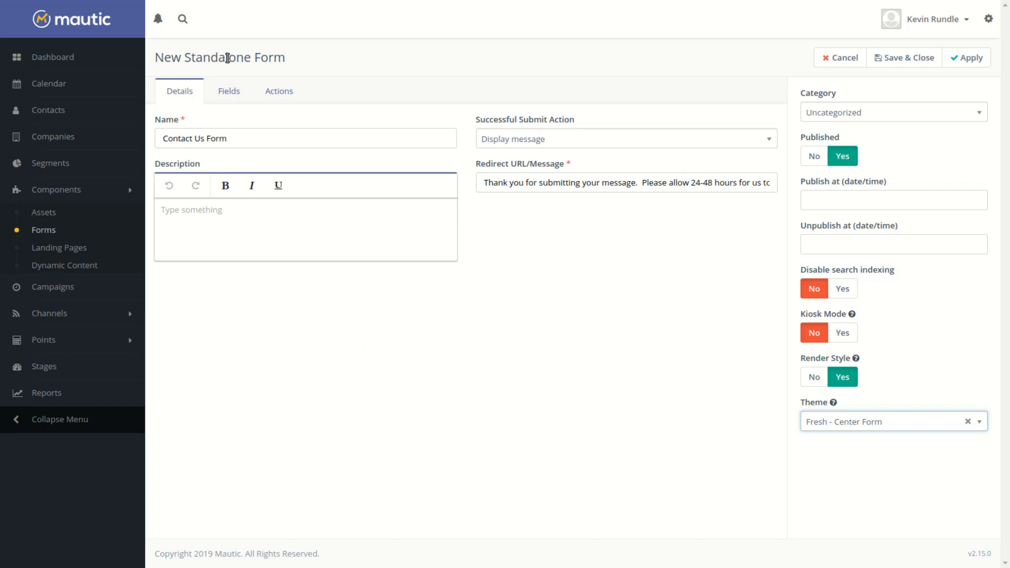
mouse_move(937, 91)
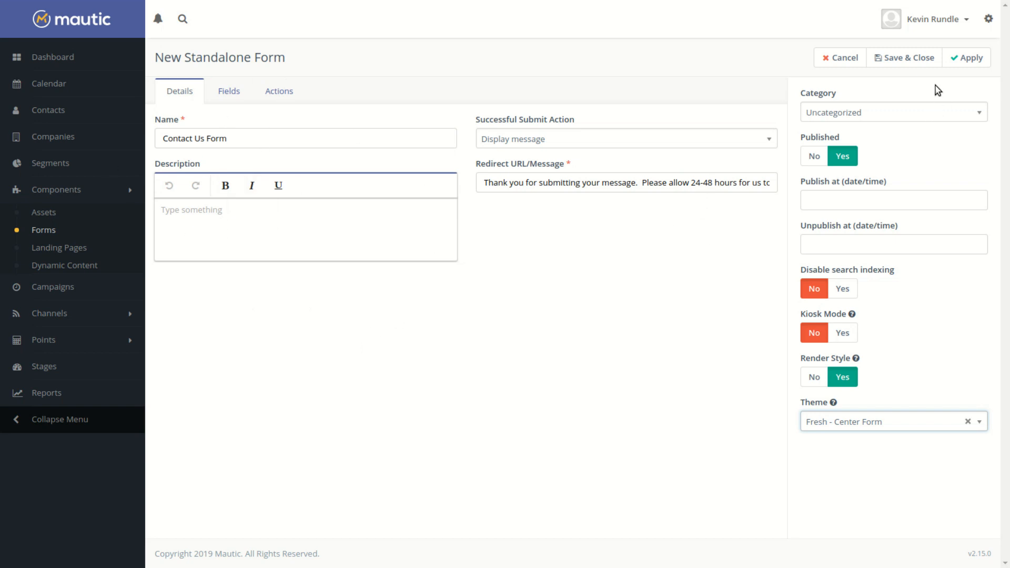
mouse_move(907, 57)
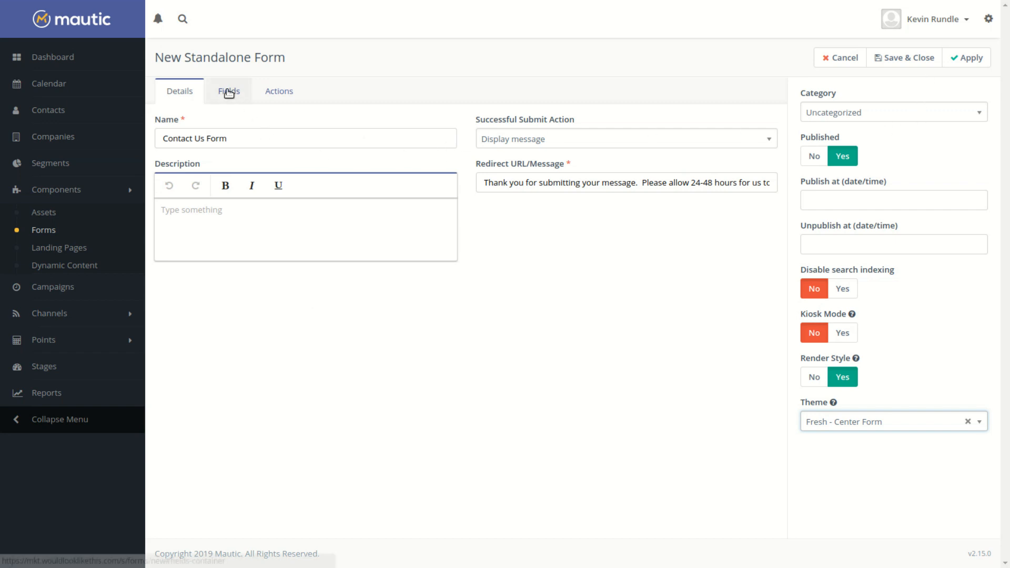
Add a text field labelled First Name, label hidden, placeholder What is Your First Name?
left_click(228, 90)
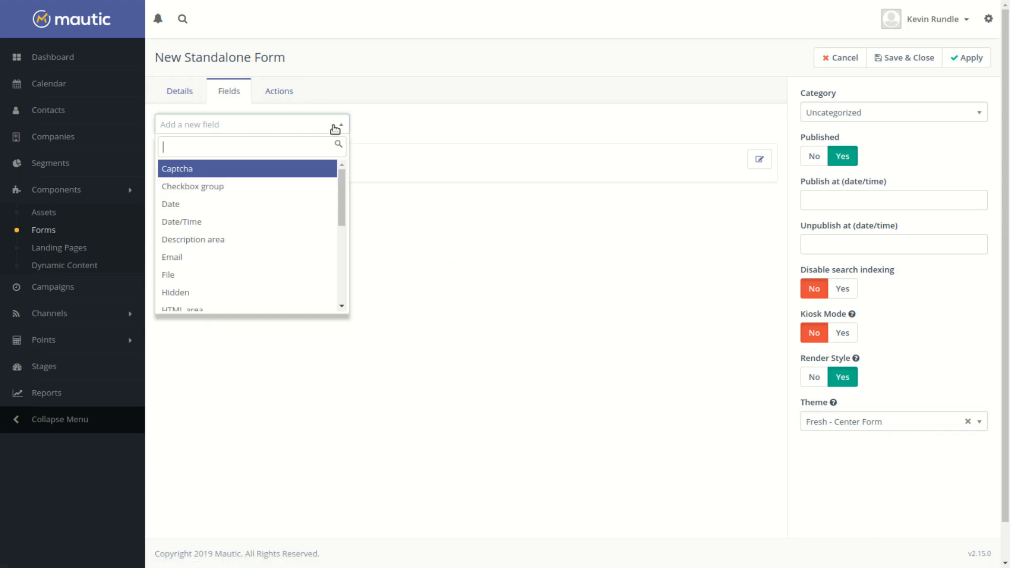
scroll("down", 3)
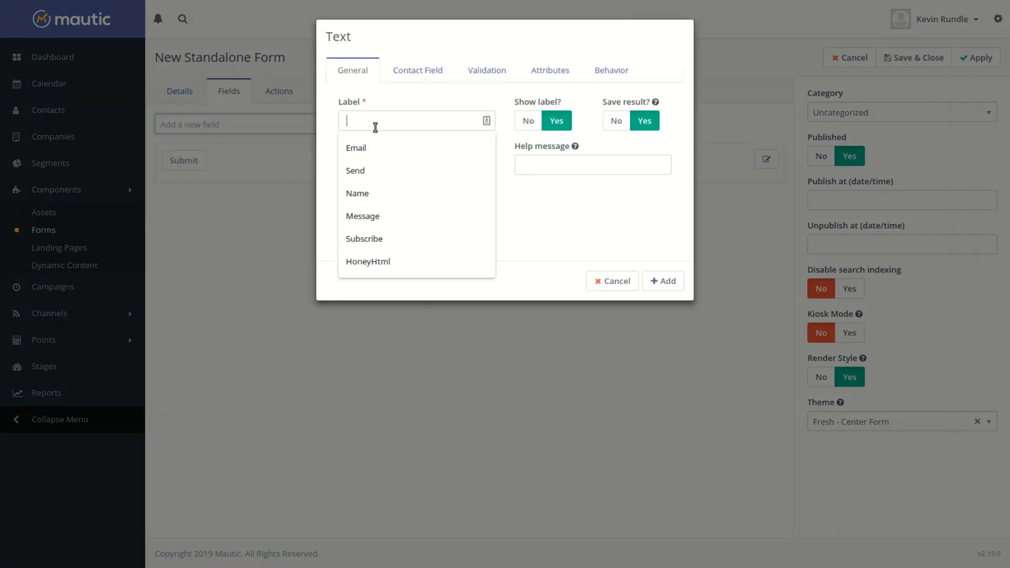
left_click(357, 193)
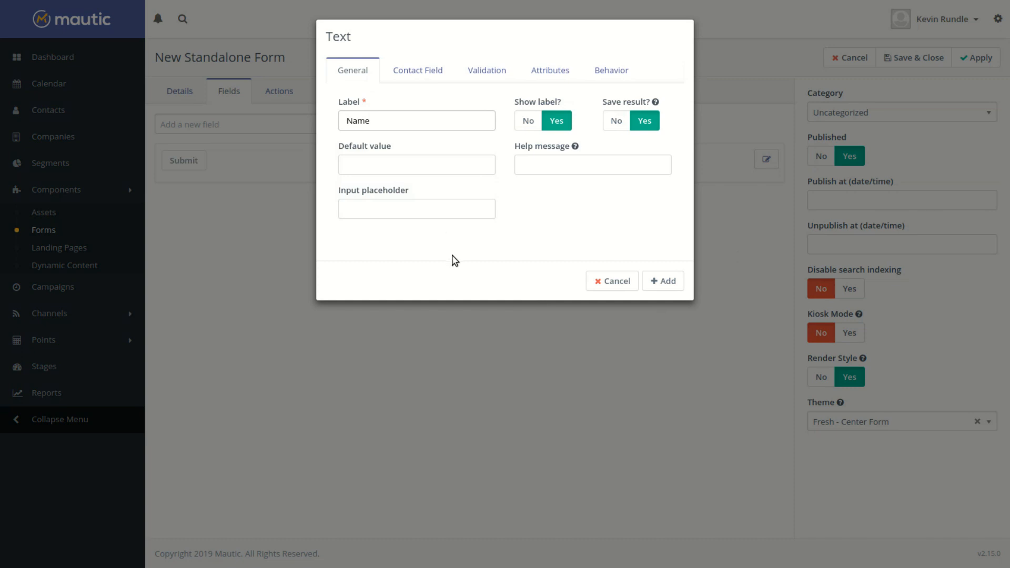
left_click(416, 120)
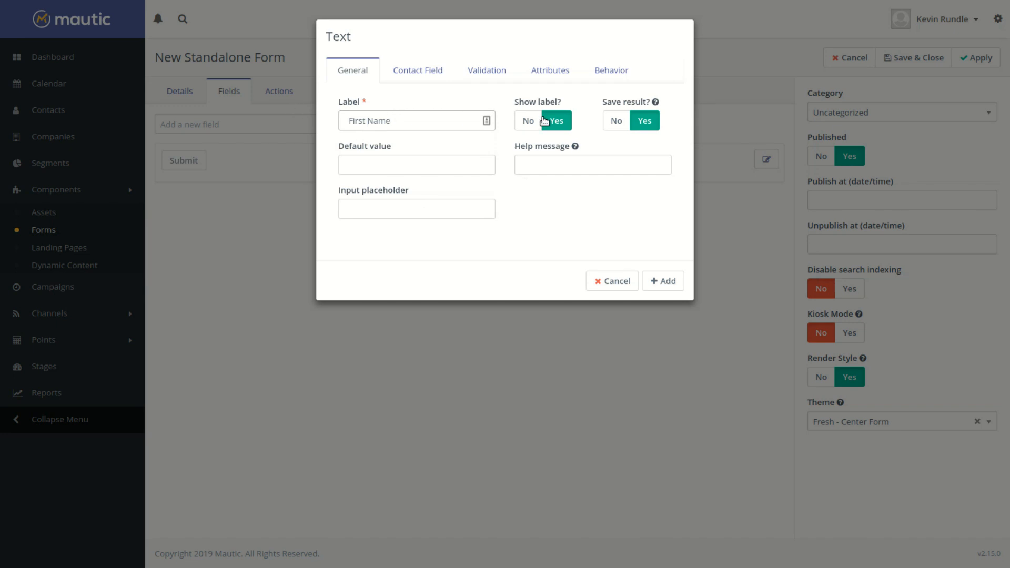
left_click(527, 120)
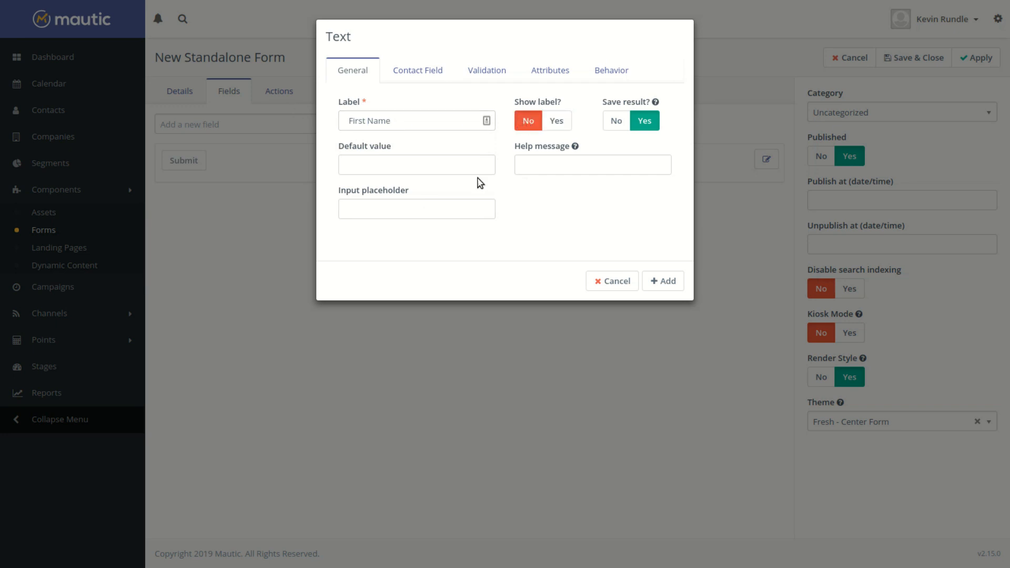
type("What is Your Best Email?")
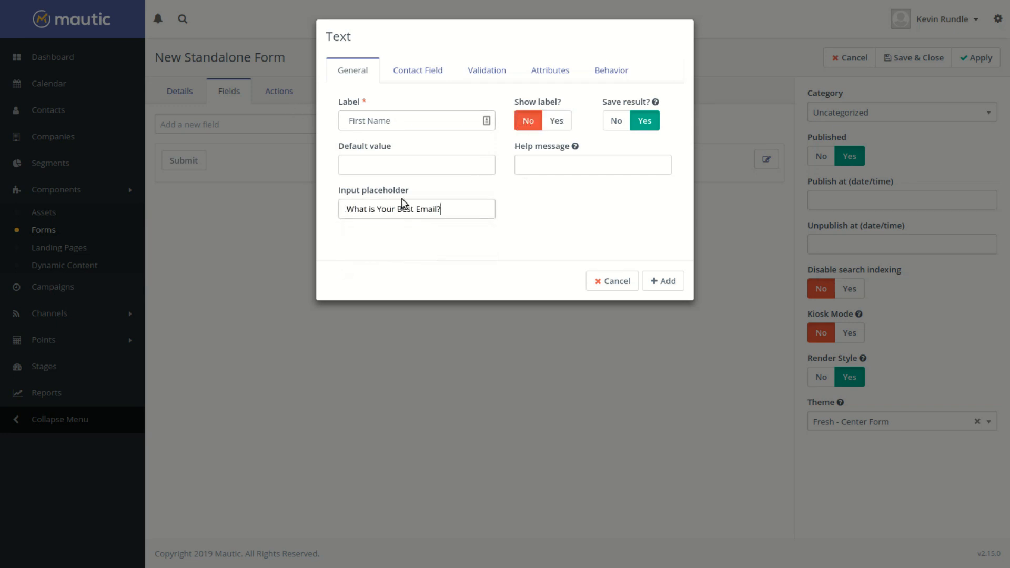
left_click(417, 208)
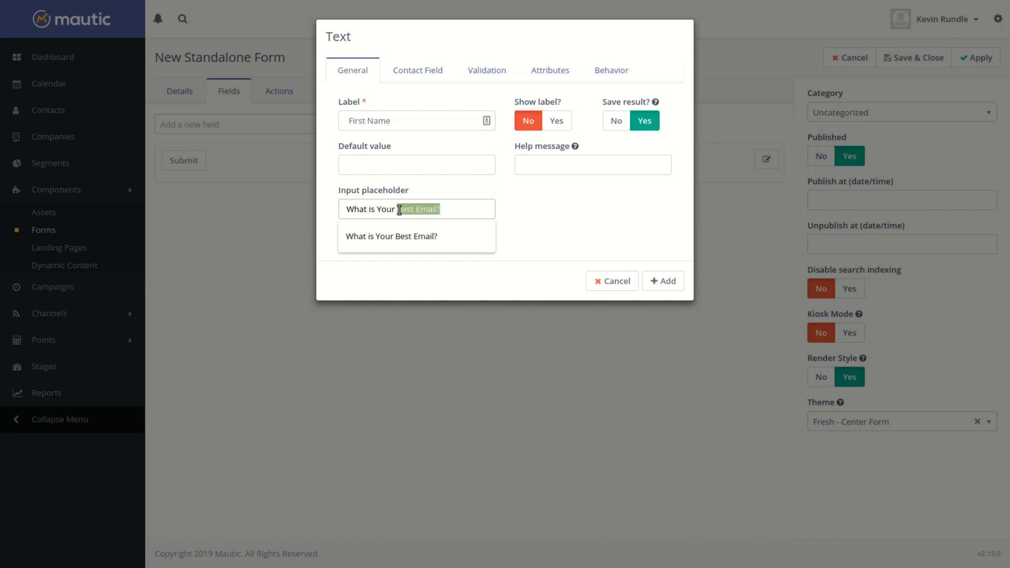
type("First Na")
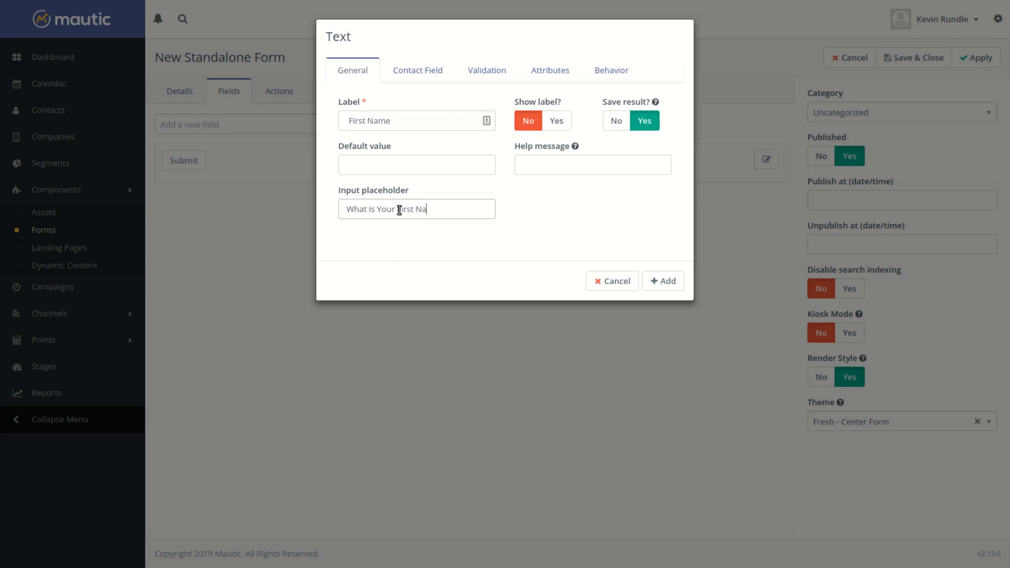
type("me?")
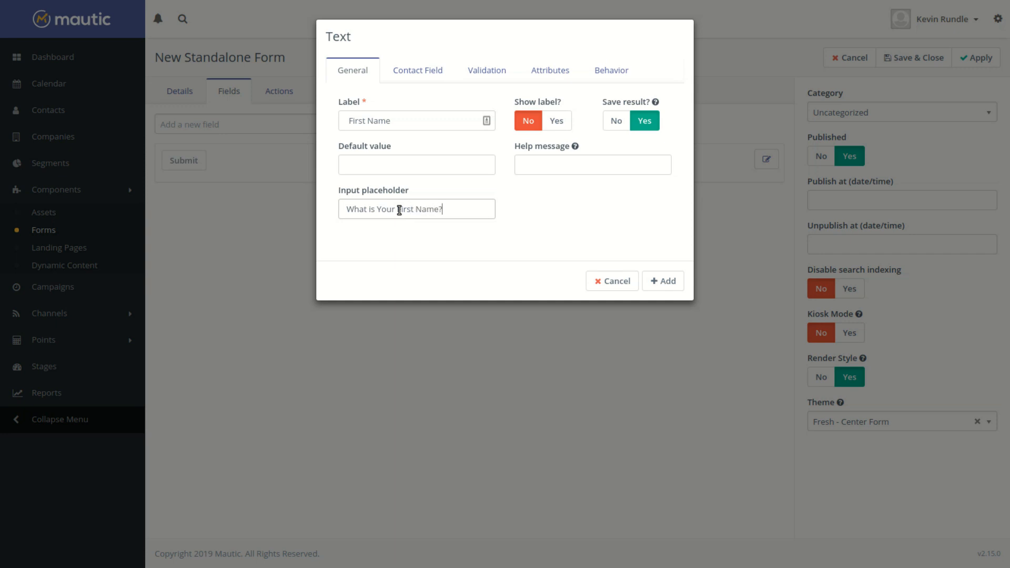
mouse_move(486, 70)
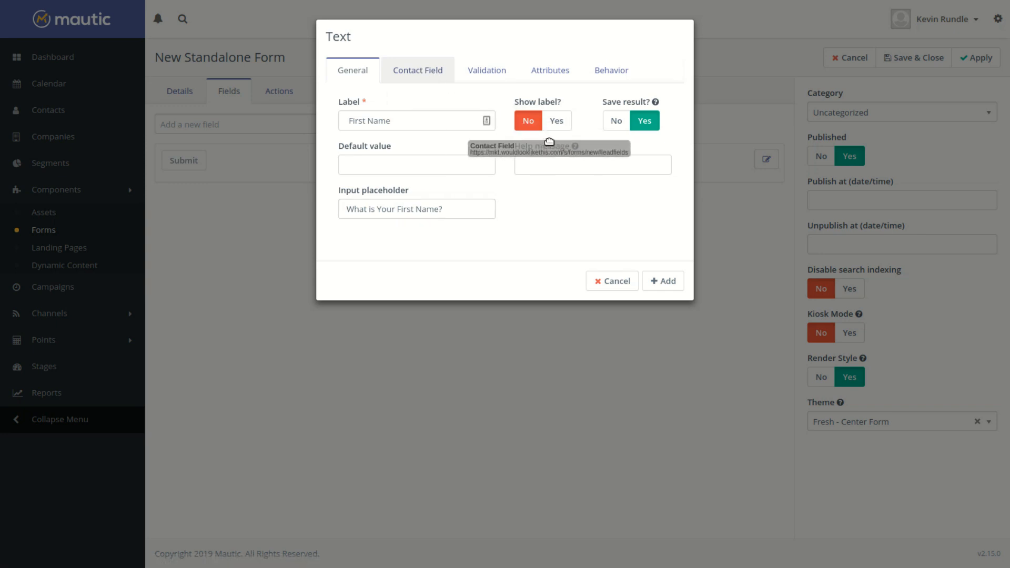
mouse_move(432, 94)
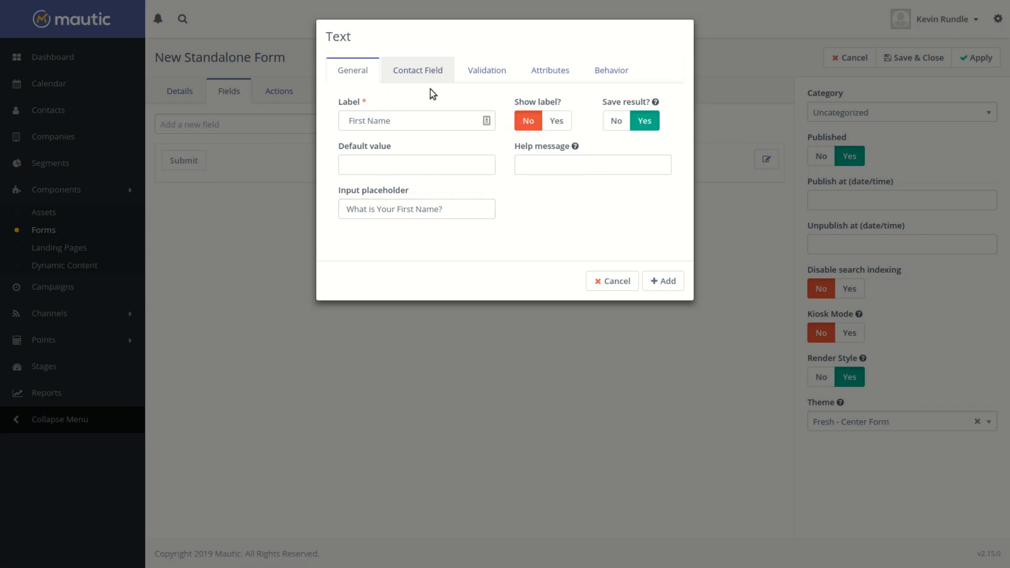
Map the field to the contact's First Name, make it required and add it to the form.
left_click(416, 70)
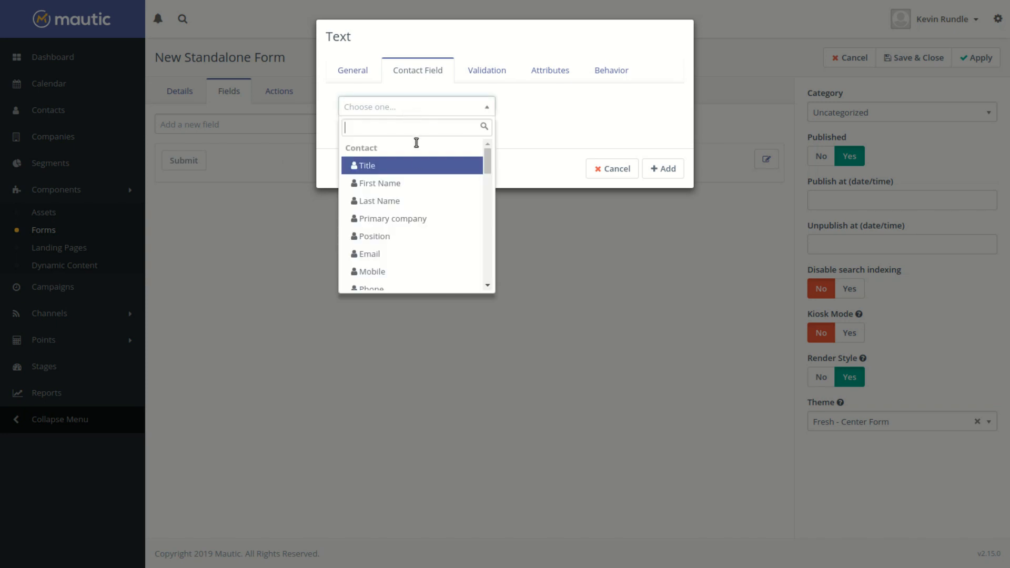
left_click(380, 183)
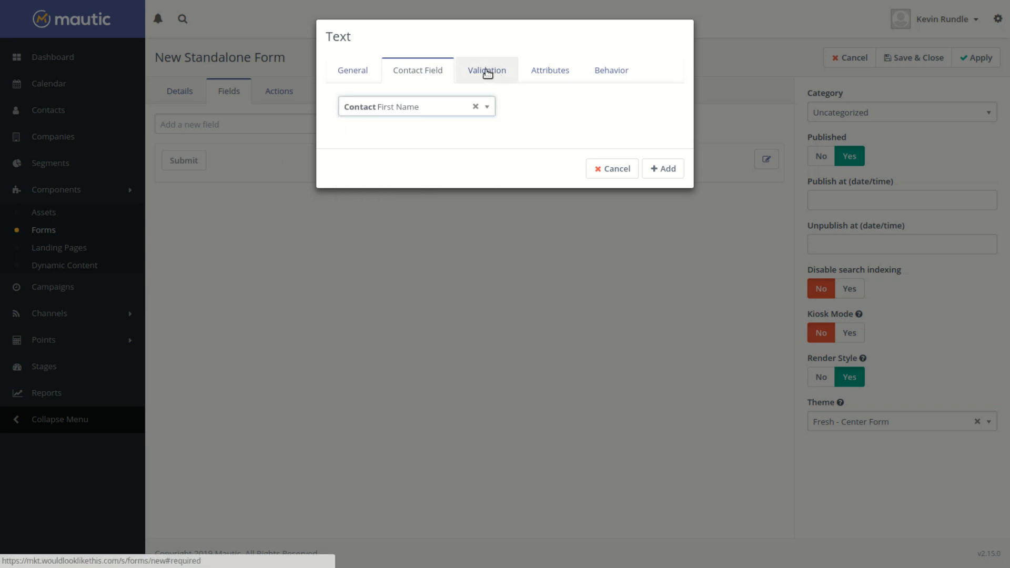
left_click(486, 71)
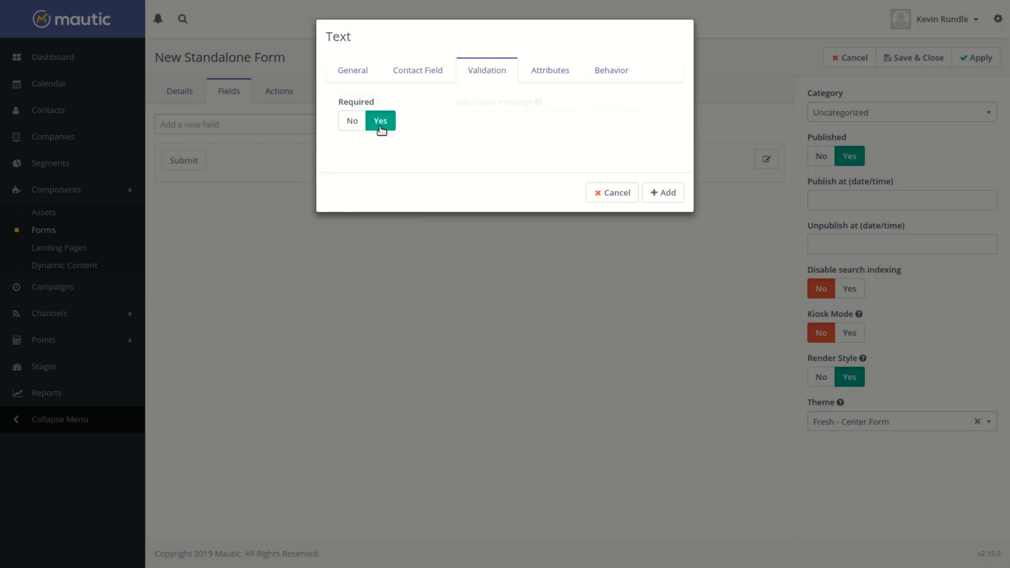
left_click(380, 121)
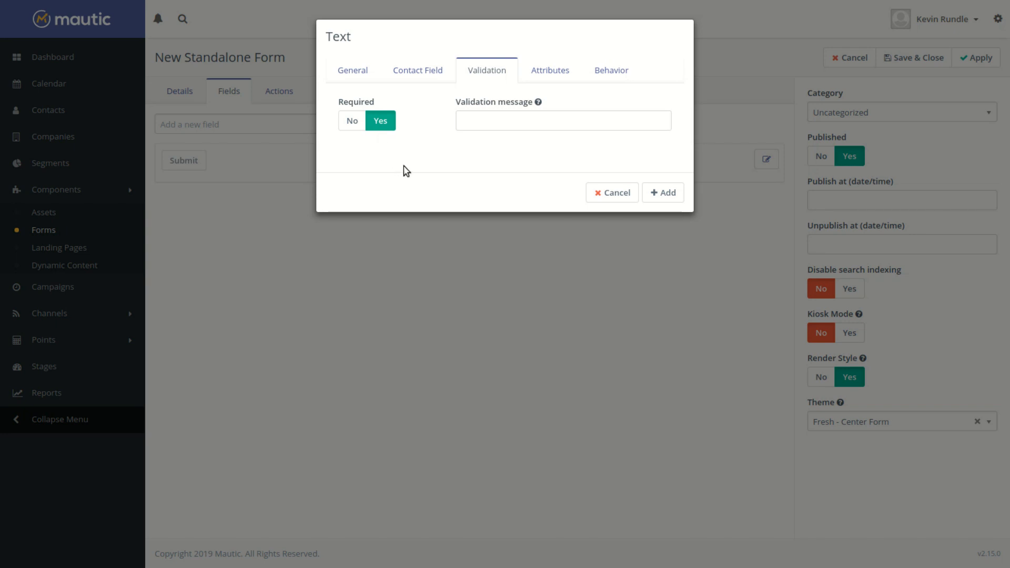
mouse_move(424, 174)
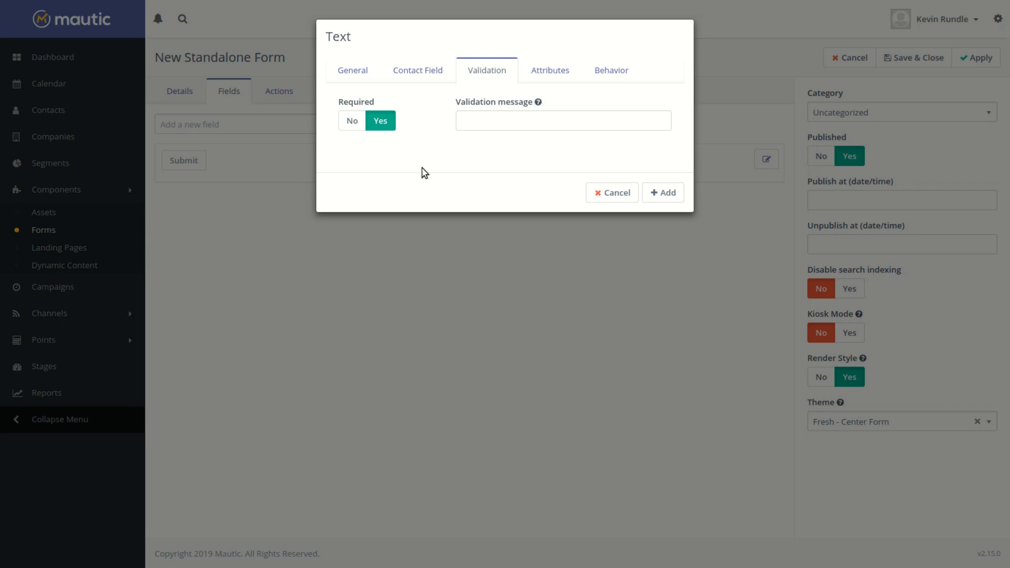
mouse_move(649, 173)
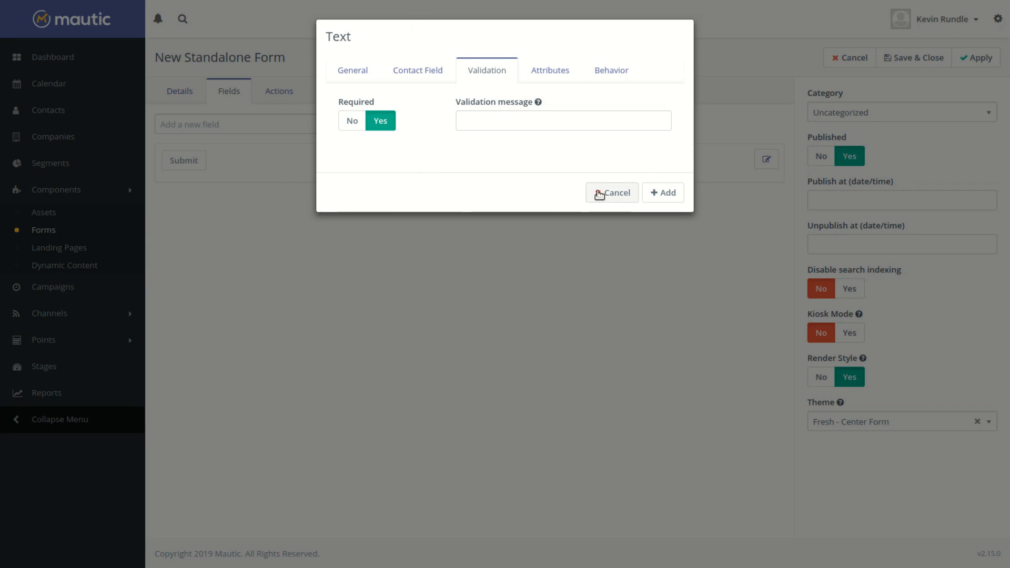
mouse_move(673, 172)
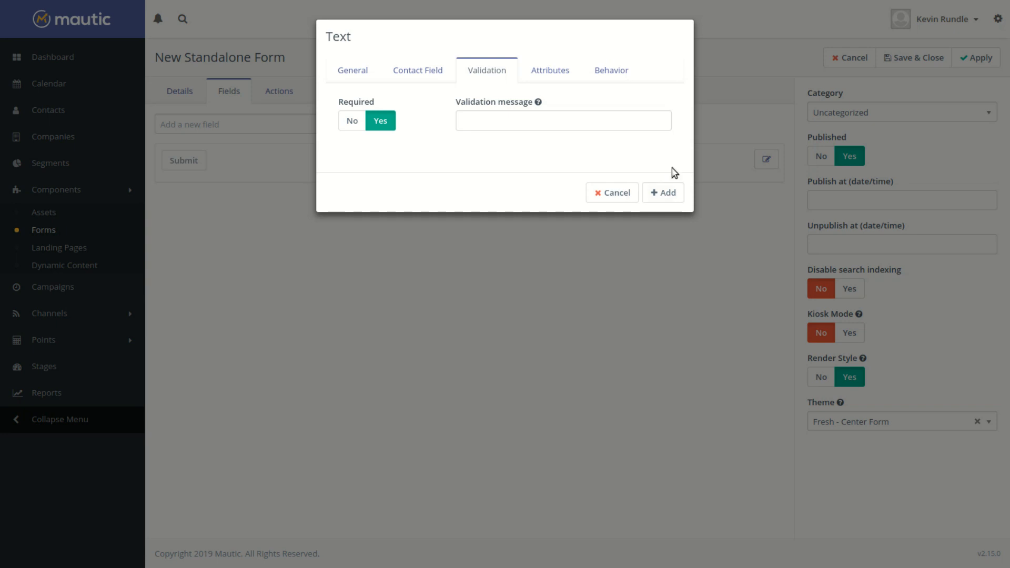
mouse_move(610, 70)
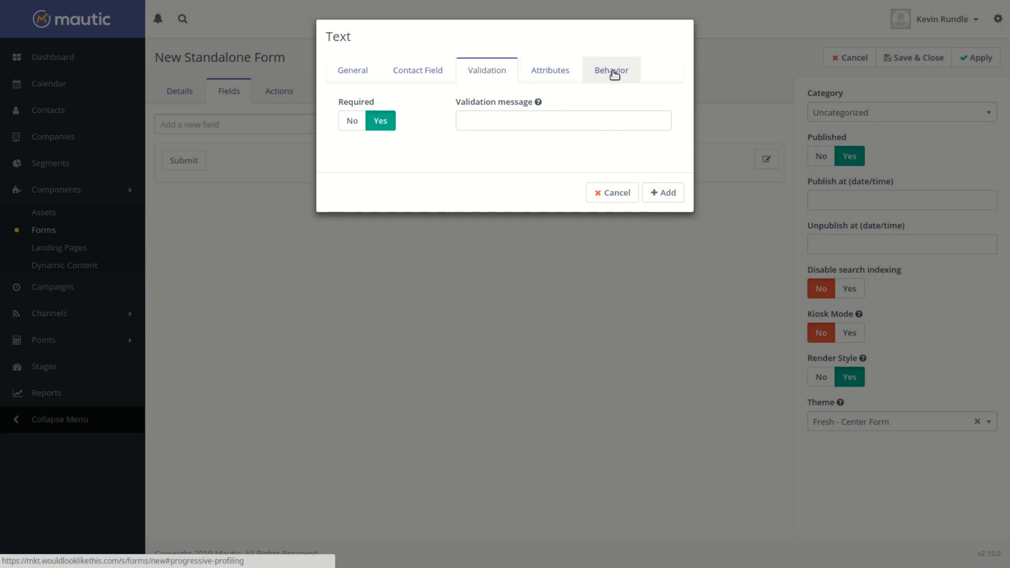
mouse_move(664, 207)
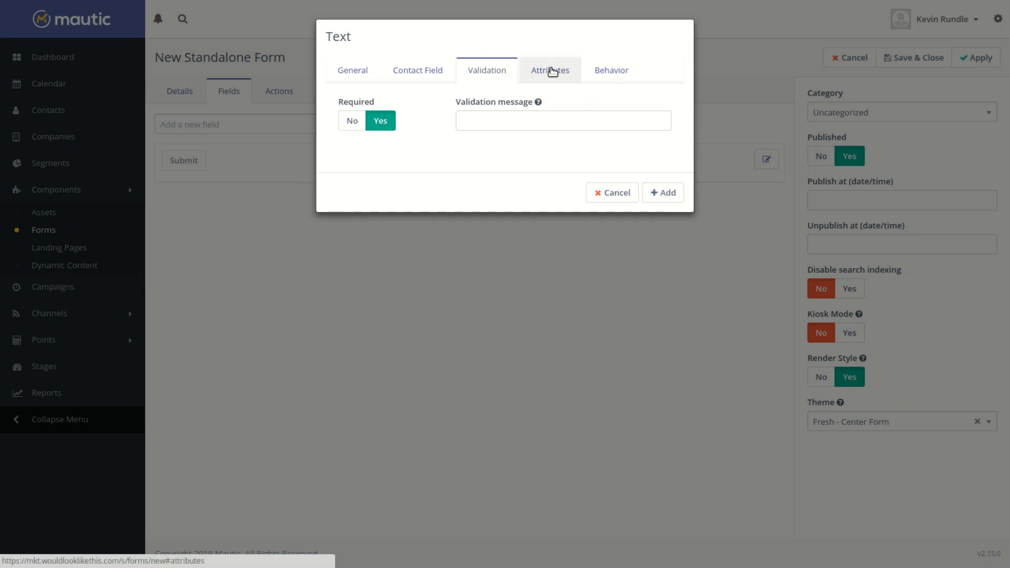
left_click(610, 71)
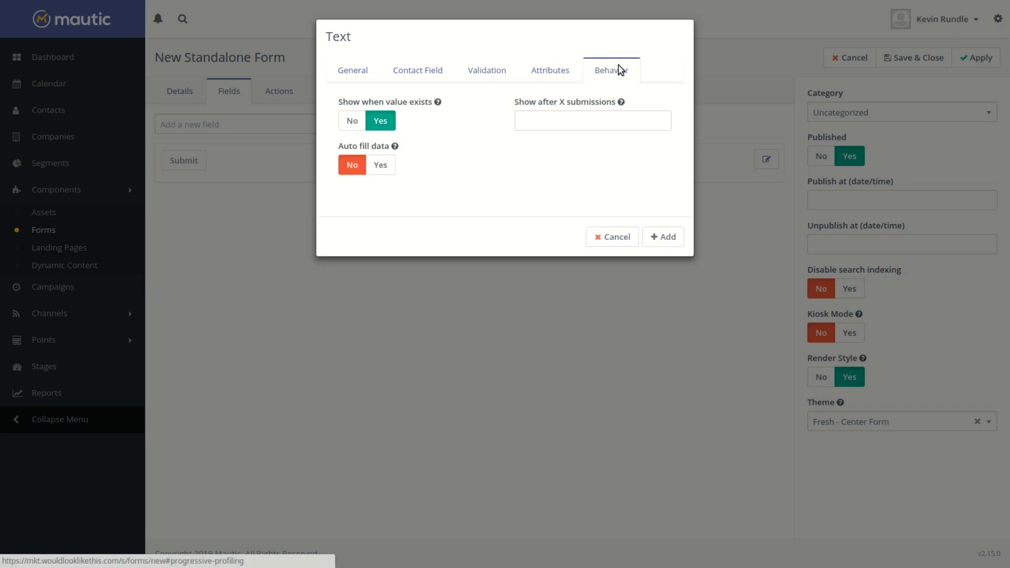
mouse_move(636, 75)
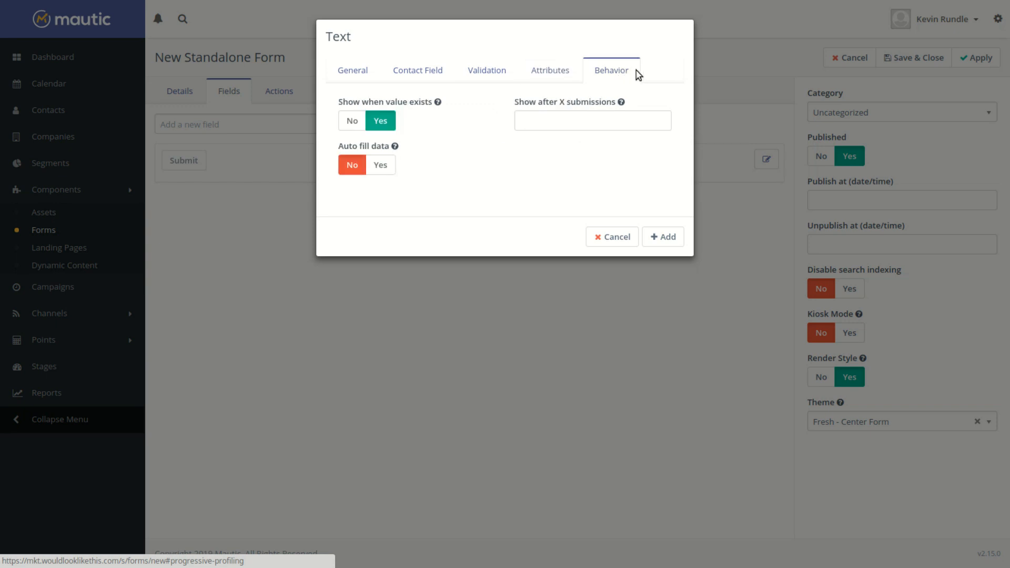
mouse_move(492, 139)
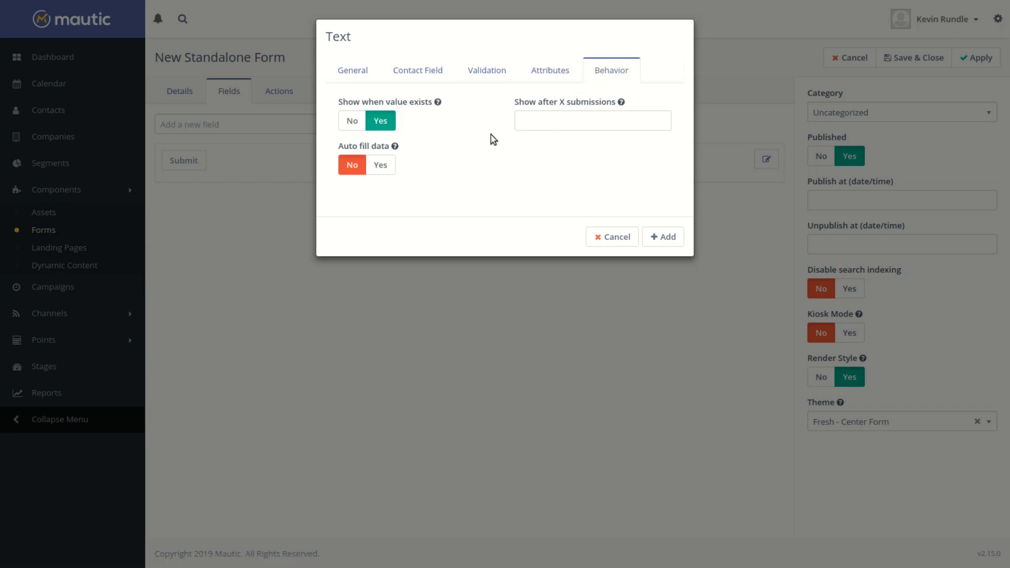
mouse_move(625, 209)
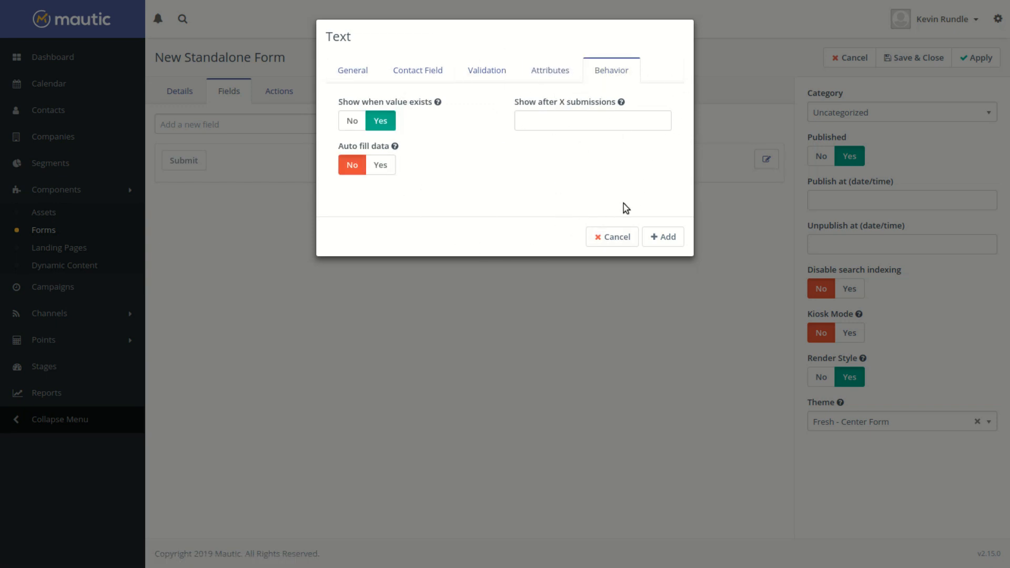
mouse_move(550, 170)
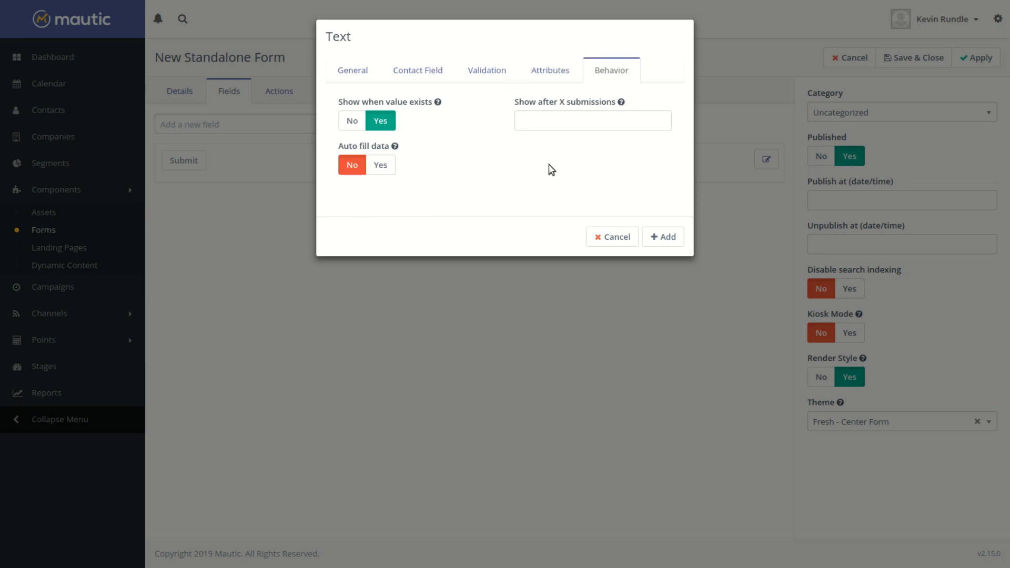
mouse_move(694, 265)
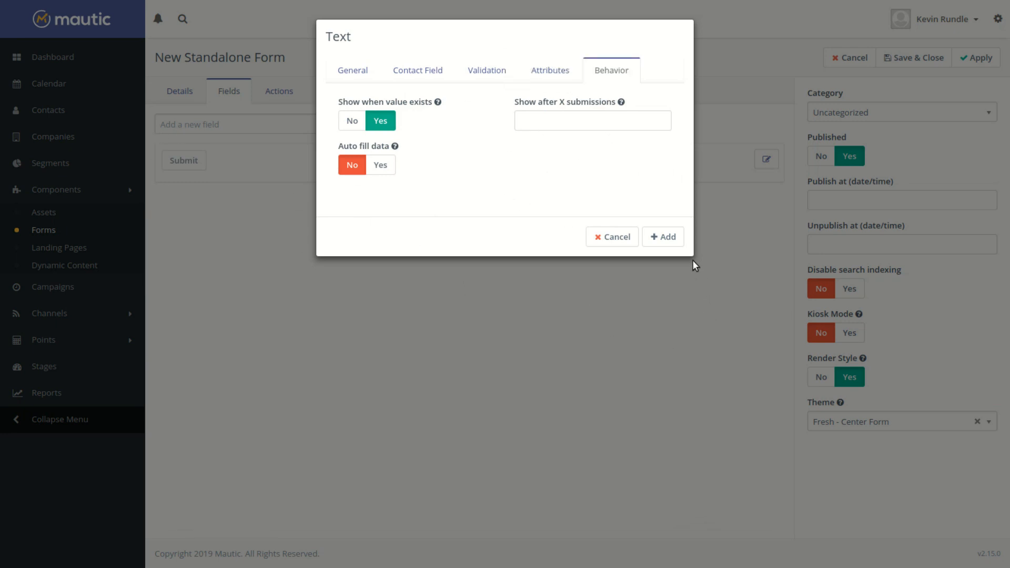
mouse_move(662, 236)
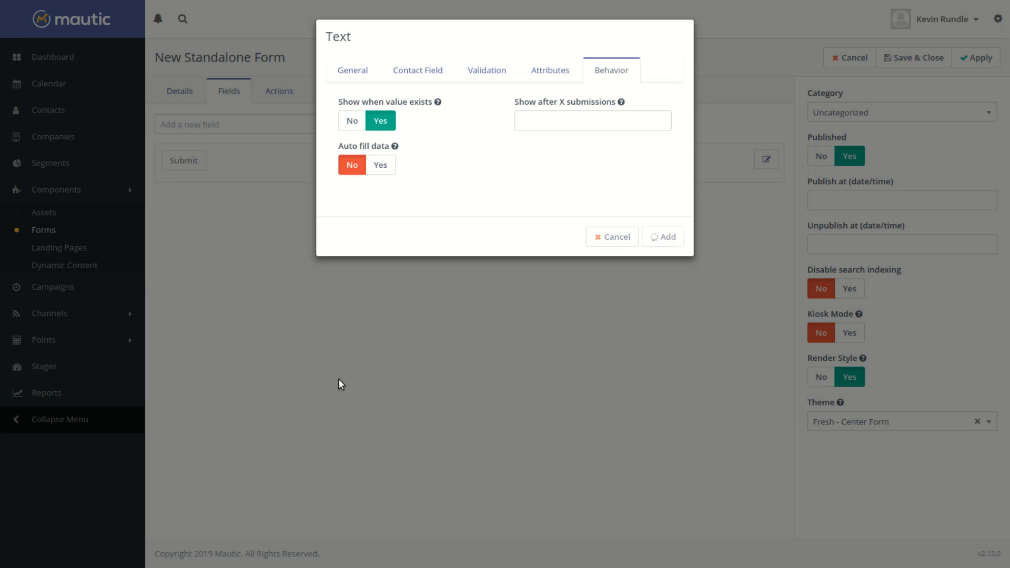
left_click(662, 237)
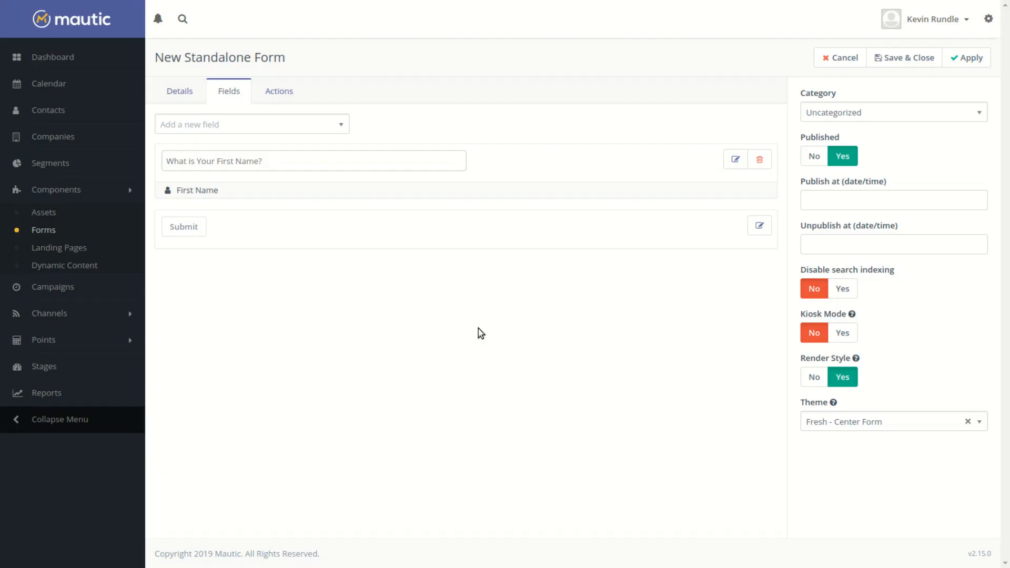
Add a required Email field with placeholder What is Your Best Email? mapped to the contact's email.
left_click(252, 124)
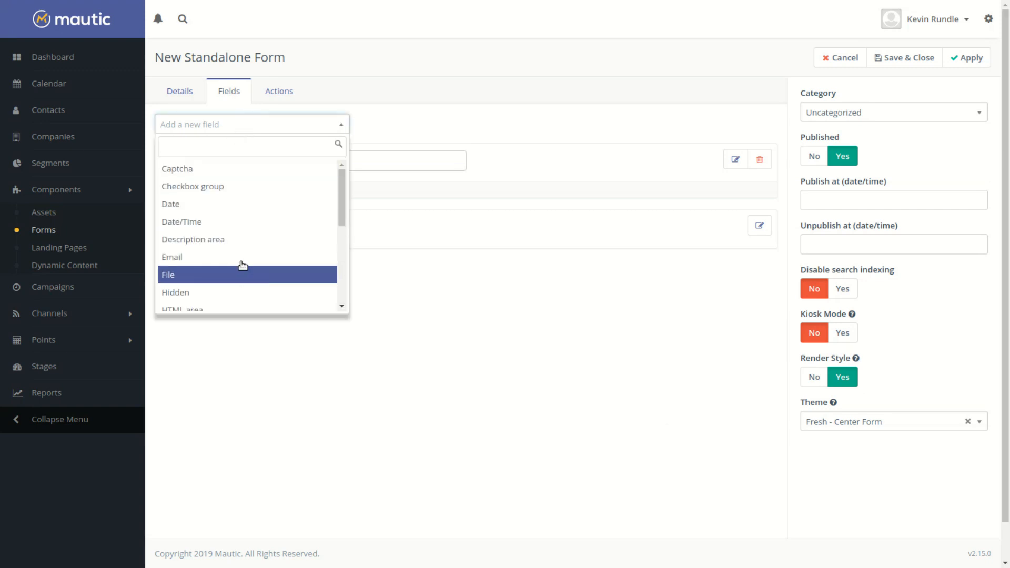
left_click(172, 257)
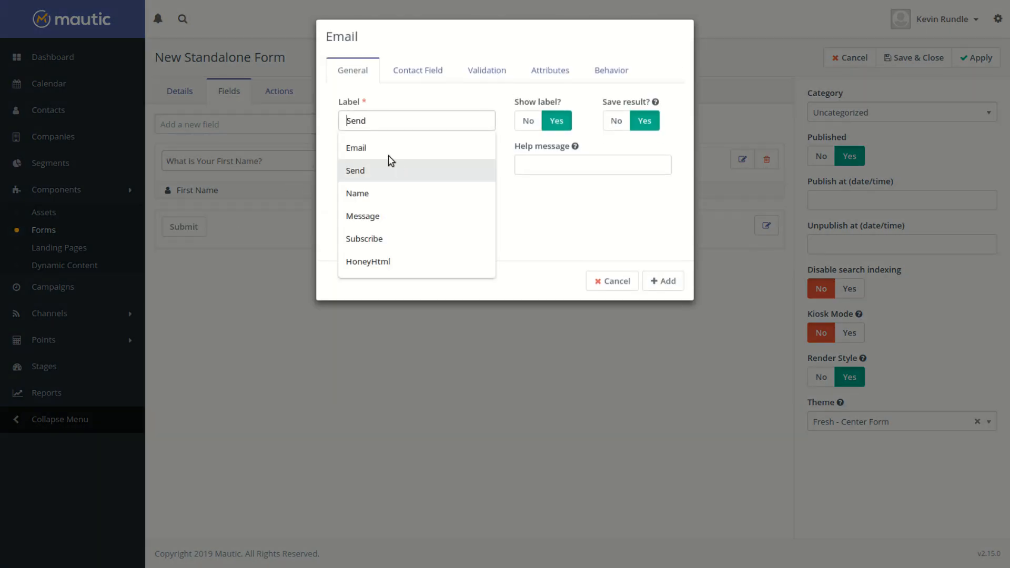
left_click(356, 147)
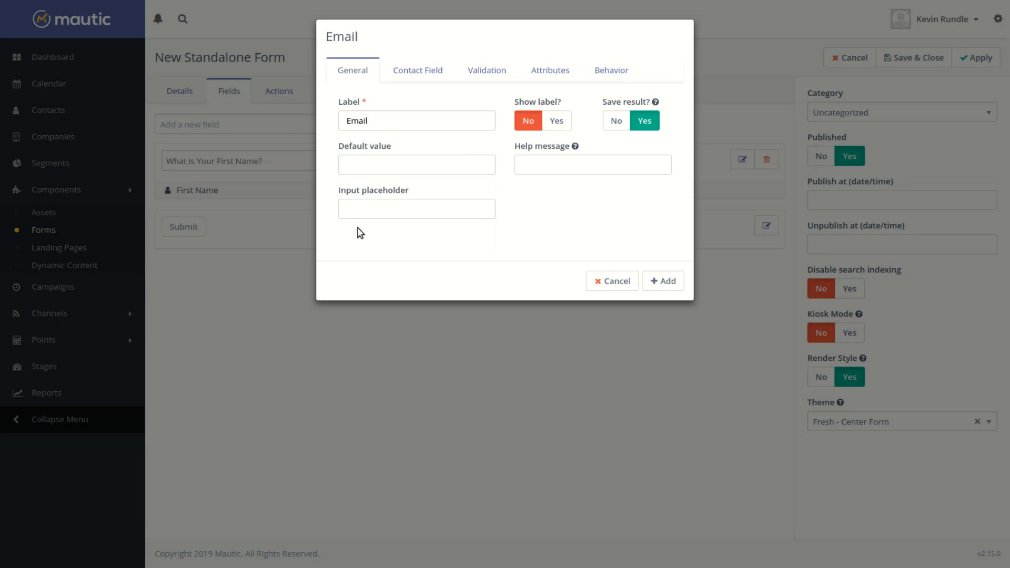
type("What is Your Best Email?")
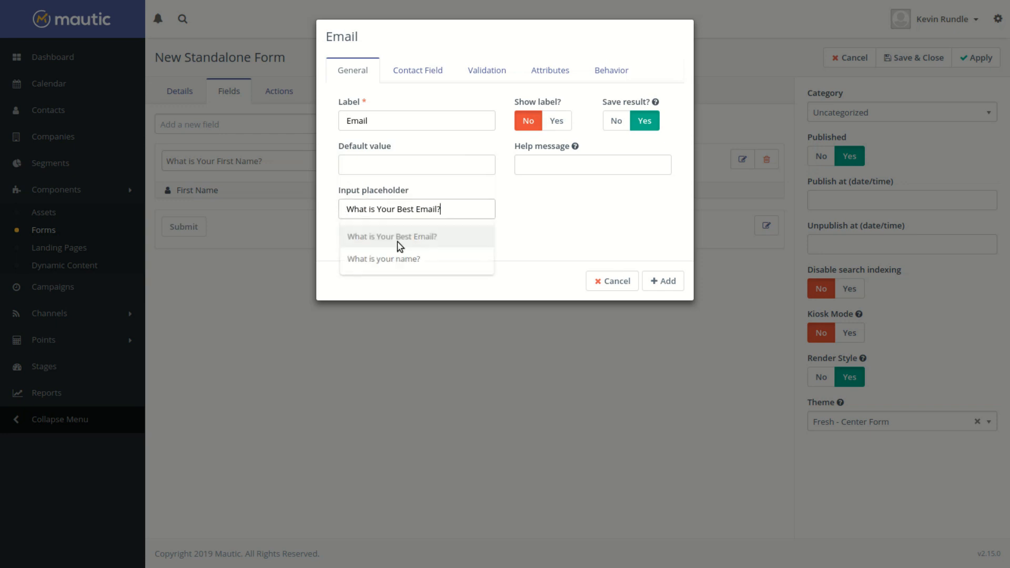
left_click(391, 237)
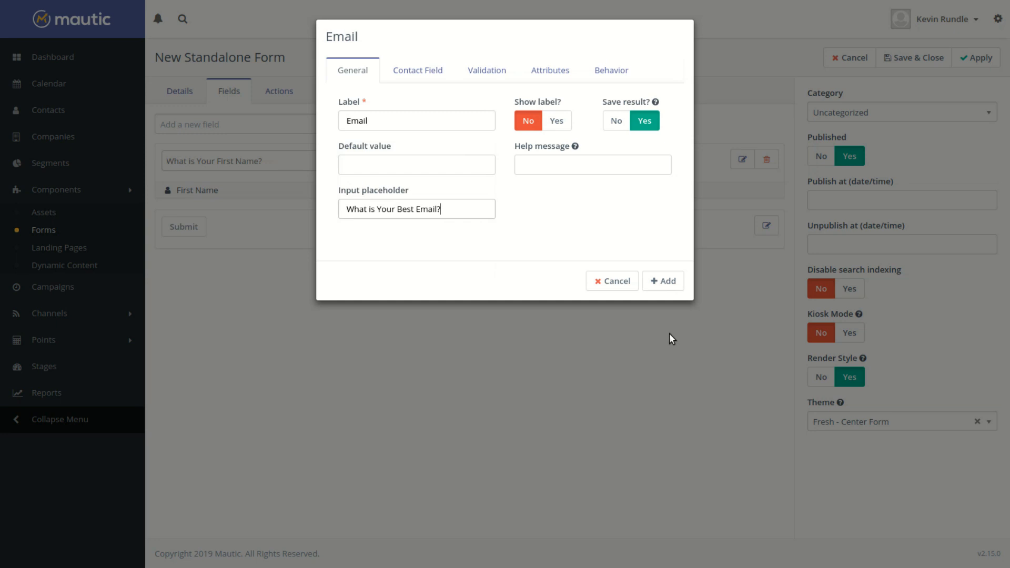
mouse_move(708, 278)
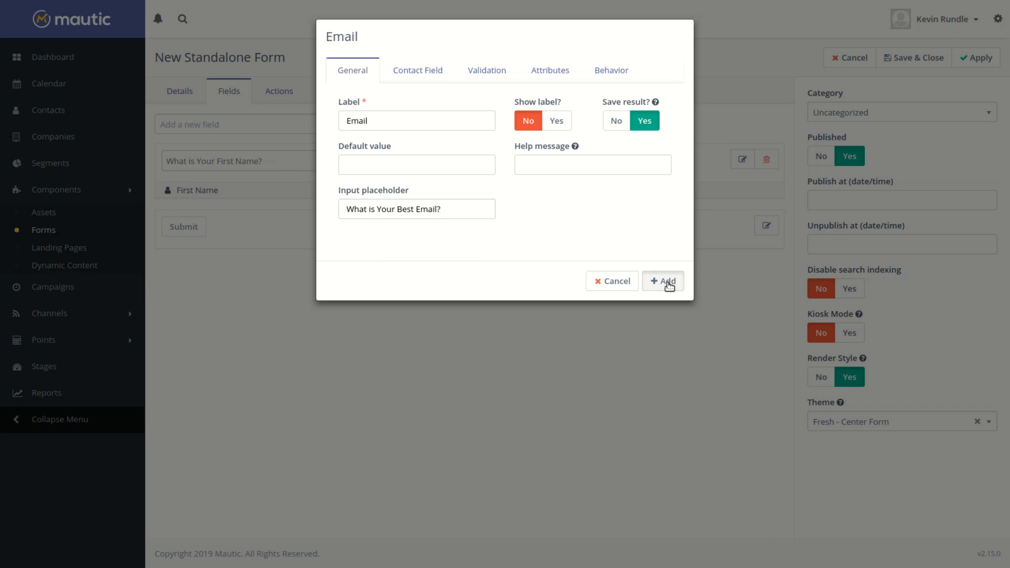
left_click(416, 71)
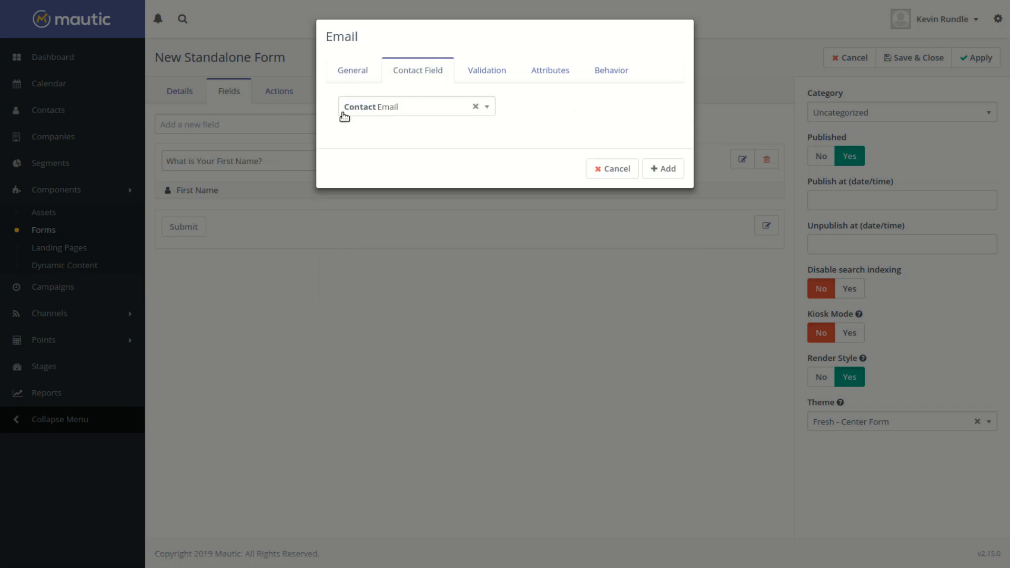
left_click(486, 71)
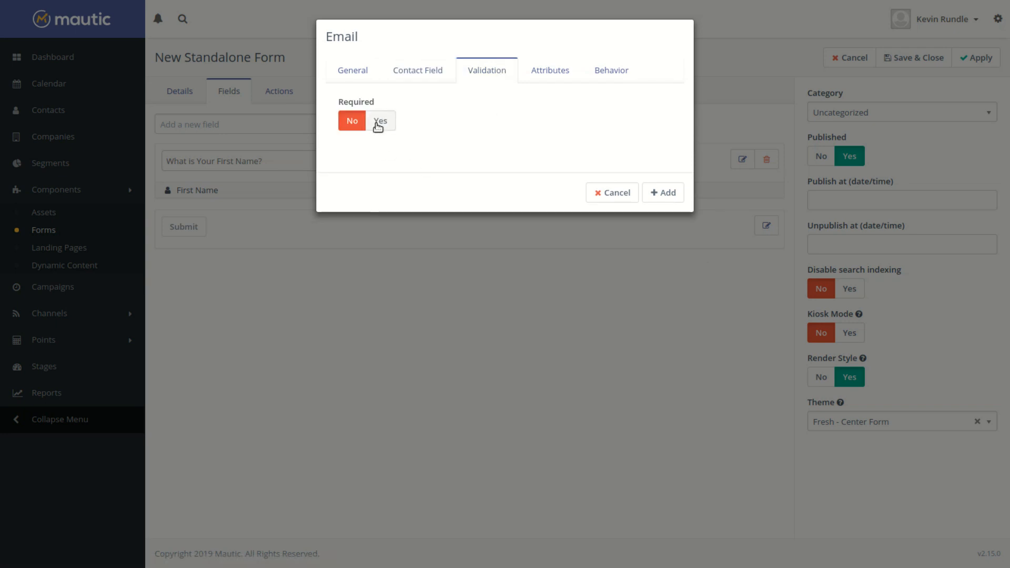
left_click(380, 119)
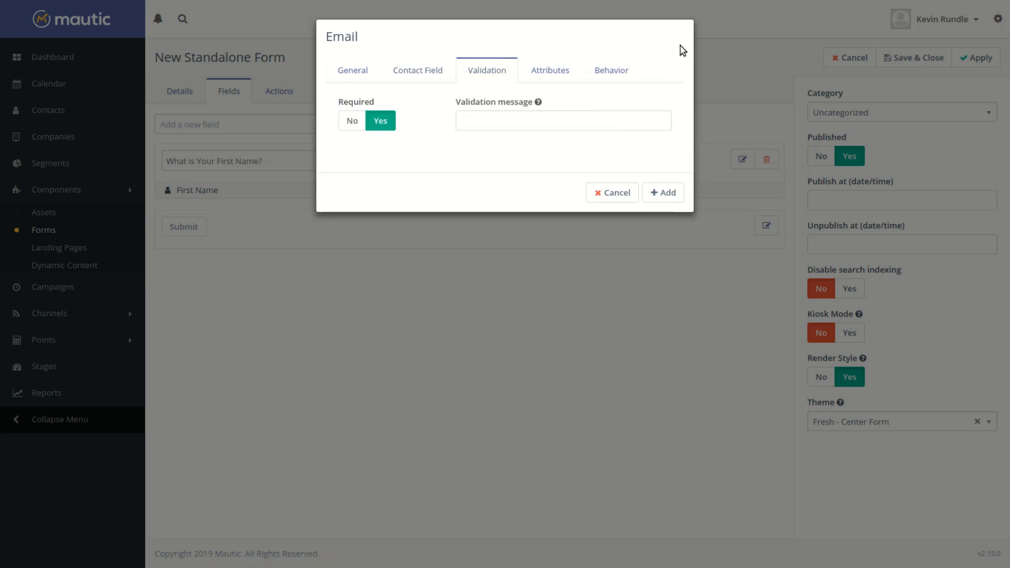
mouse_move(853, 271)
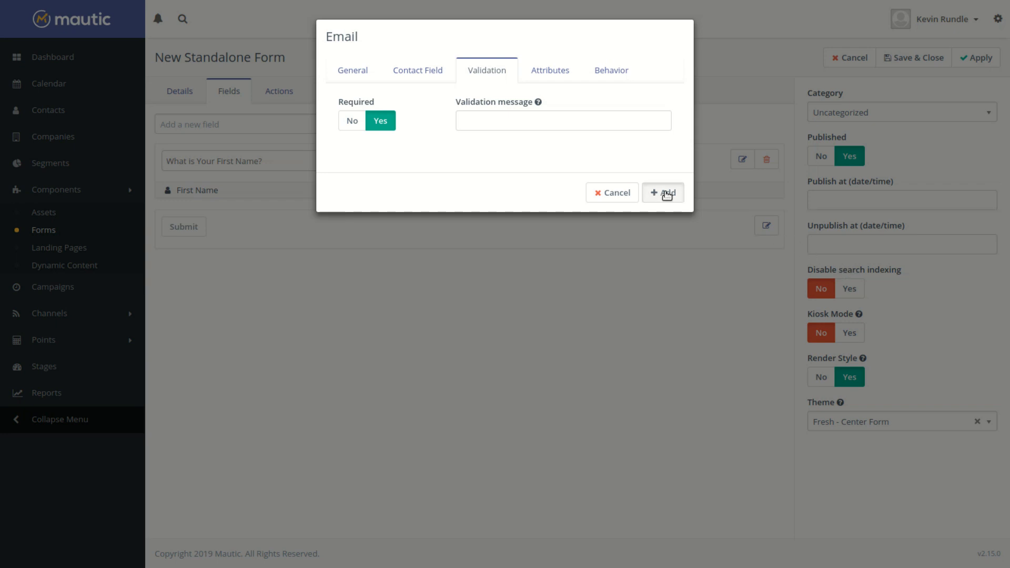
left_click(661, 191)
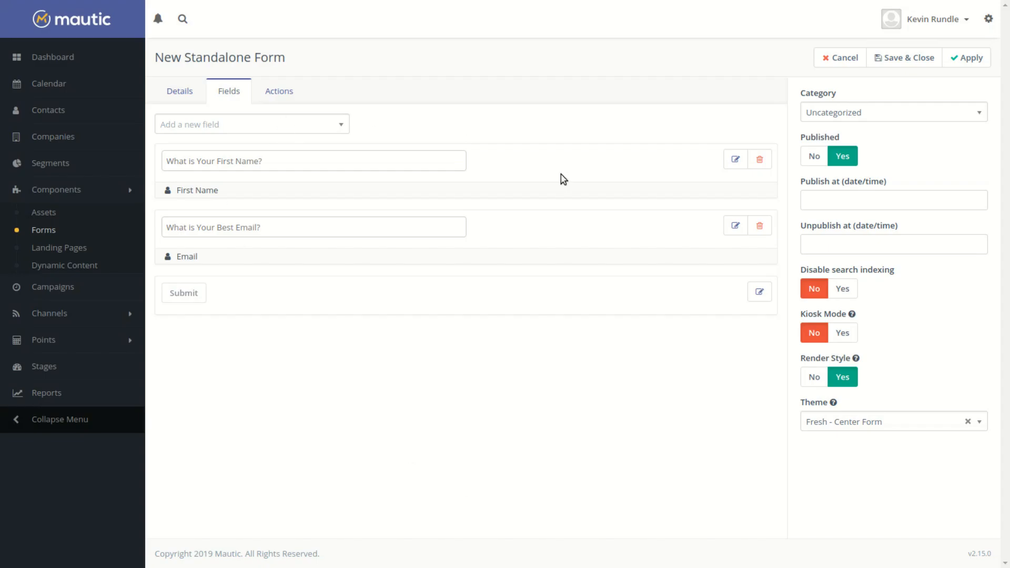
Add an optional Message textarea with no contact field mapping.
left_click(251, 125)
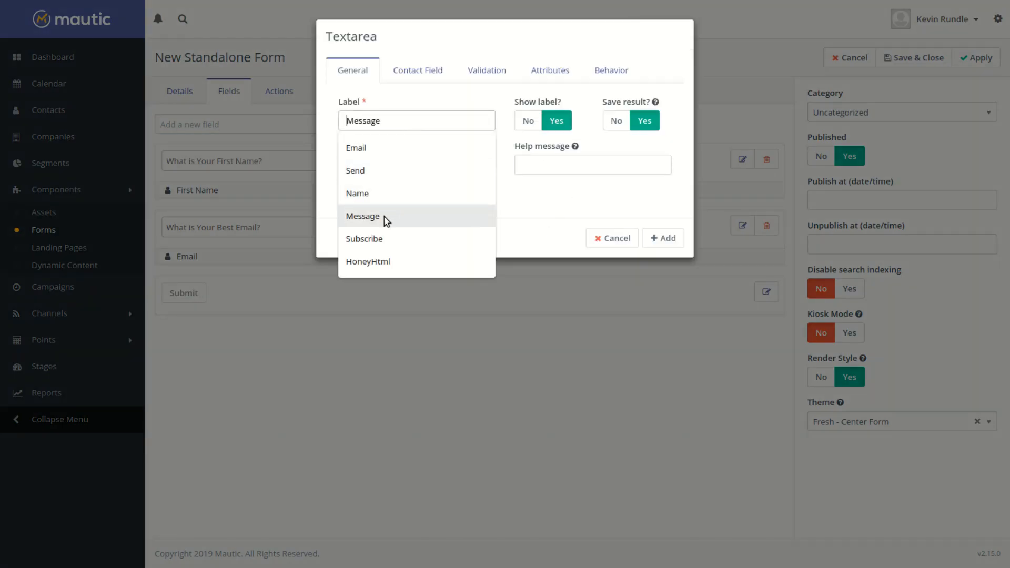
left_click(362, 216)
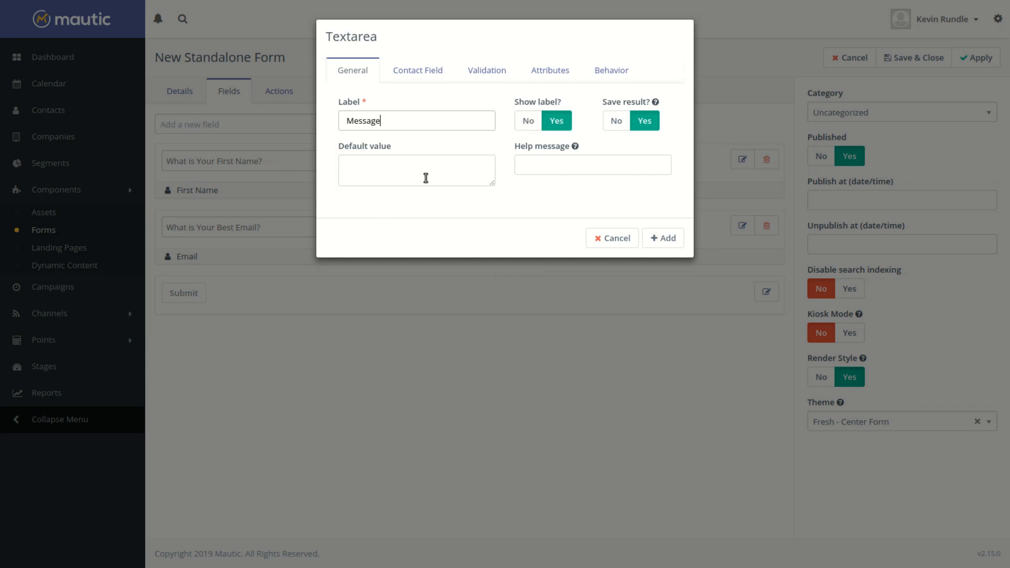
mouse_move(523, 228)
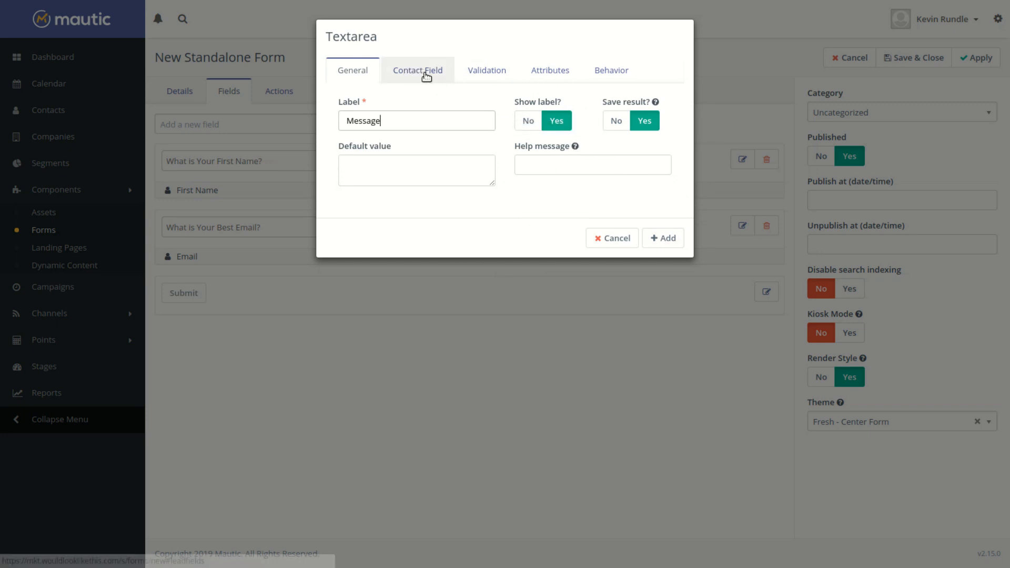
mouse_move(631, 100)
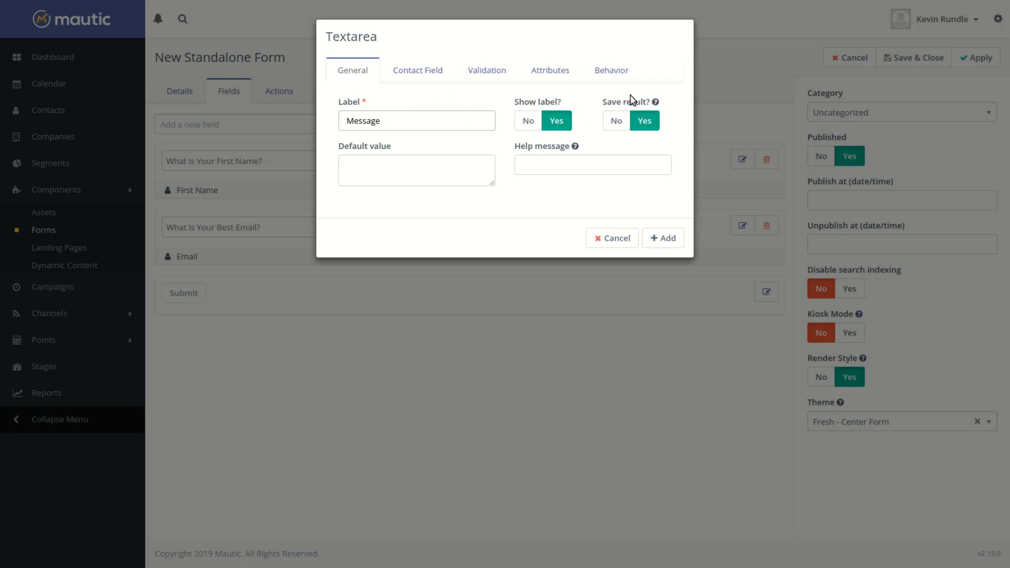
mouse_move(655, 102)
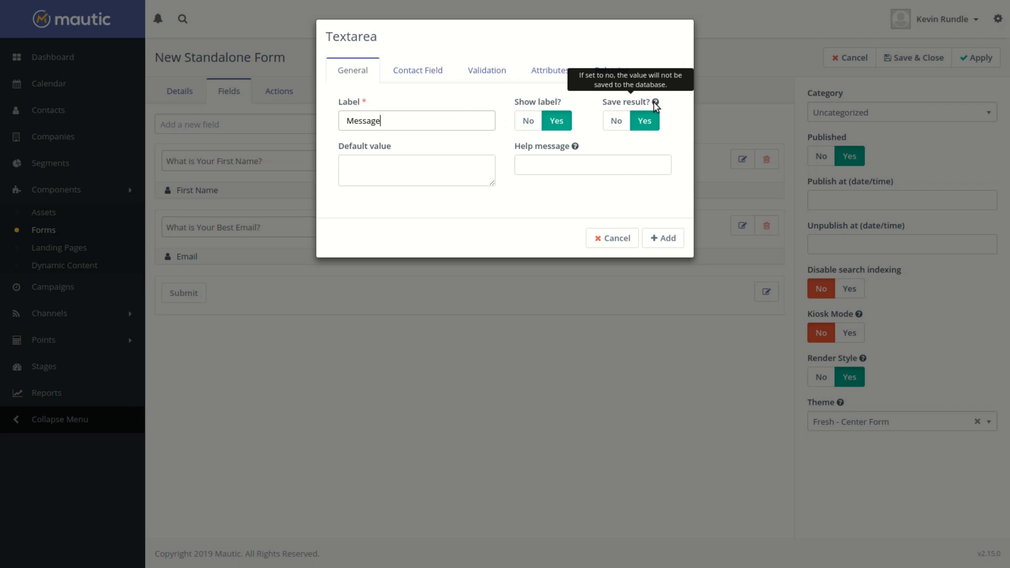
mouse_move(459, 93)
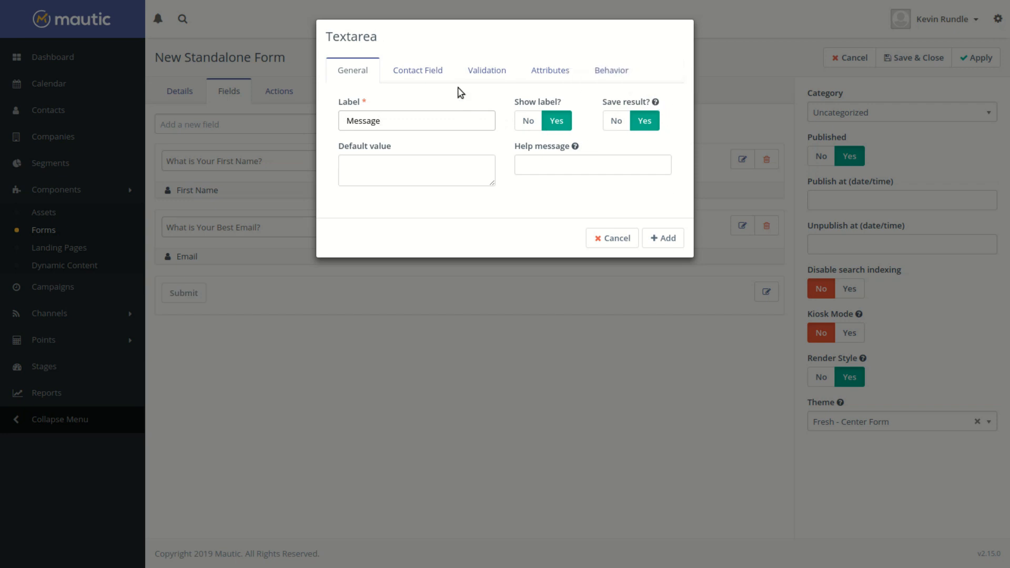
left_click(418, 70)
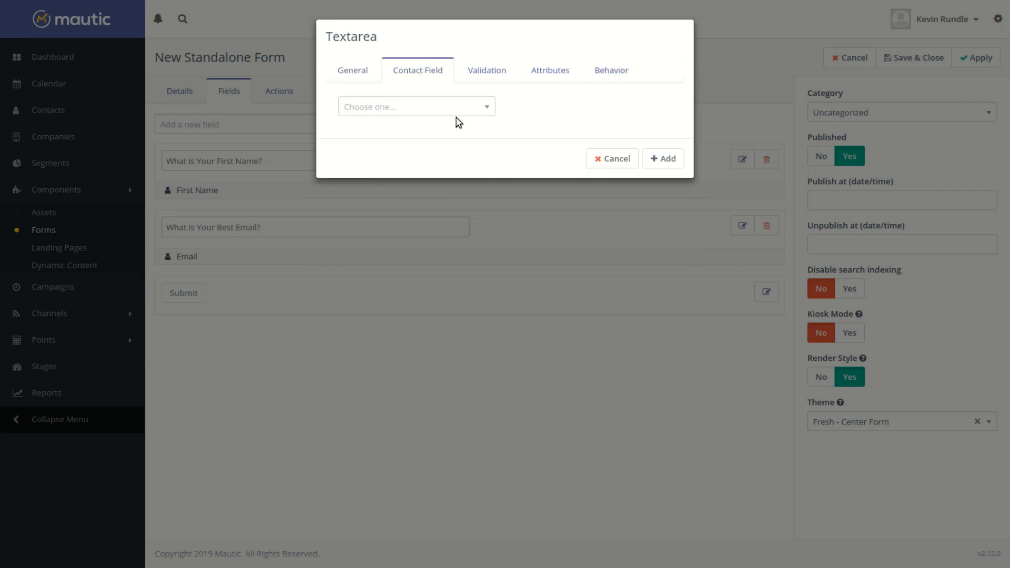
mouse_move(443, 219)
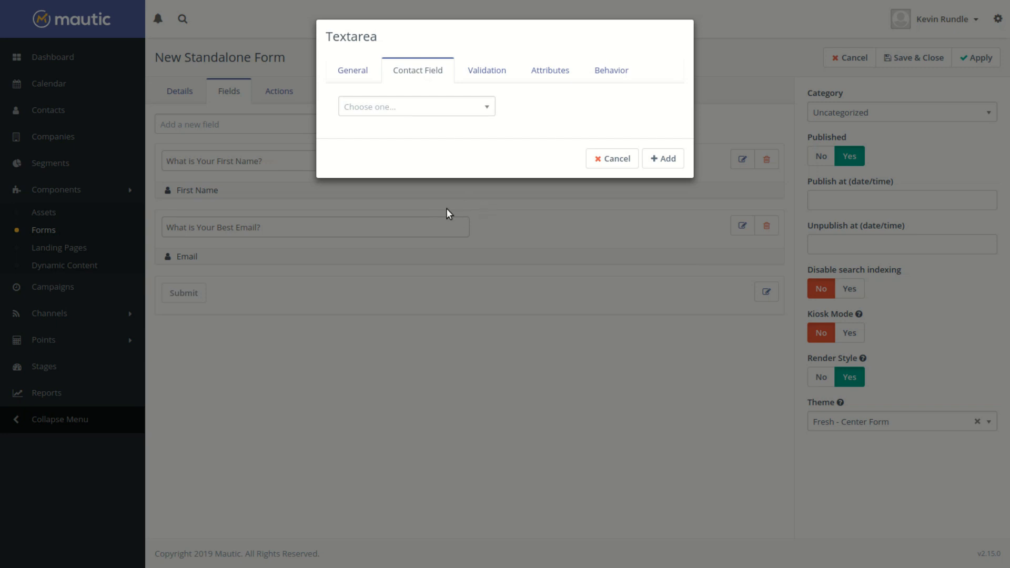
mouse_move(422, 149)
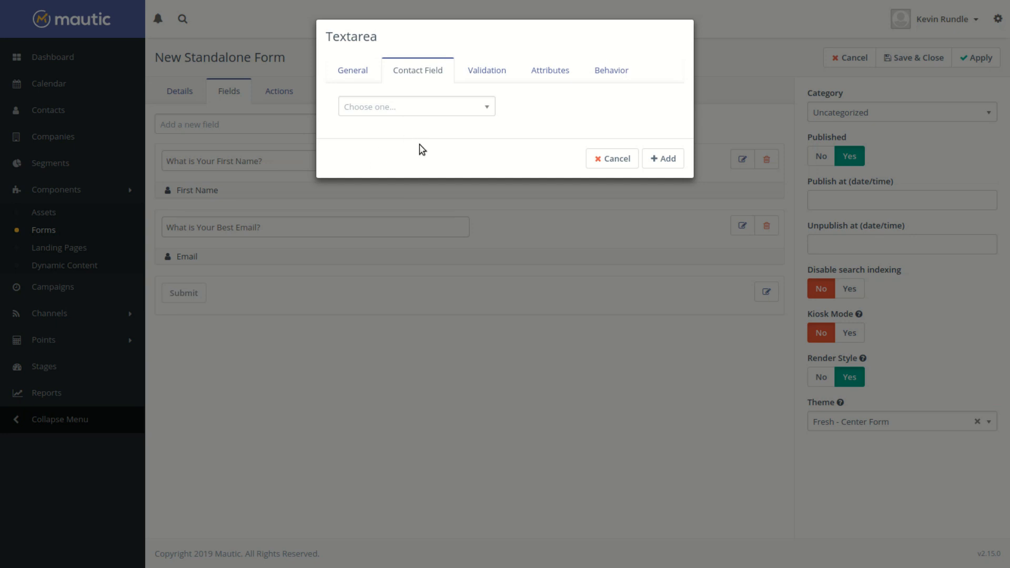
left_click(486, 71)
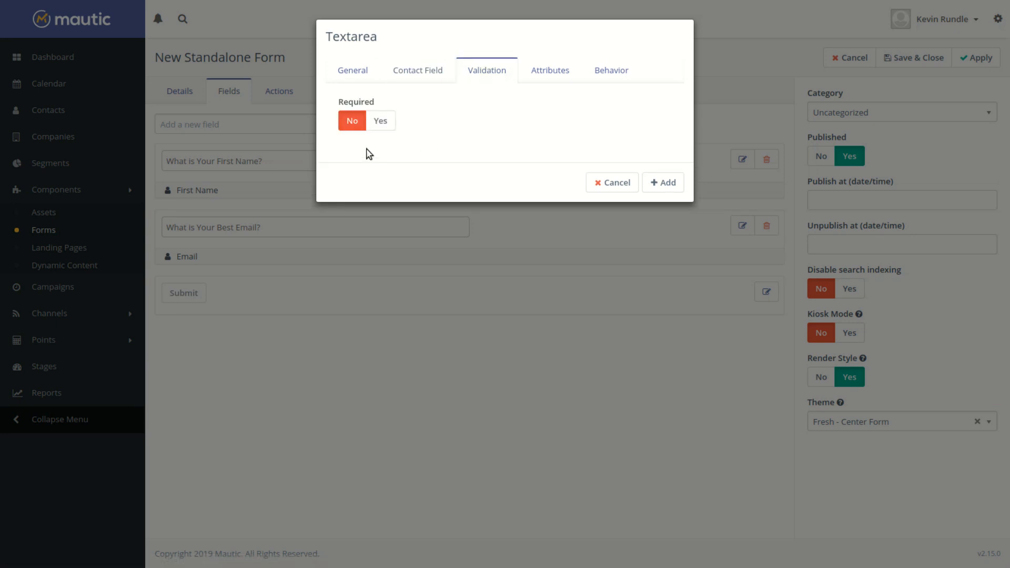
mouse_move(340, 362)
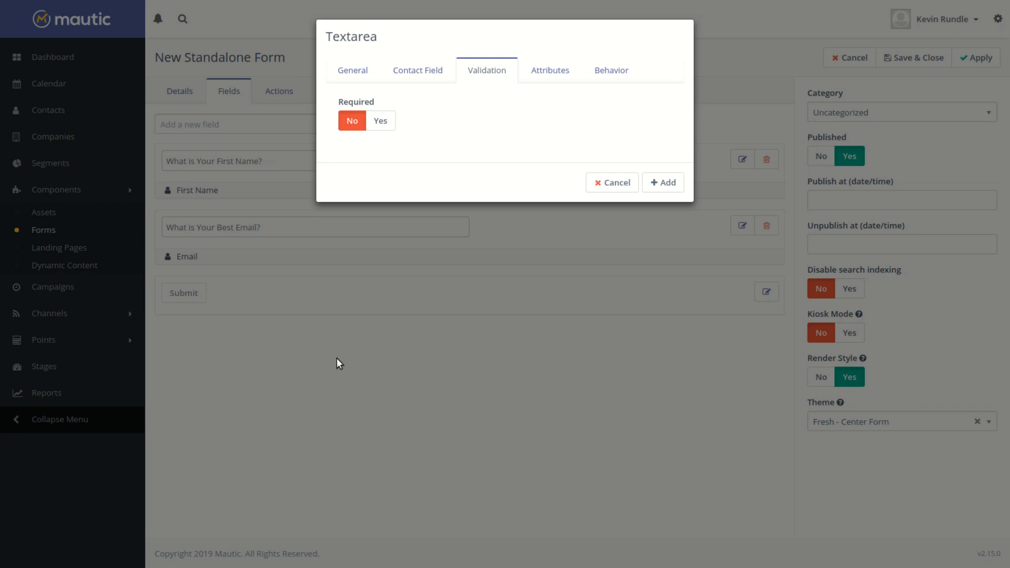
mouse_move(618, 262)
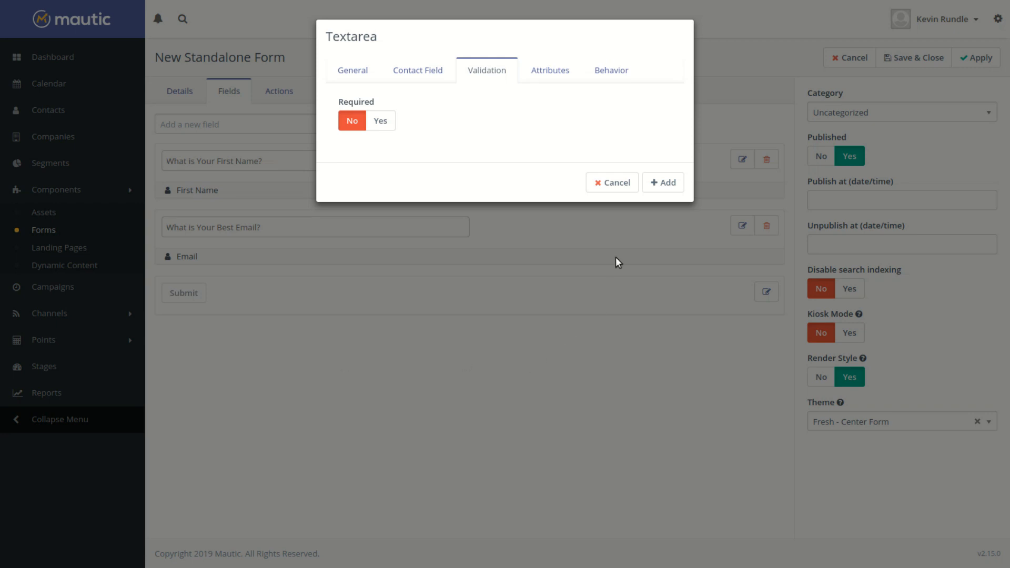
mouse_move(627, 233)
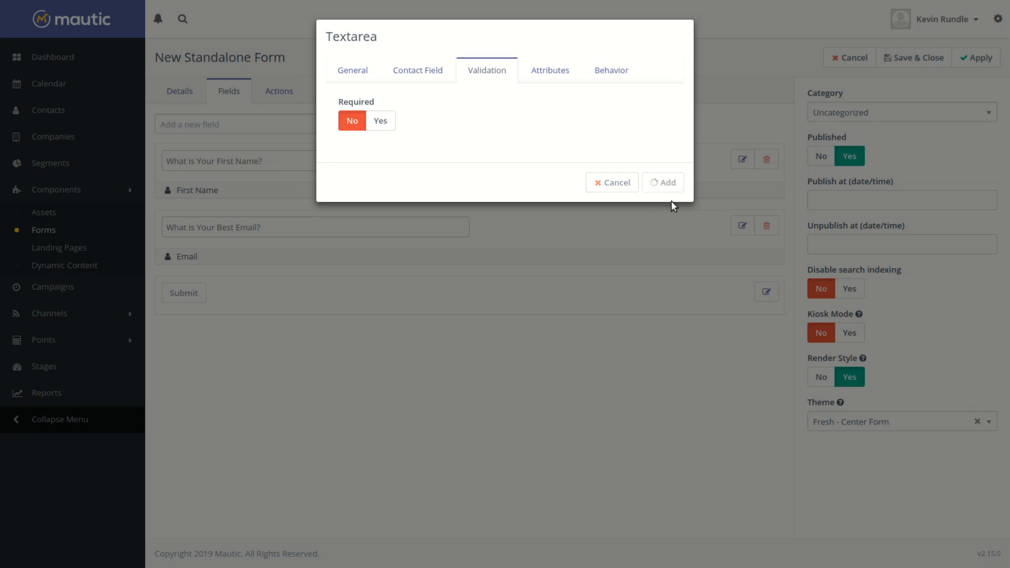
left_click(661, 182)
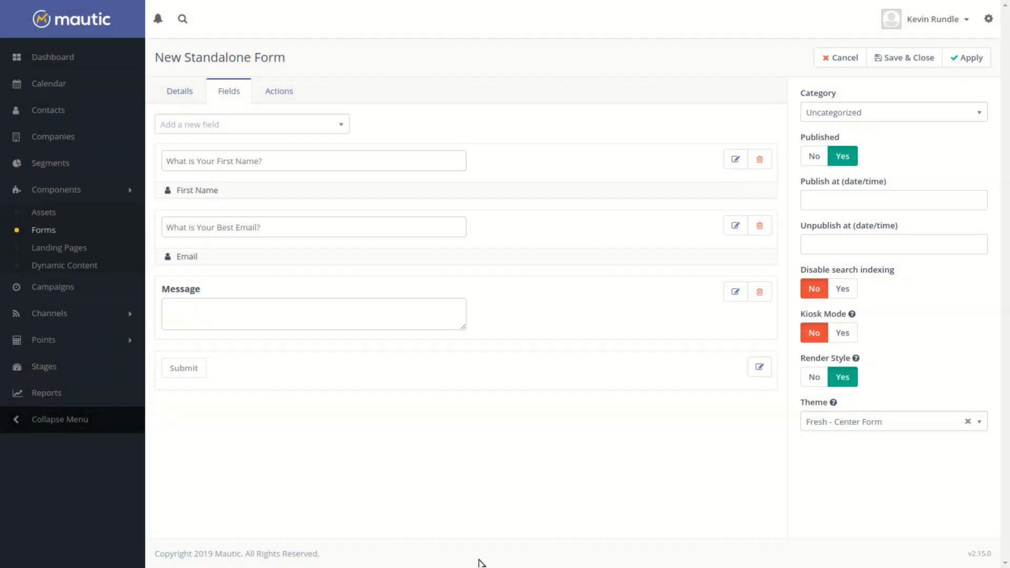
mouse_move(189, 404)
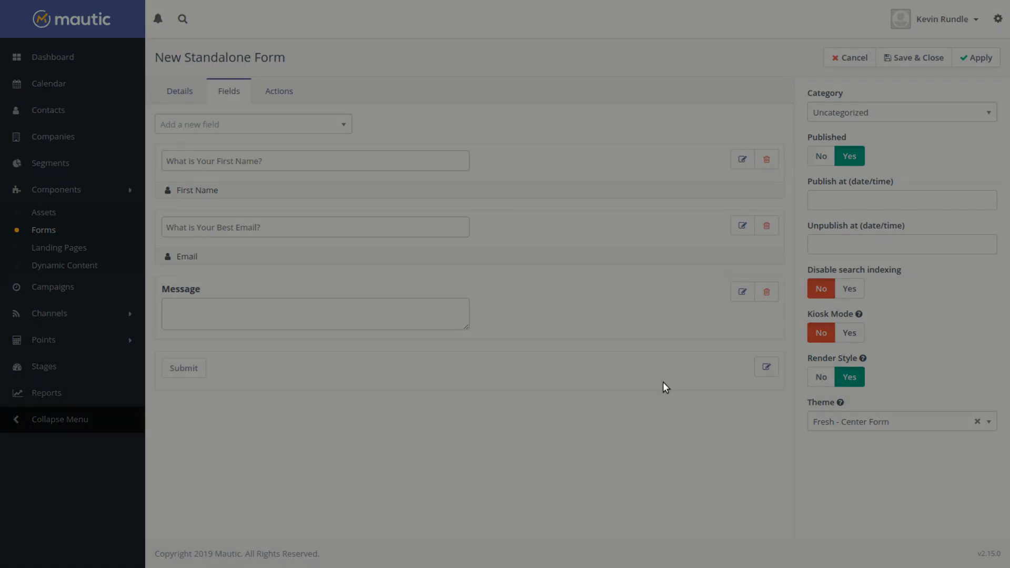
Change the submit button text to Send and move to the form's submit actions.
left_click(766, 368)
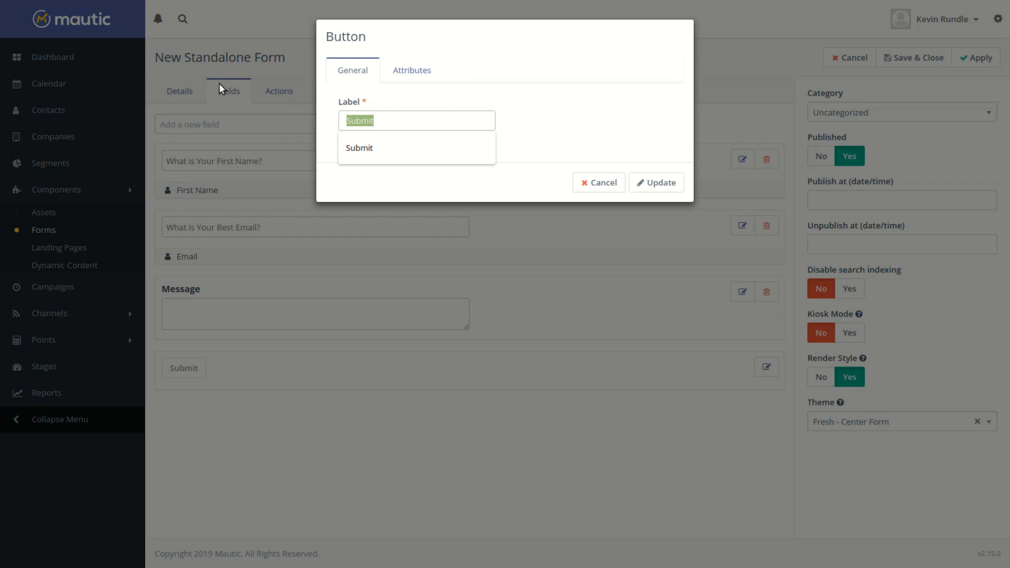
type("Send")
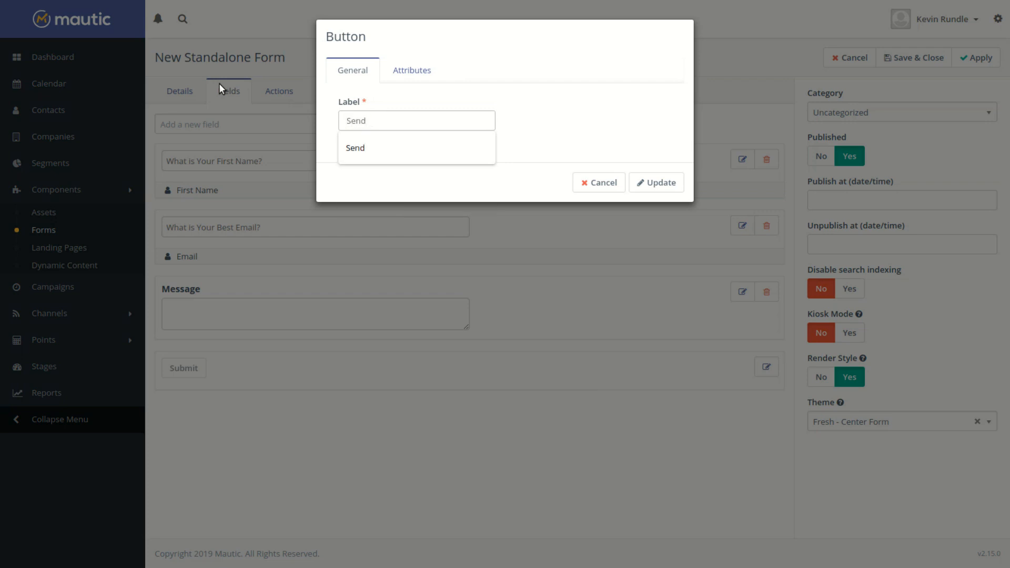
left_click(655, 182)
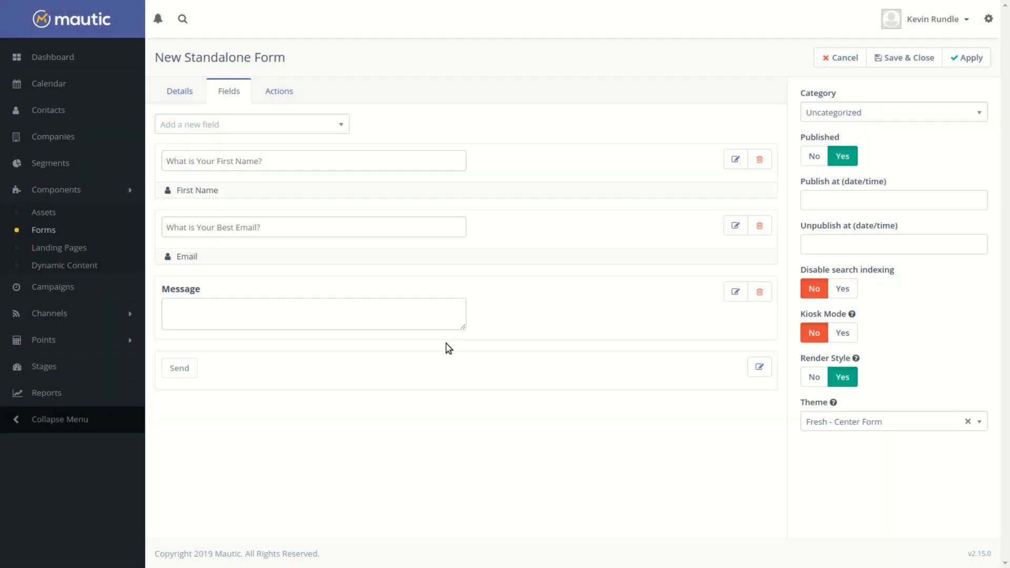
mouse_move(200, 161)
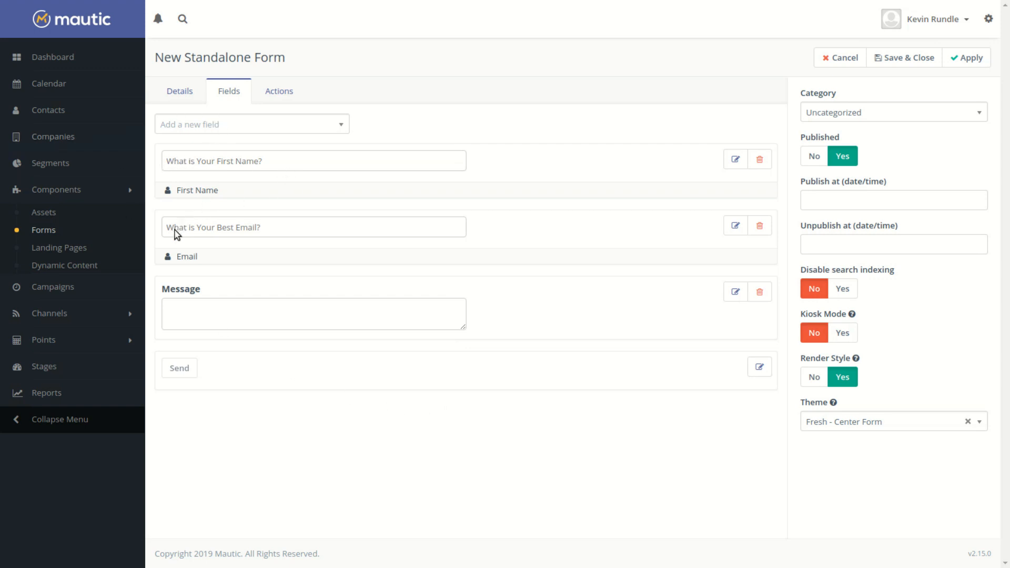
mouse_move(295, 283)
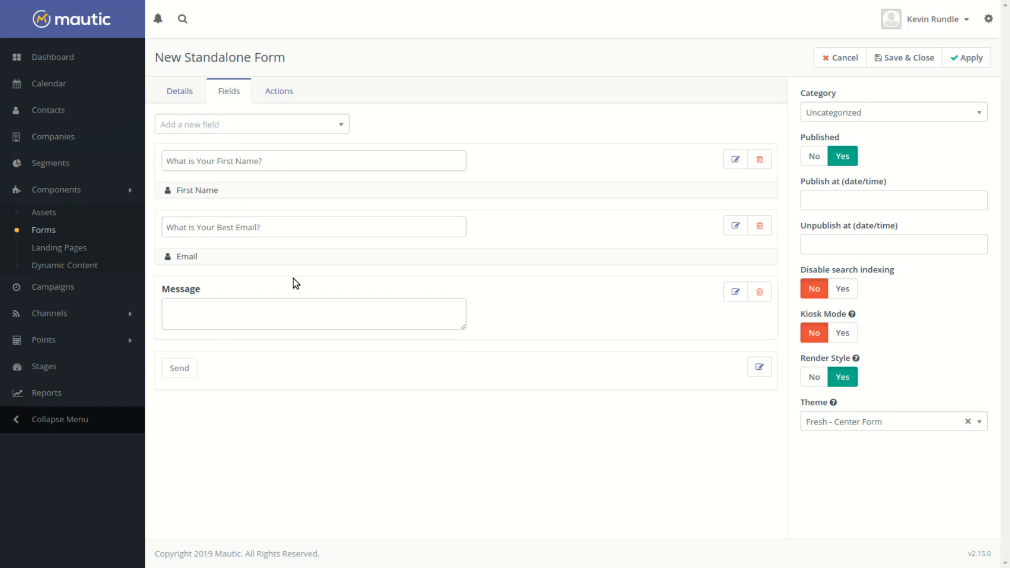
mouse_move(523, 351)
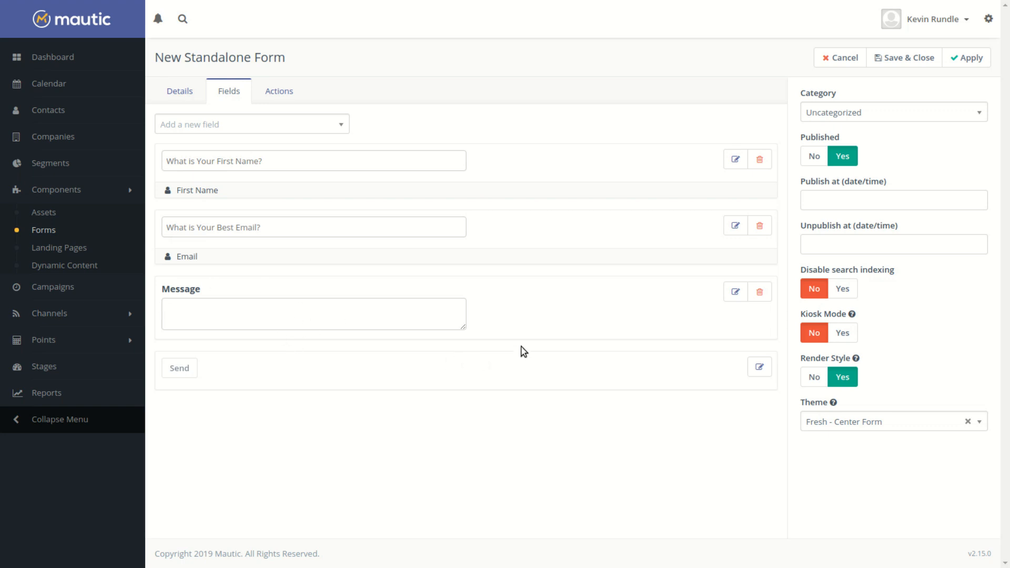
mouse_move(255, 345)
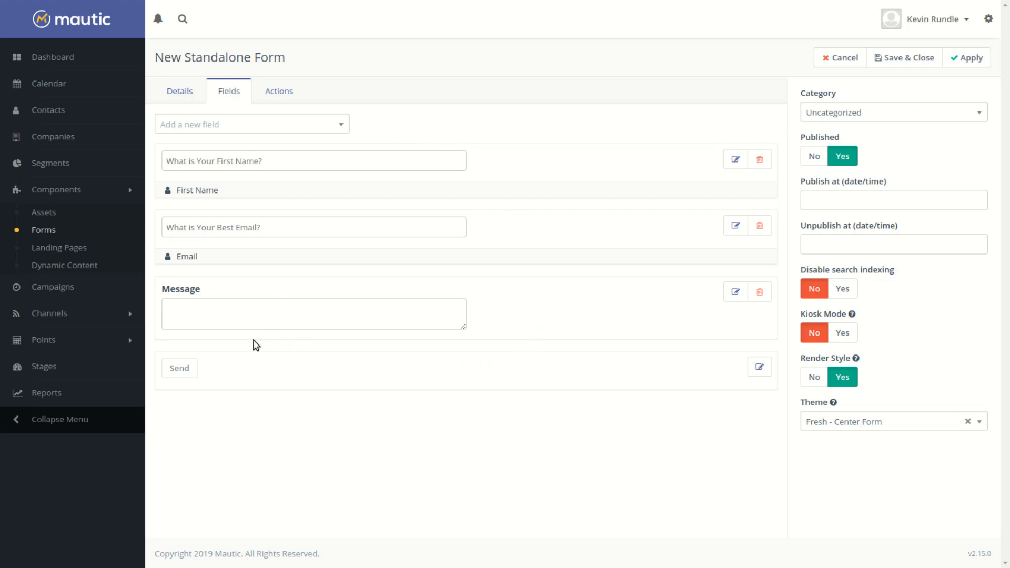
mouse_move(367, 120)
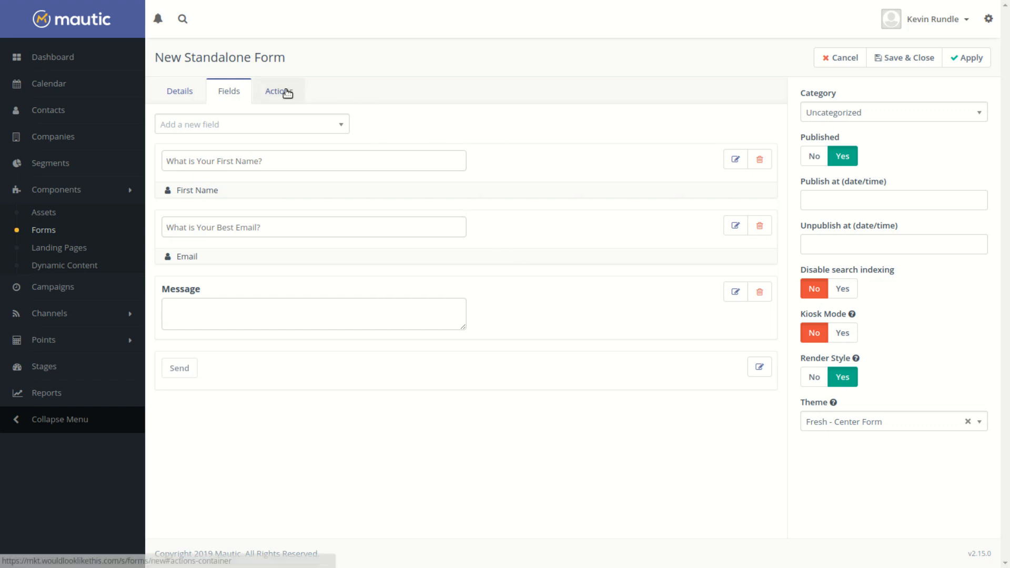
left_click(277, 91)
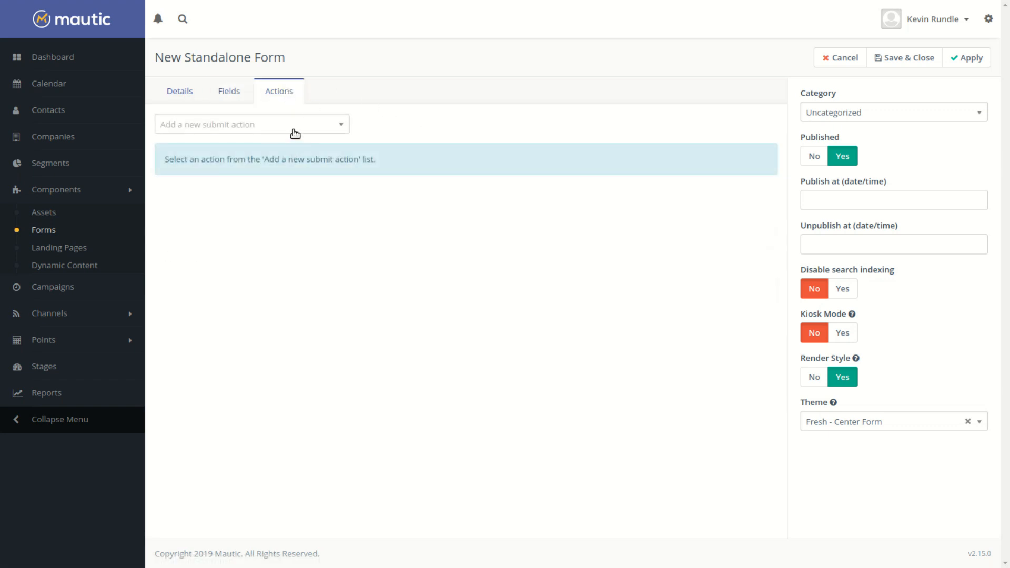
Add a Send form results action named Contact Us Results.
left_click(250, 124)
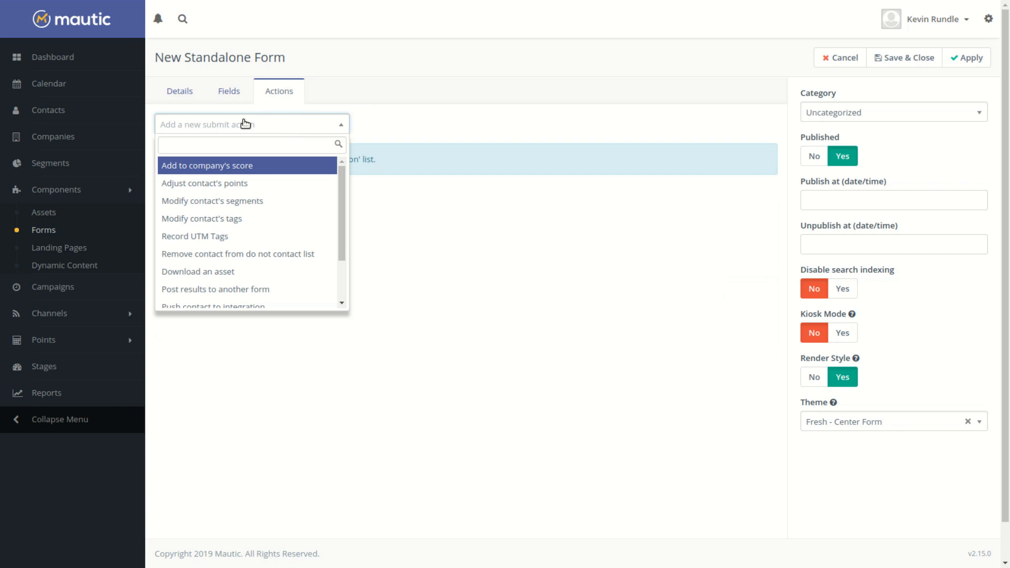
mouse_move(305, 139)
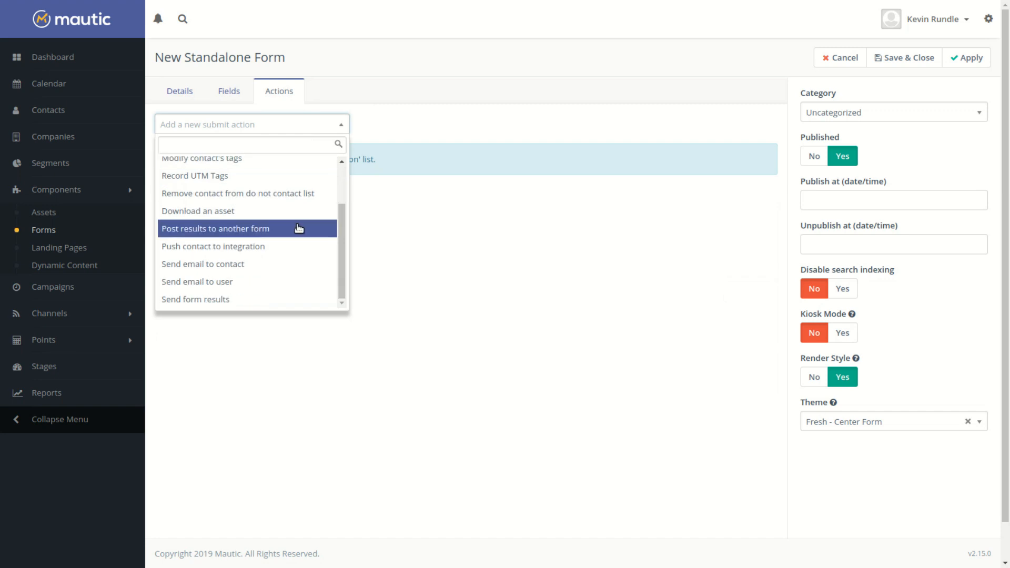
mouse_move(252, 298)
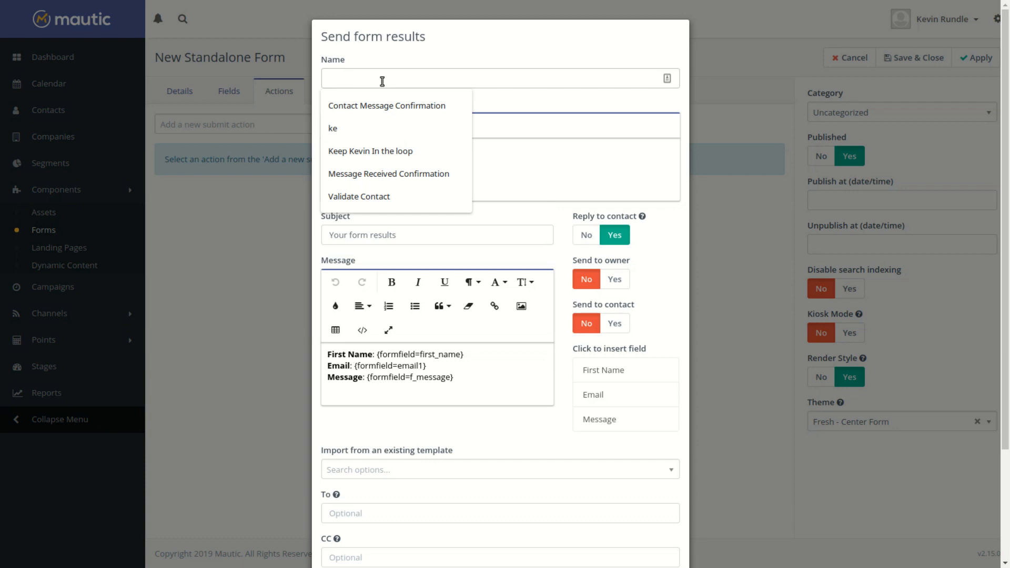
type("Conact U")
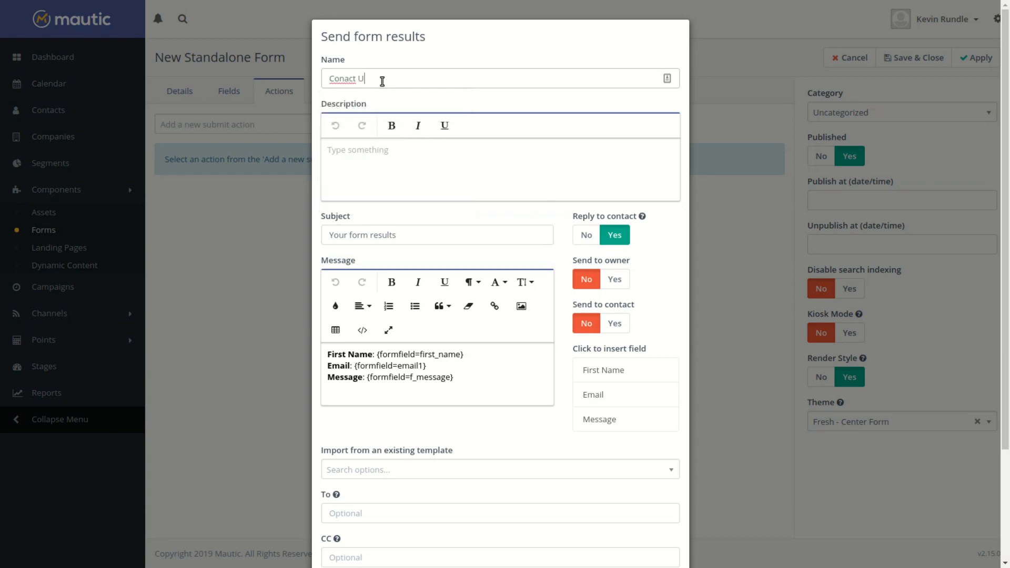
type("S")
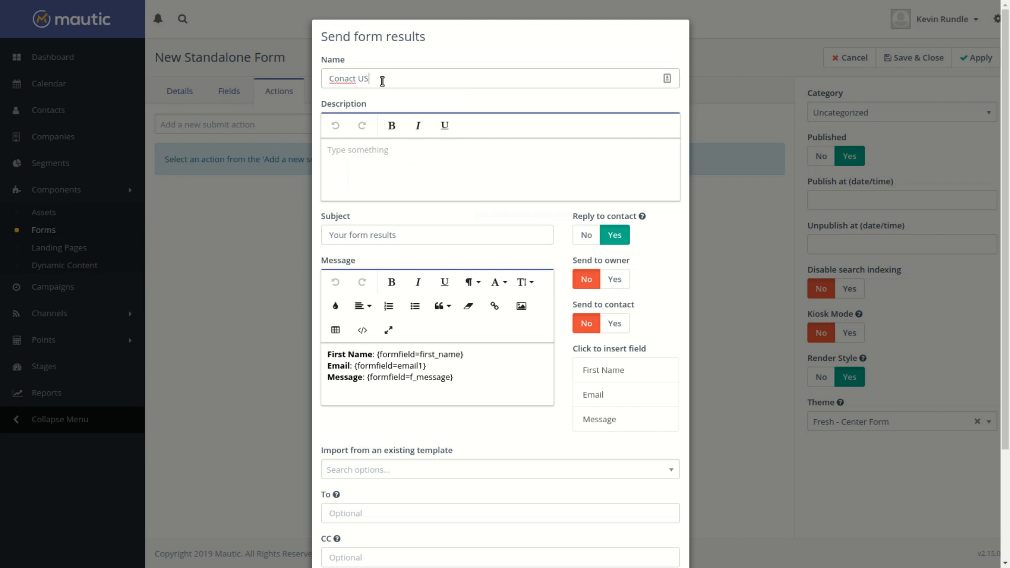
type("s")
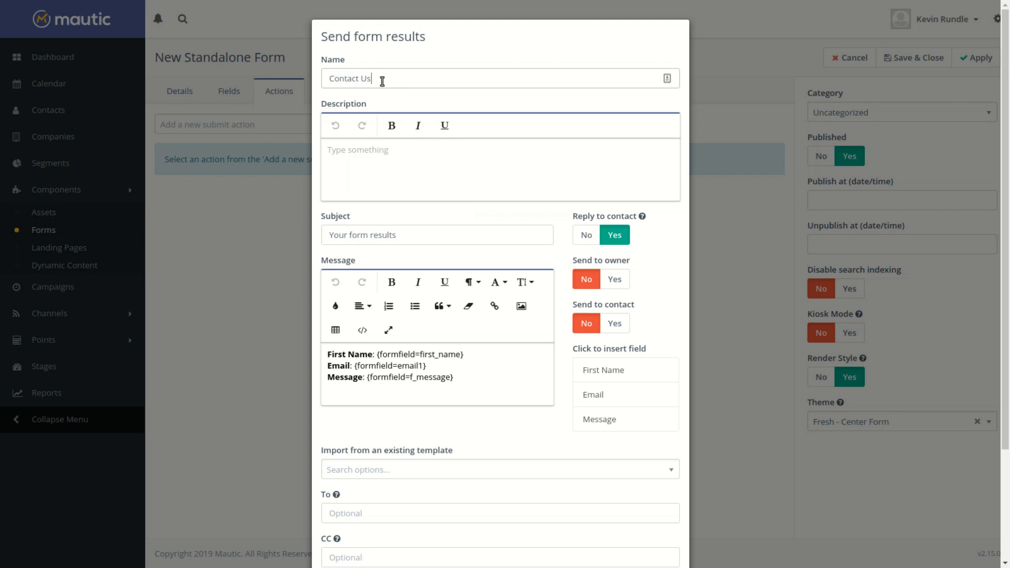
type("Re")
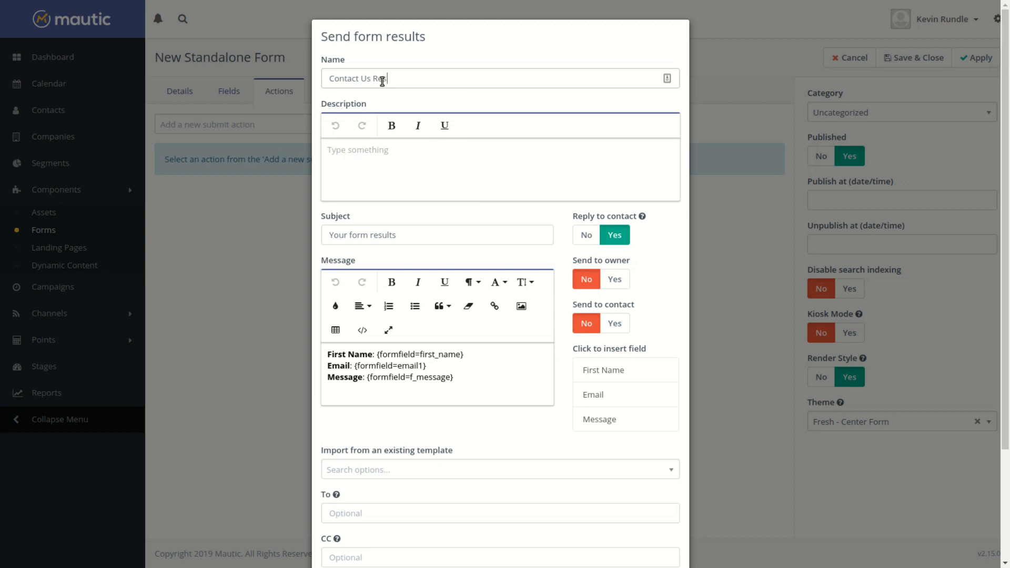
type("sults")
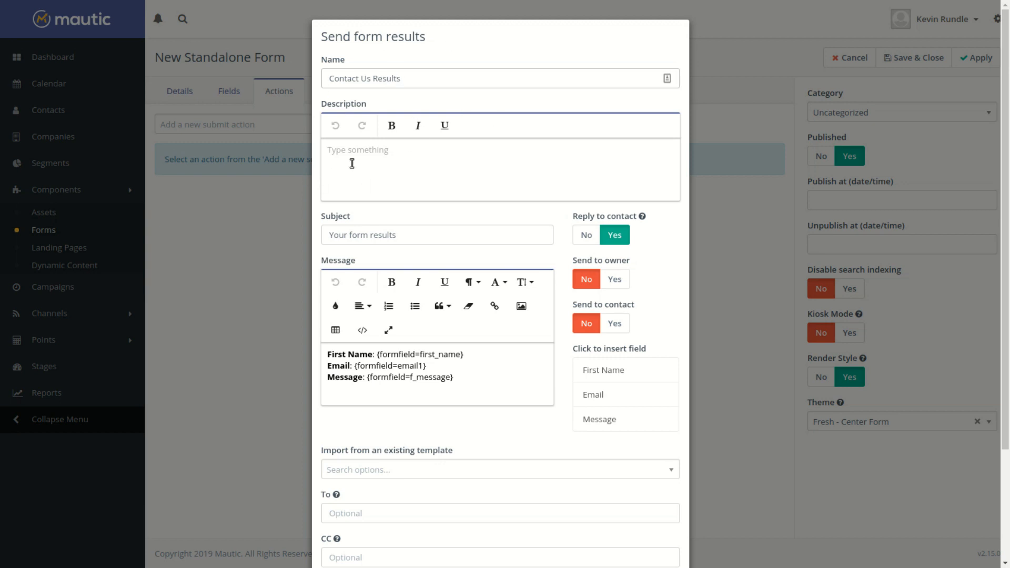
Set the results email subject to Your form results Contact Us Form and review the remaining options.
left_click(435, 234)
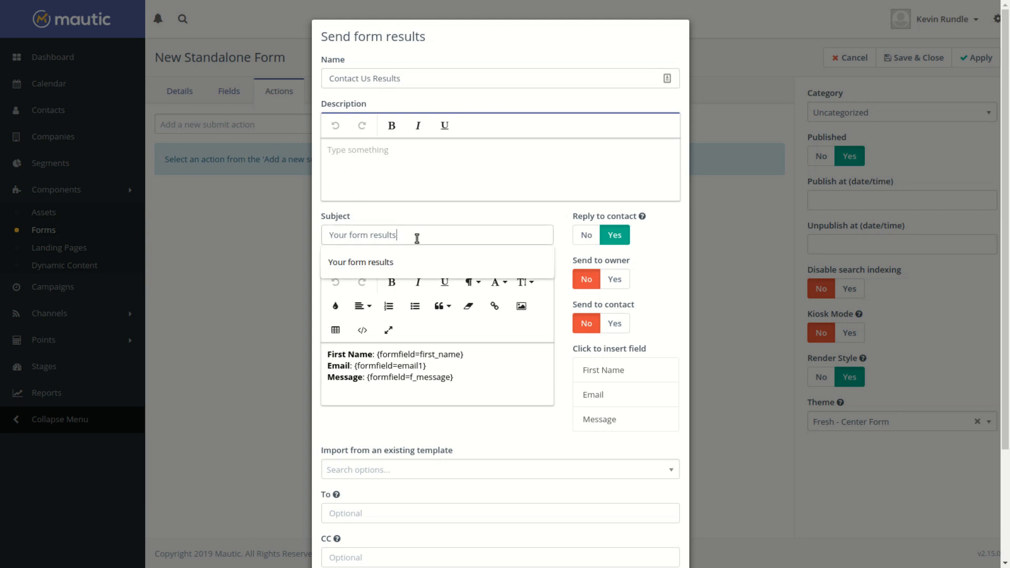
type("Contact Us")
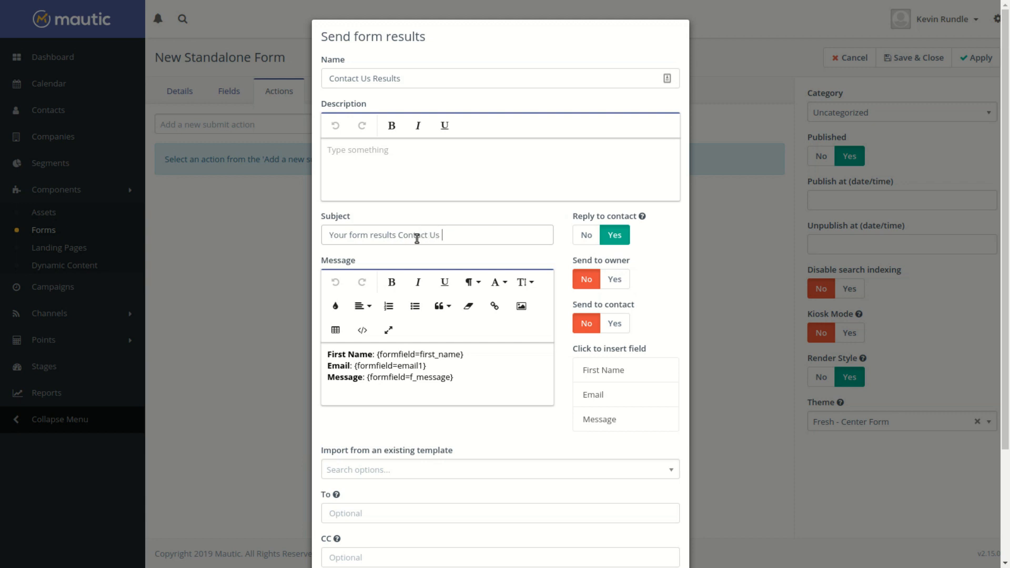
type("Form")
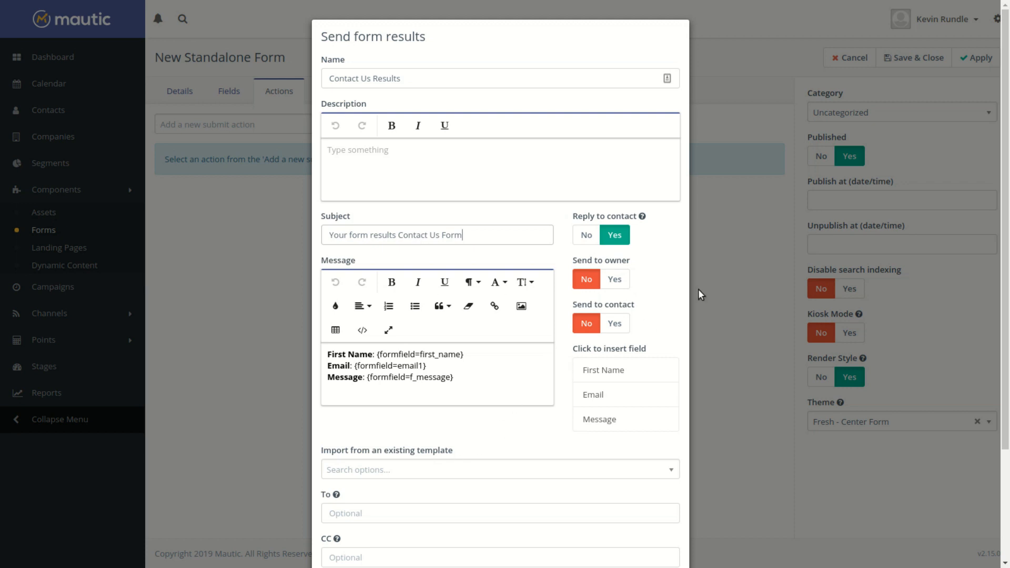
mouse_move(643, 216)
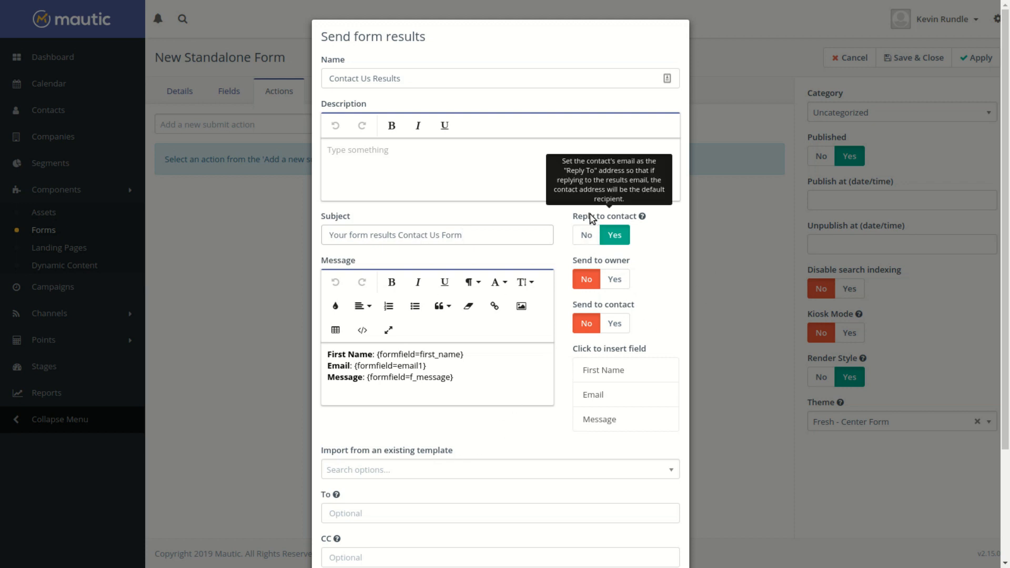
mouse_move(407, 305)
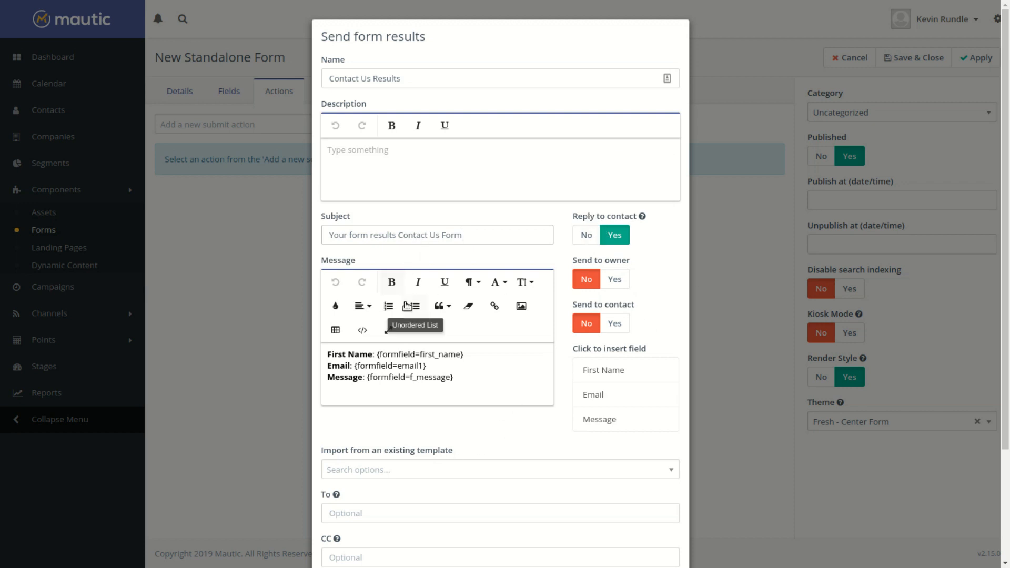
scroll("down", 3)
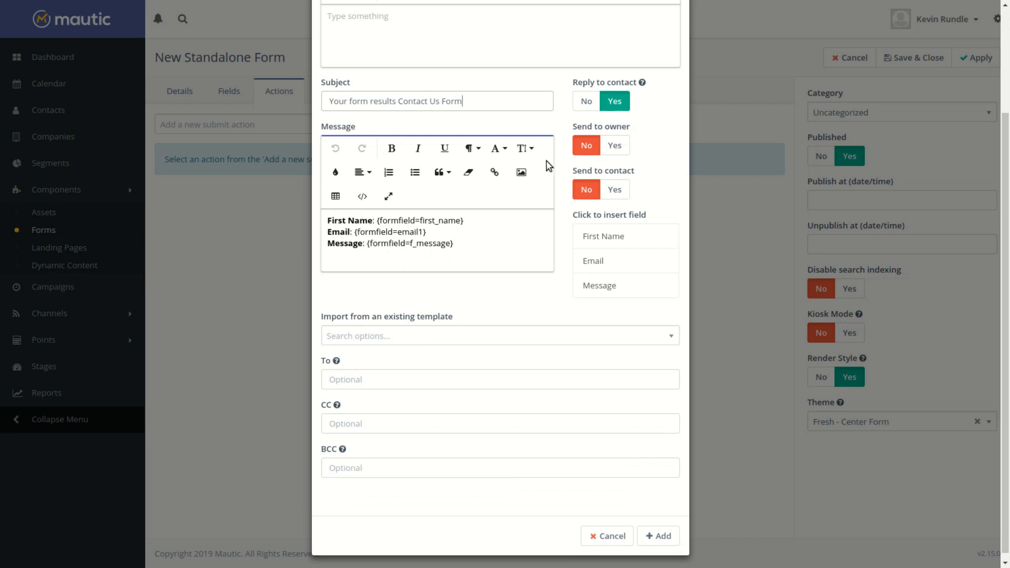
mouse_move(630, 82)
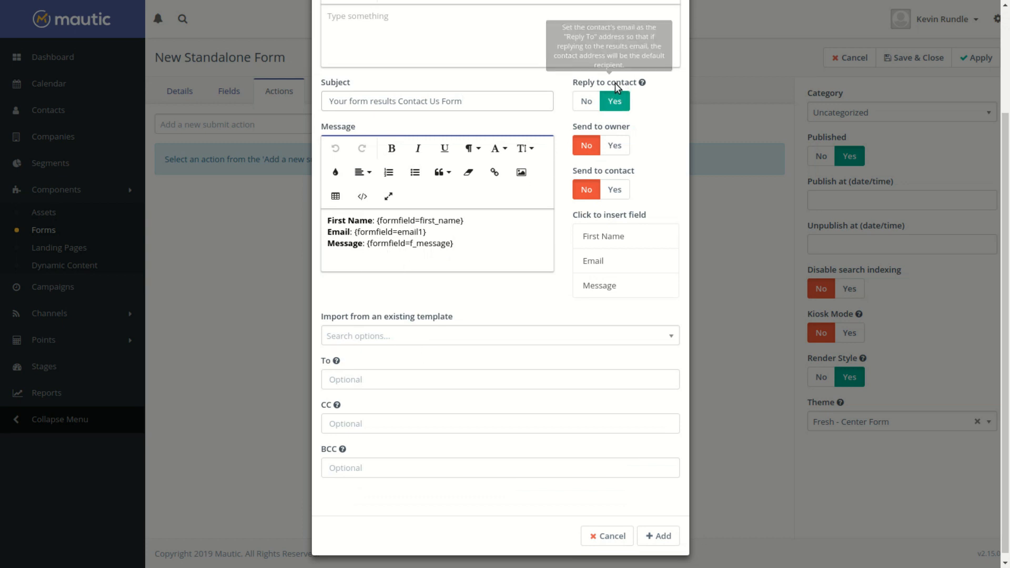
mouse_move(507, 216)
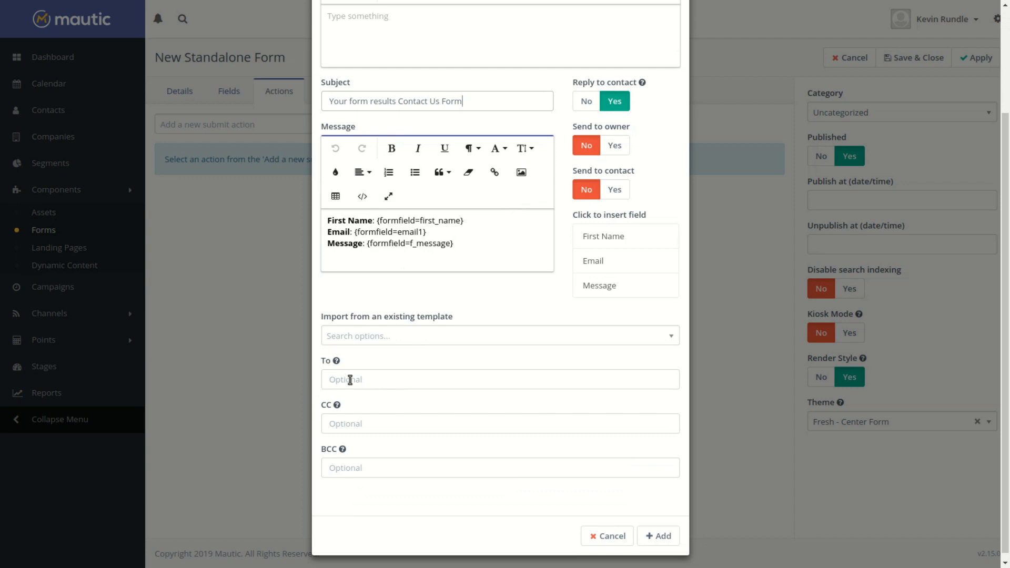
mouse_move(602, 370)
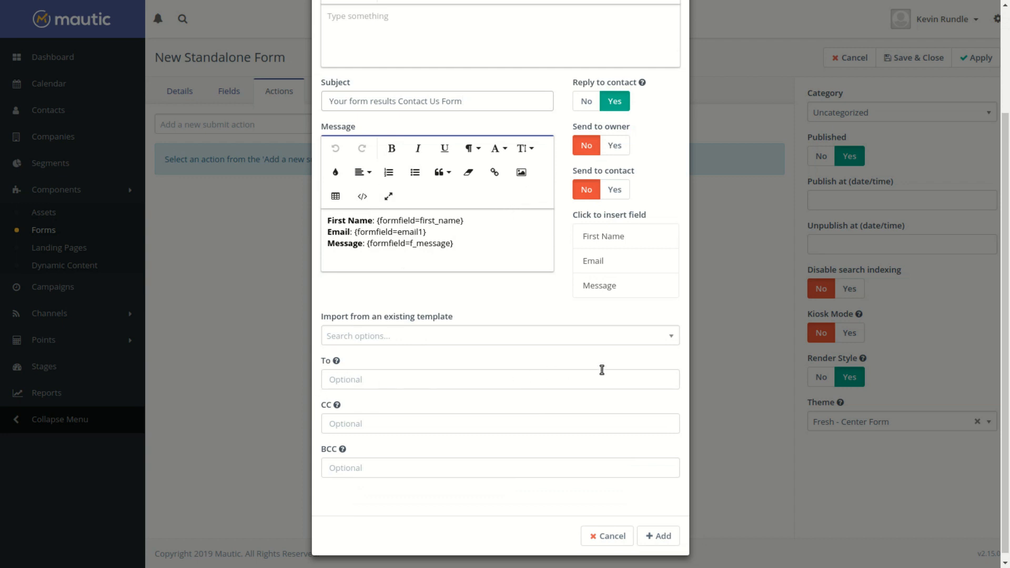
mouse_move(577, 304)
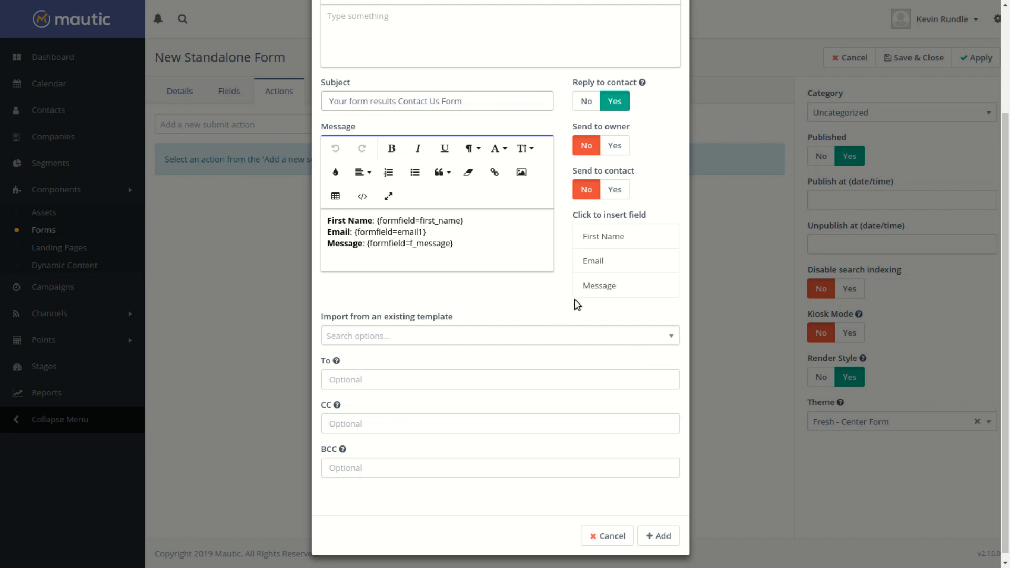
scroll("up", 3)
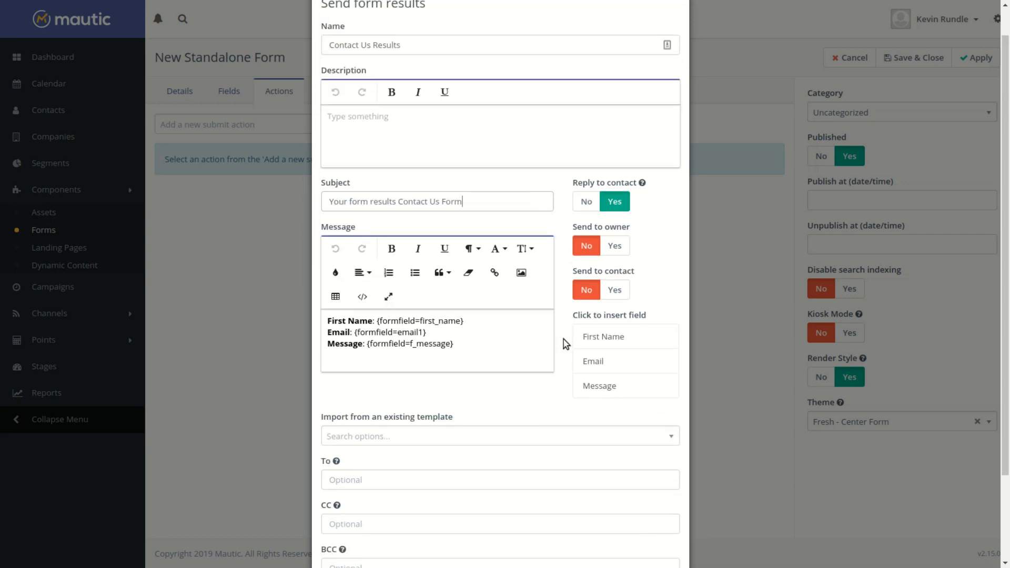
scroll("down", 3)
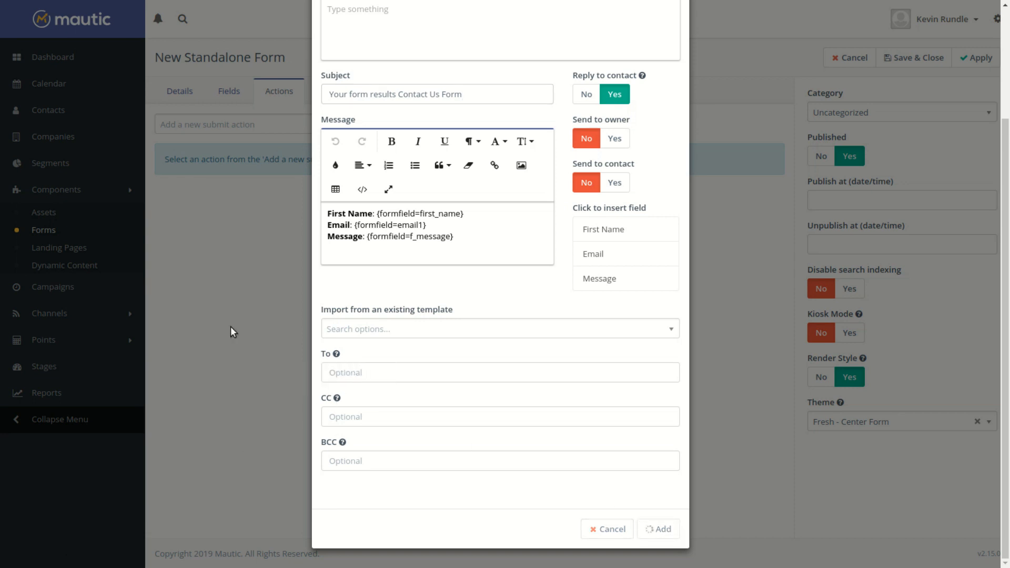
left_click(658, 529)
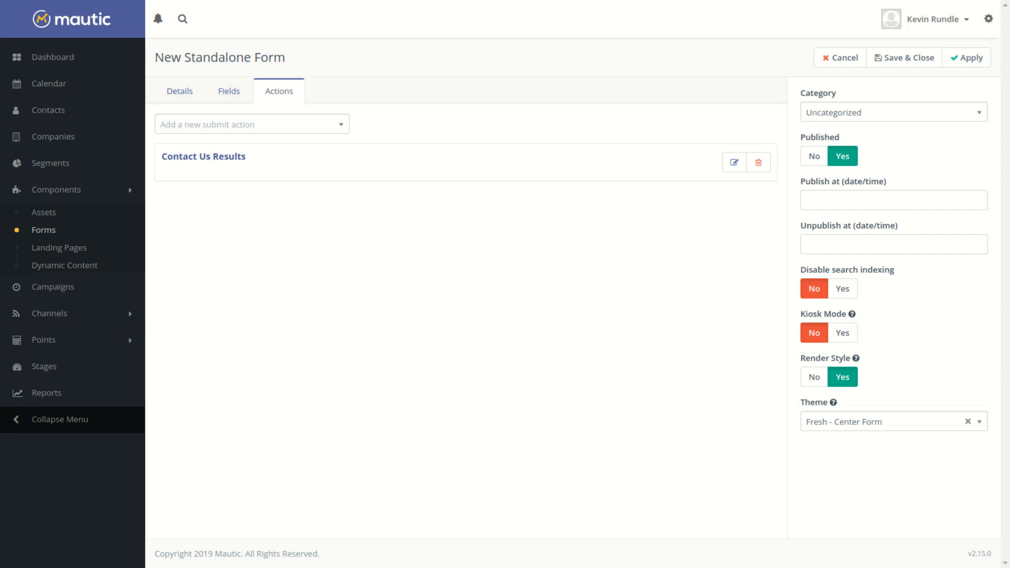
left_click(251, 124)
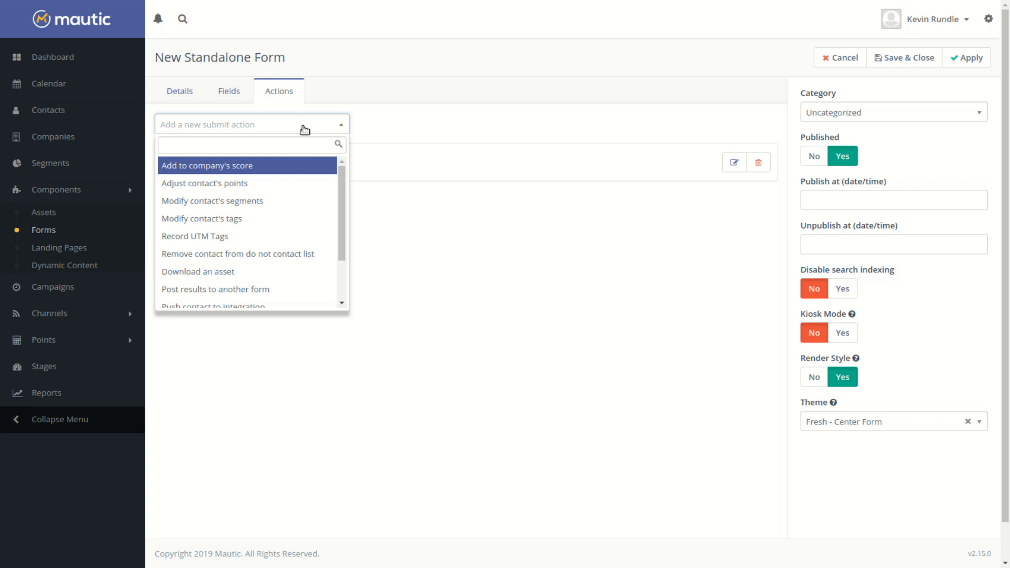
left_click(250, 144)
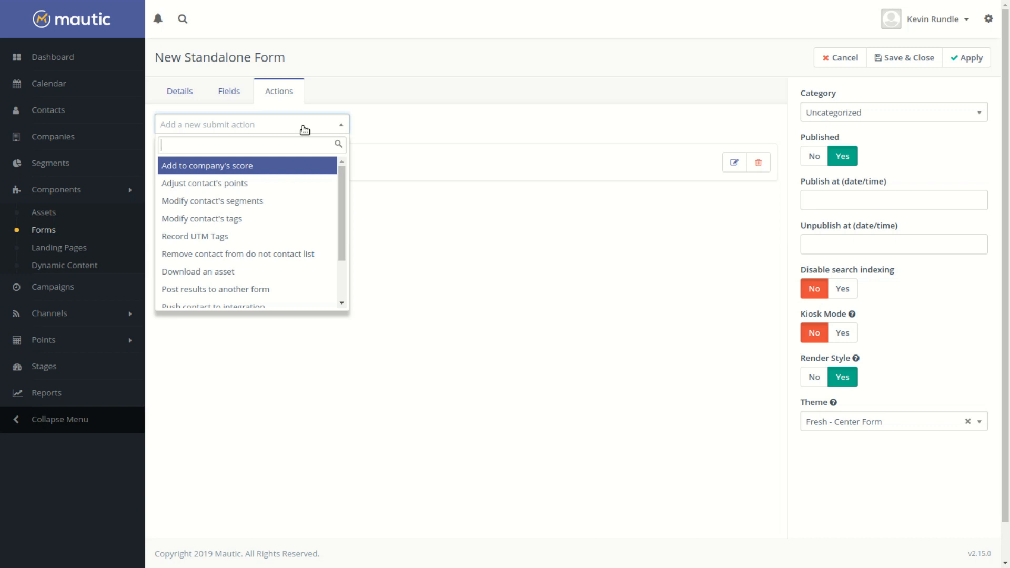
mouse_move(256, 219)
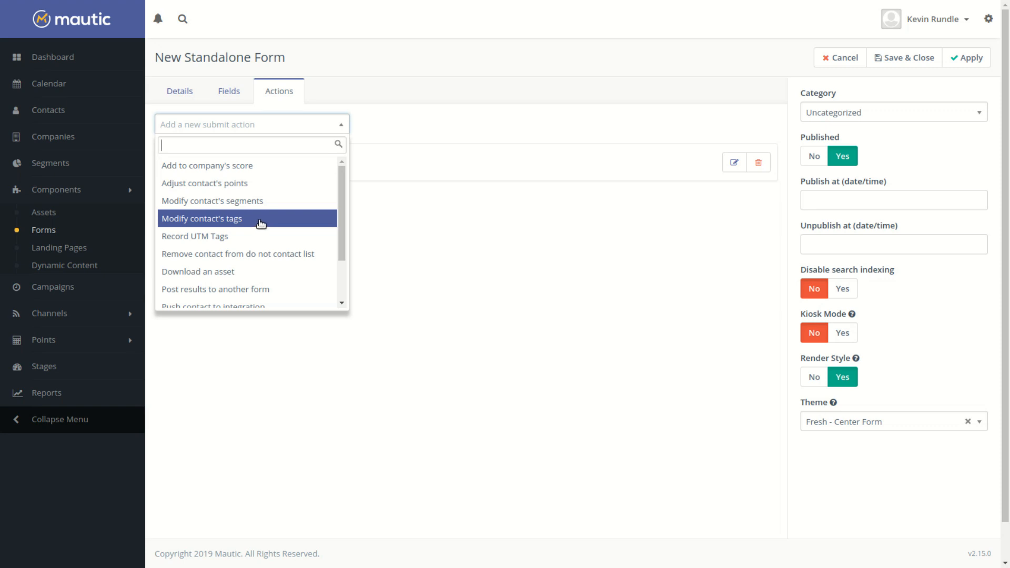
mouse_move(284, 220)
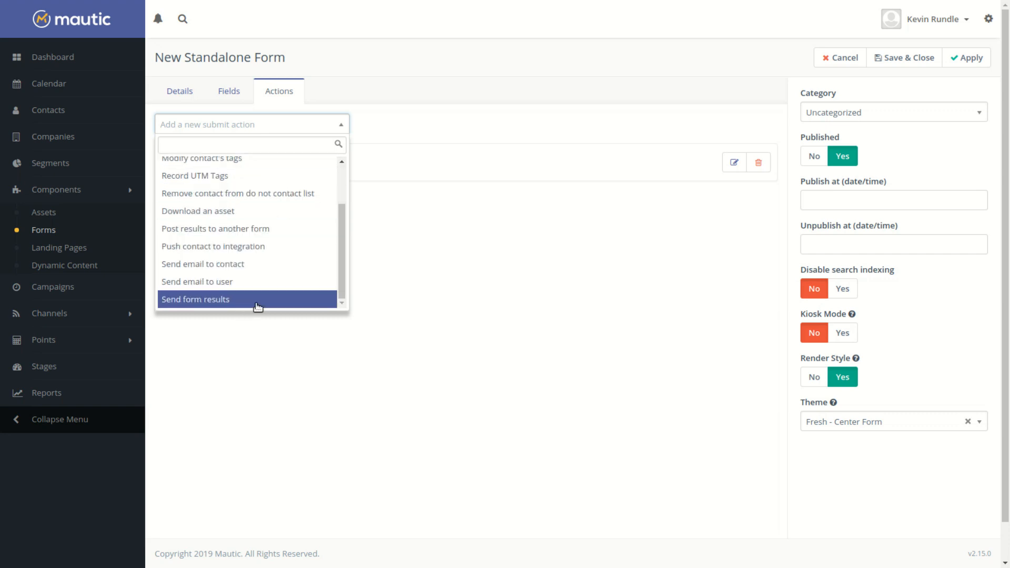
mouse_move(270, 211)
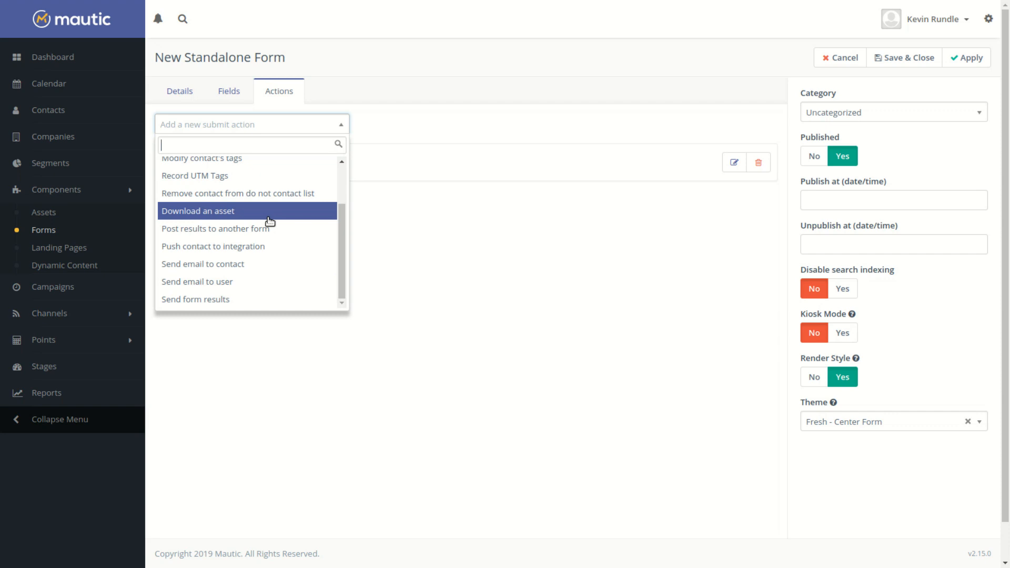
mouse_move(231, 282)
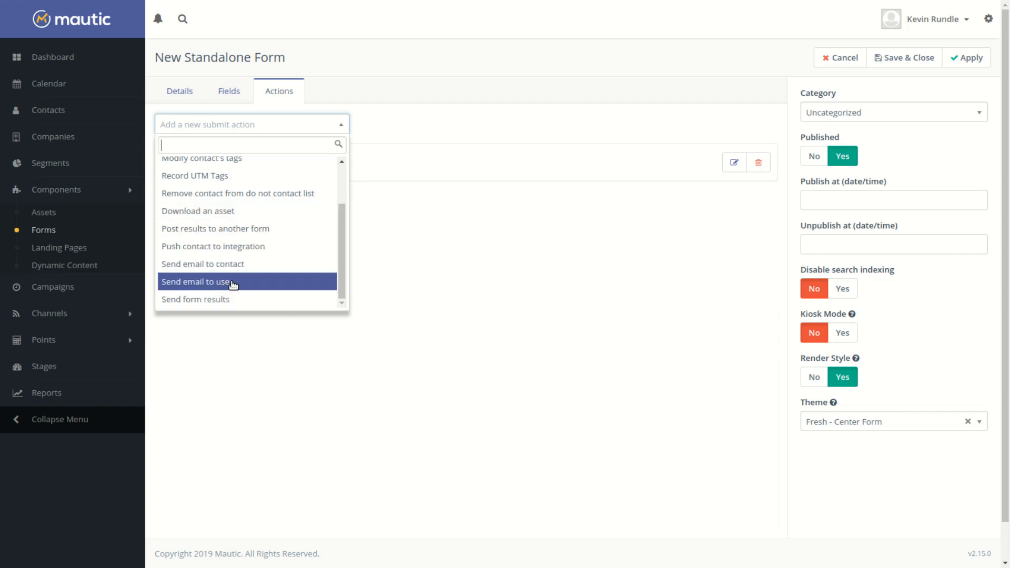
mouse_move(240, 285)
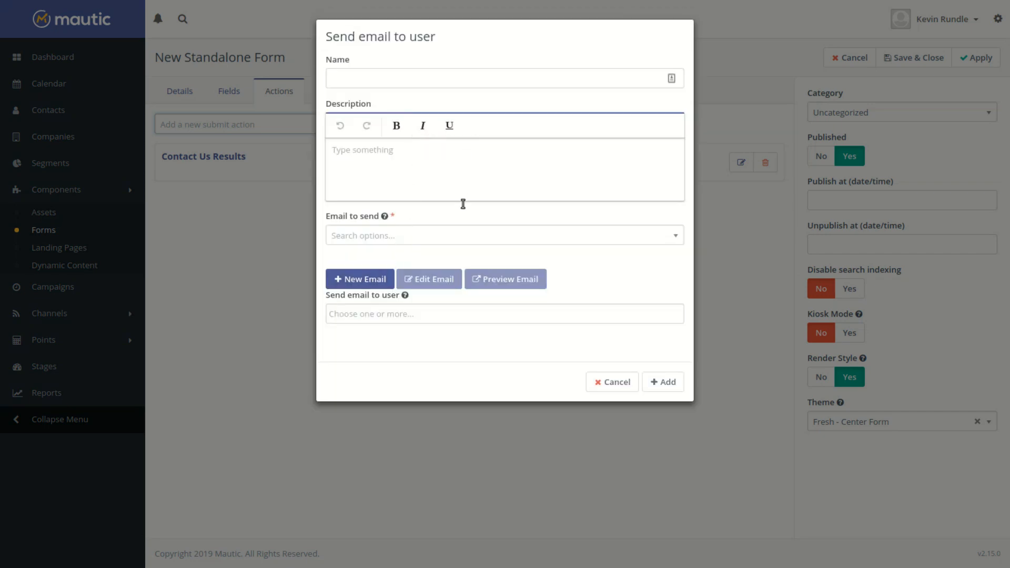
mouse_move(515, 238)
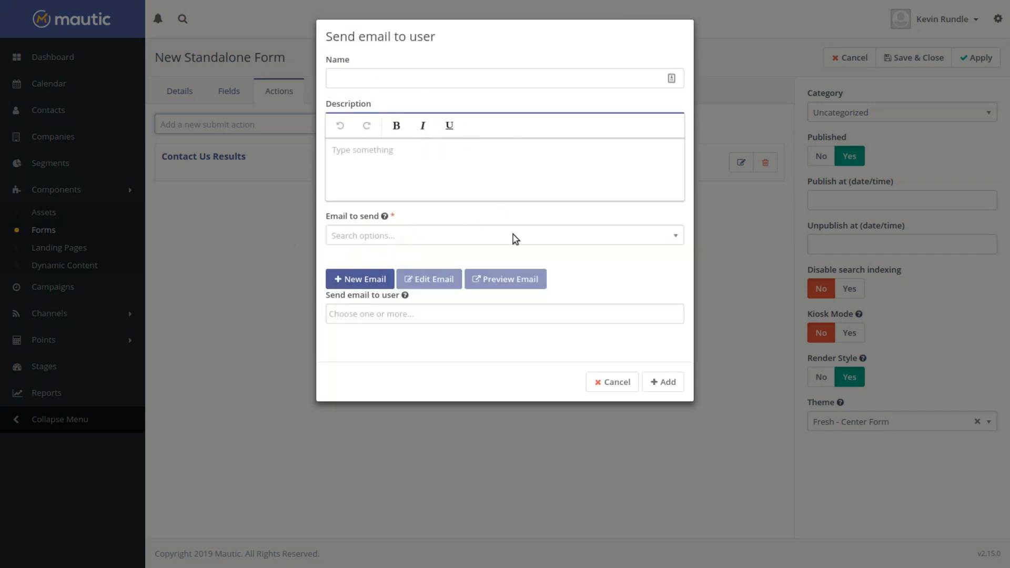
left_click(504, 313)
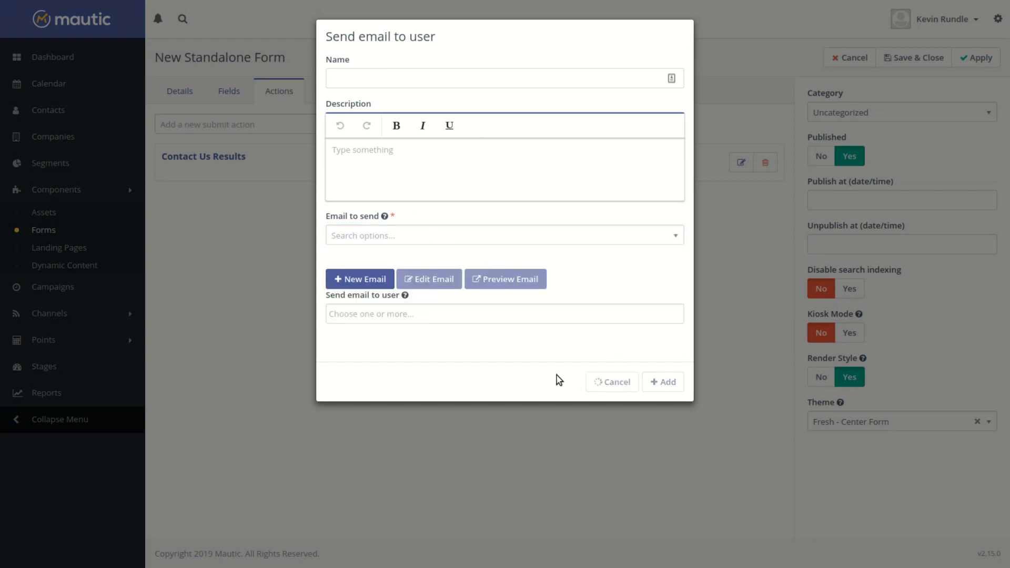
left_click(610, 381)
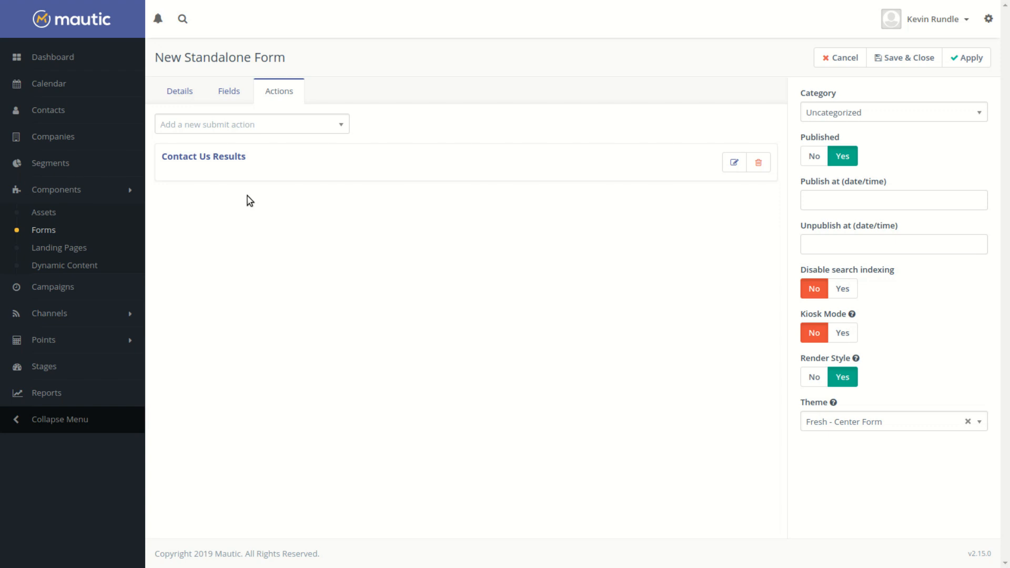
mouse_move(243, 161)
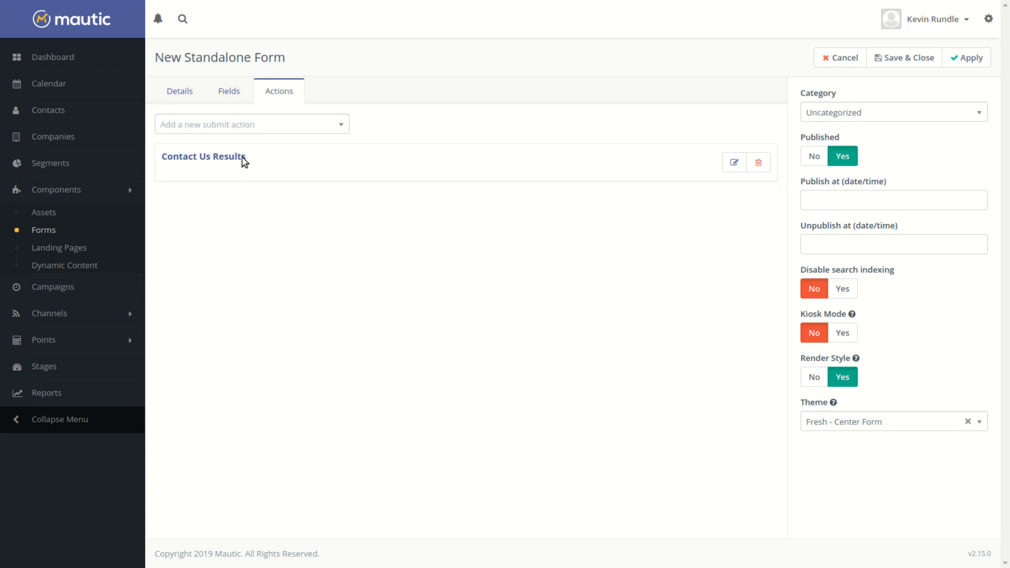
left_click(250, 124)
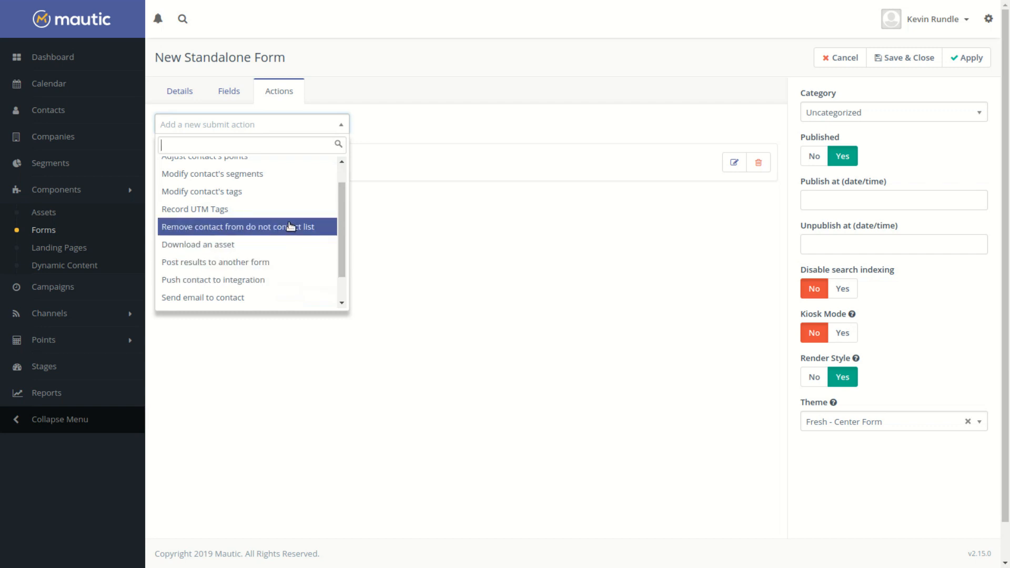
scroll("down", 3)
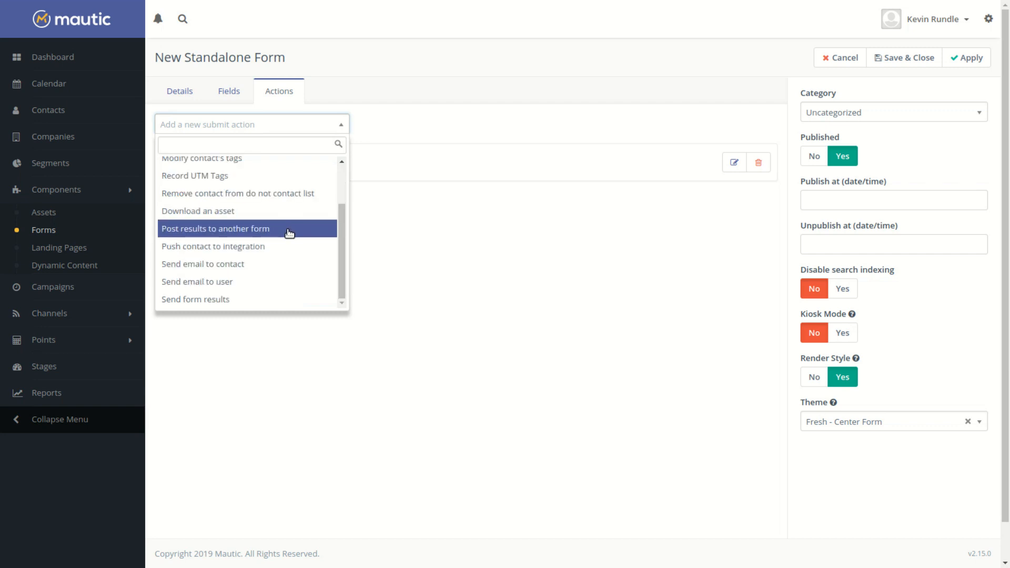
mouse_move(263, 275)
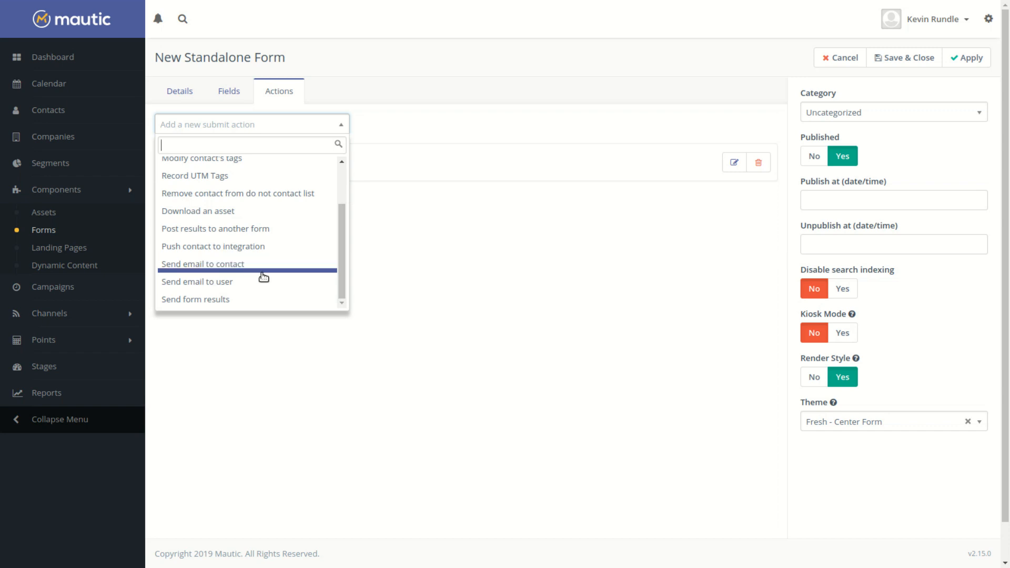
scroll("up", 3)
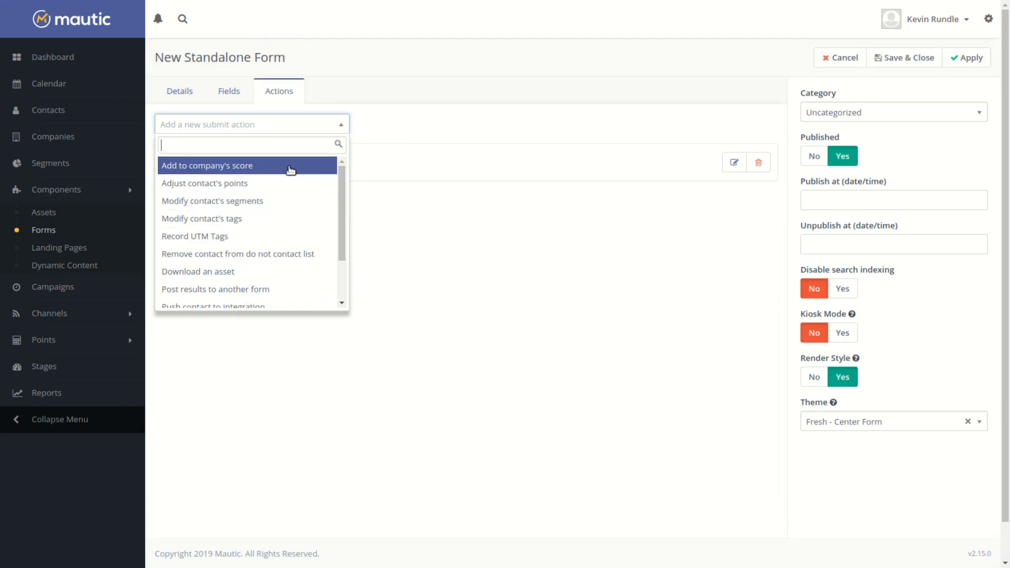
mouse_move(259, 187)
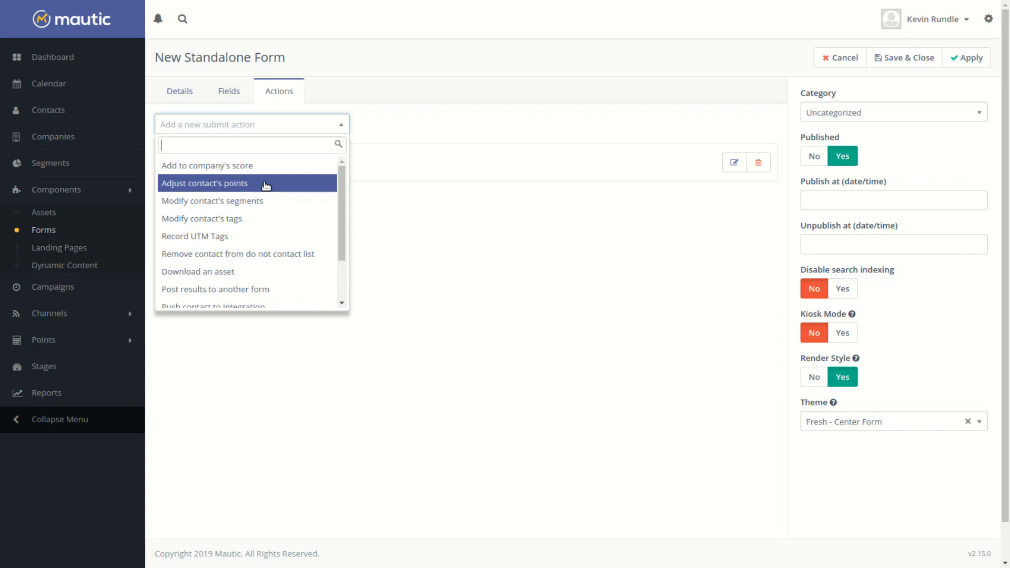
mouse_move(268, 183)
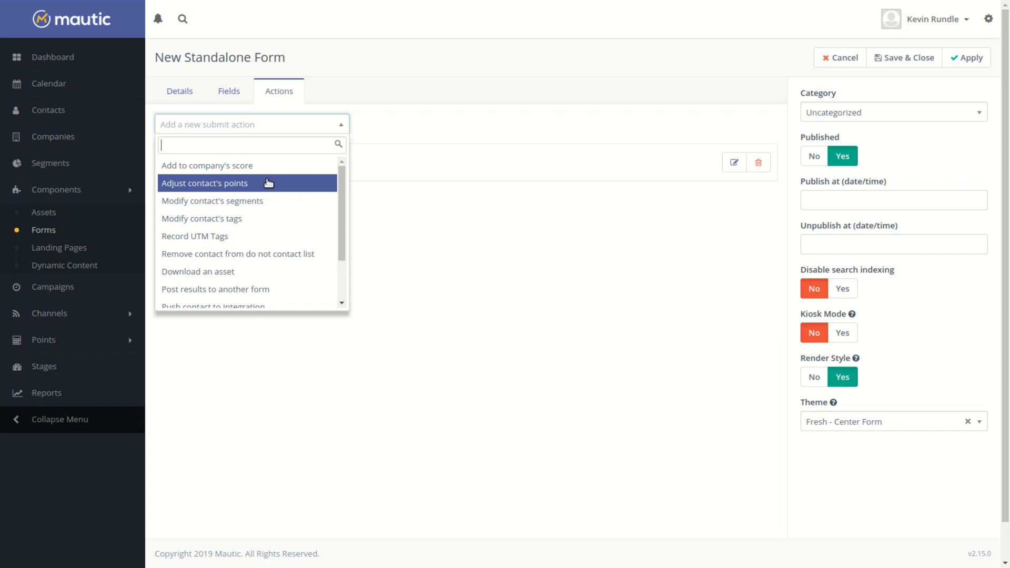
mouse_move(293, 186)
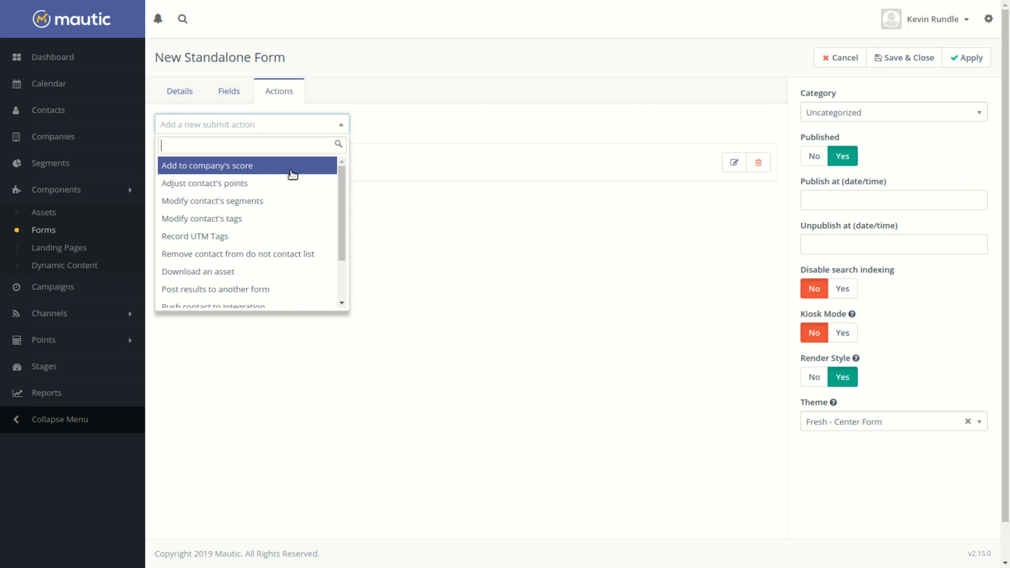
mouse_move(312, 197)
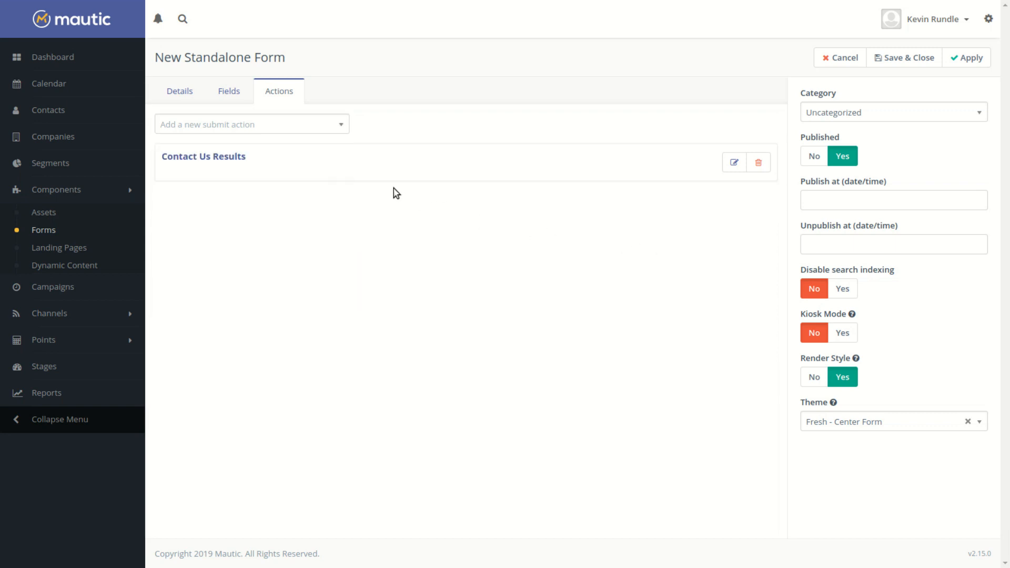
mouse_move(432, 187)
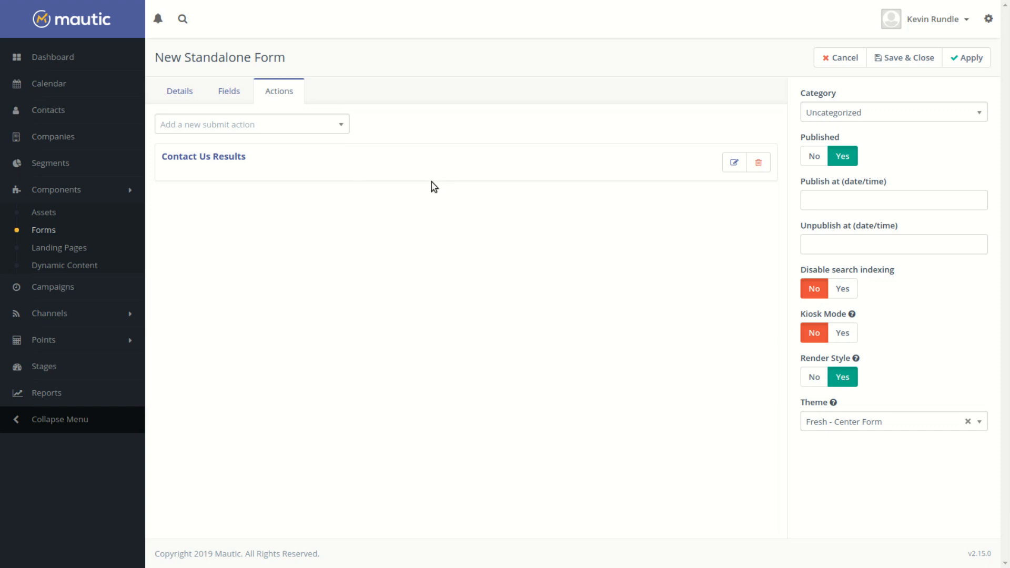
mouse_move(7, 225)
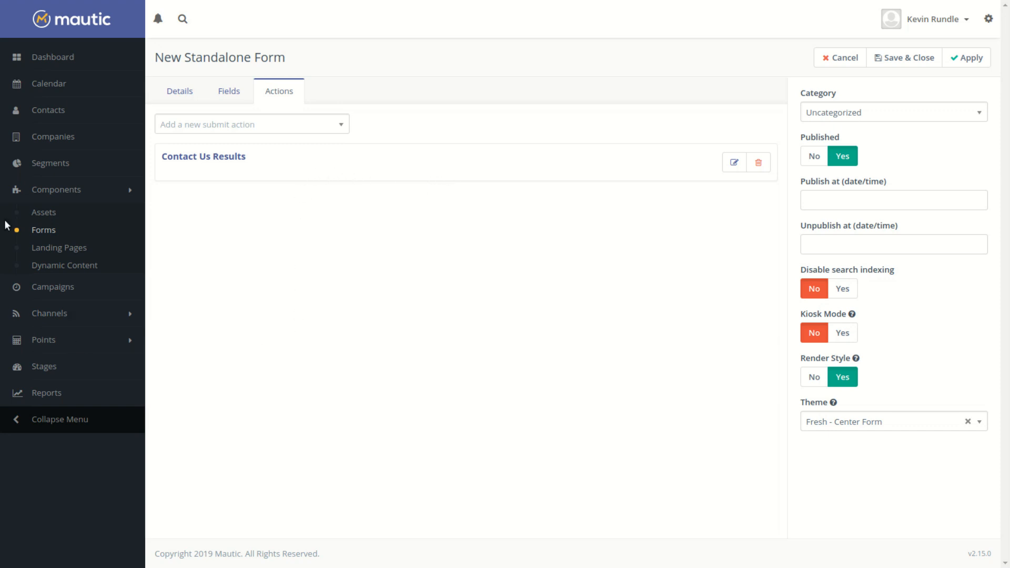
mouse_move(697, 212)
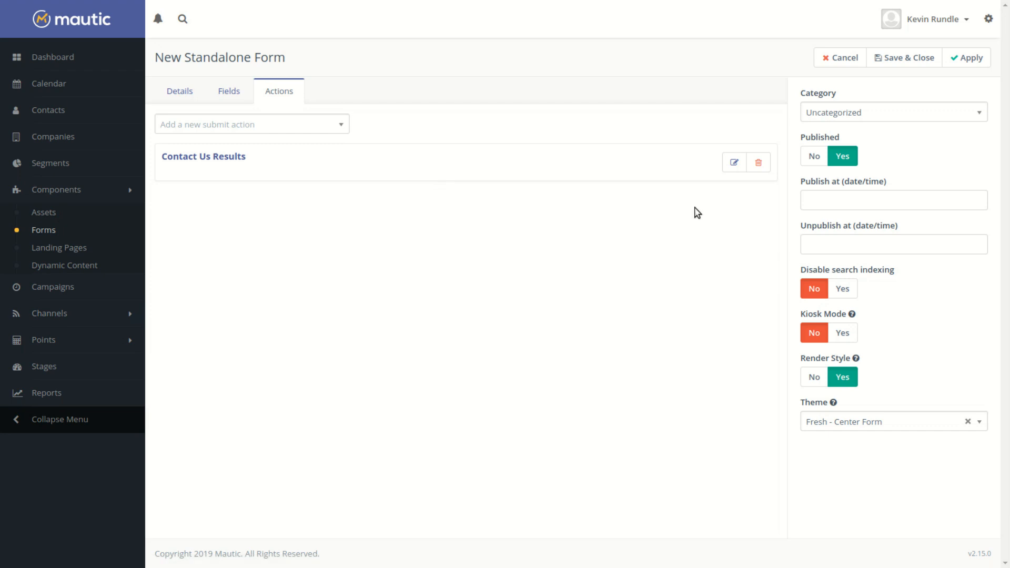
mouse_move(656, 345)
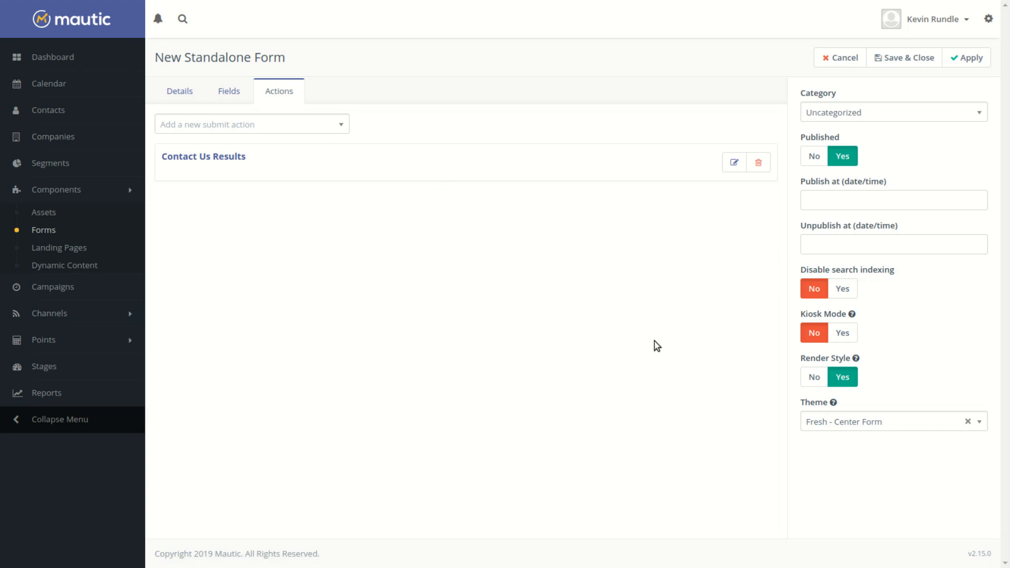
mouse_move(765, 187)
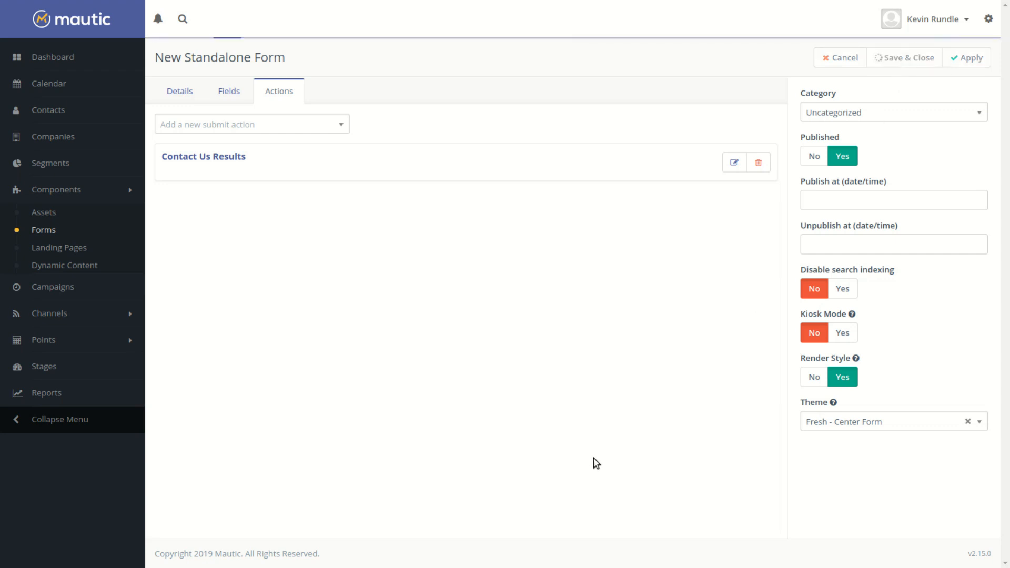
Save and close the form so Contact Us Form appears in the forms list.
left_click(902, 56)
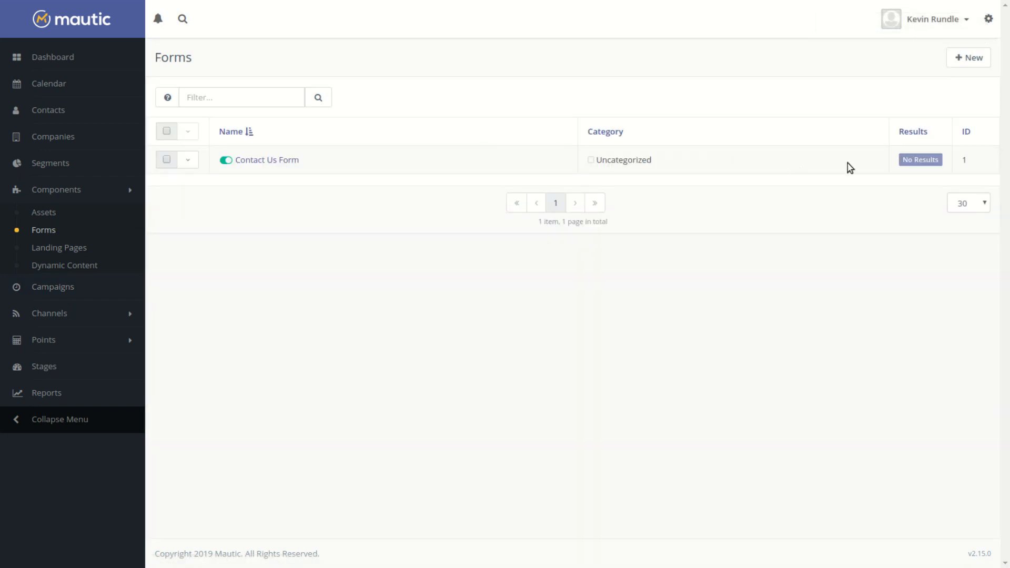
mouse_move(253, 177)
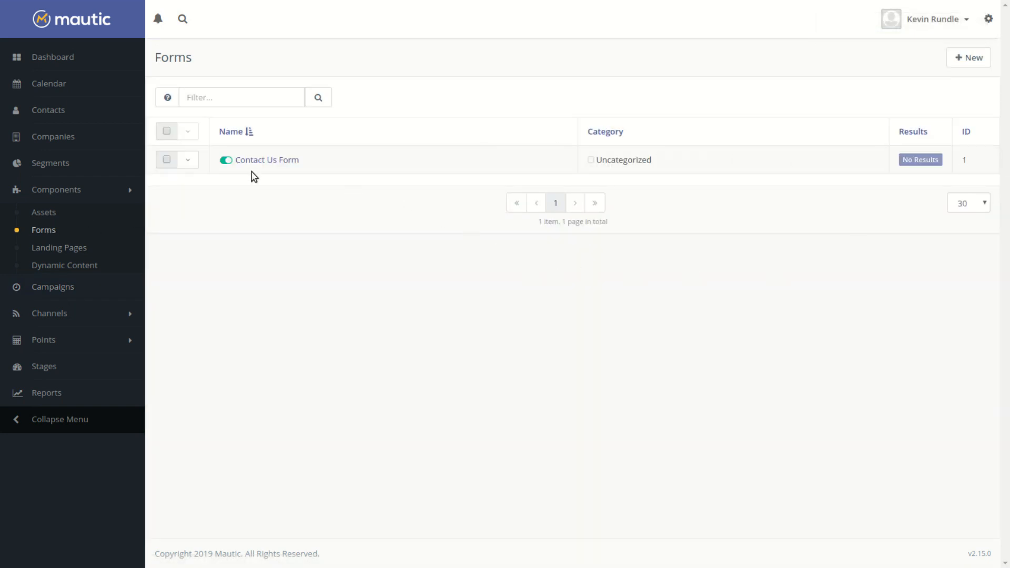
mouse_move(936, 173)
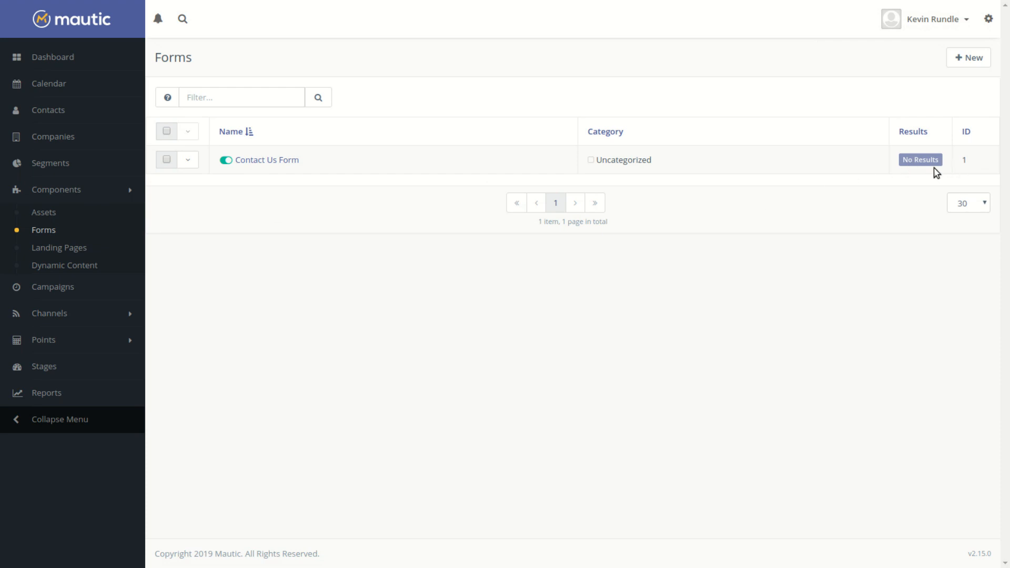
mouse_move(761, 235)
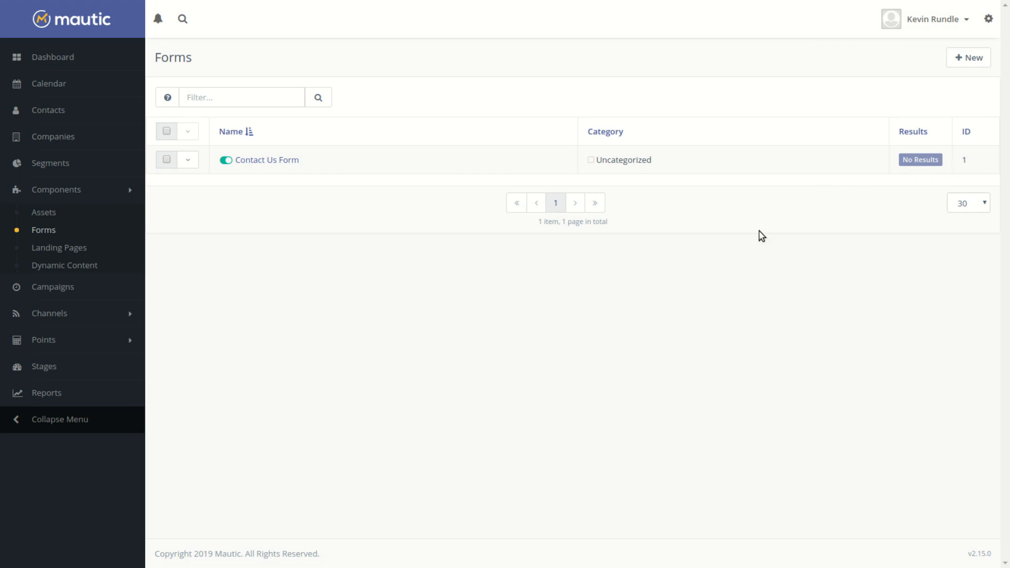
mouse_move(137, 409)
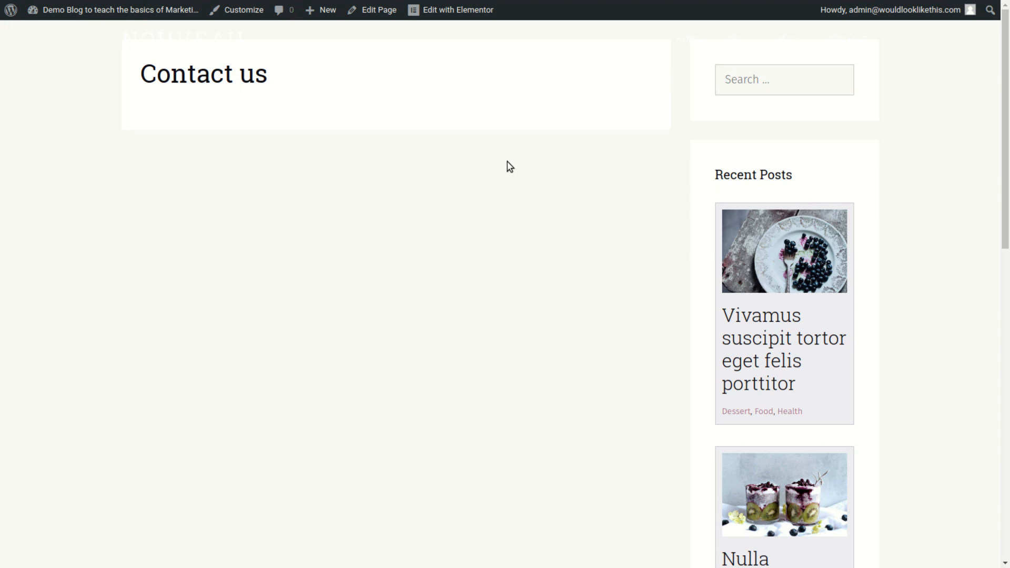
mouse_move(379, 9)
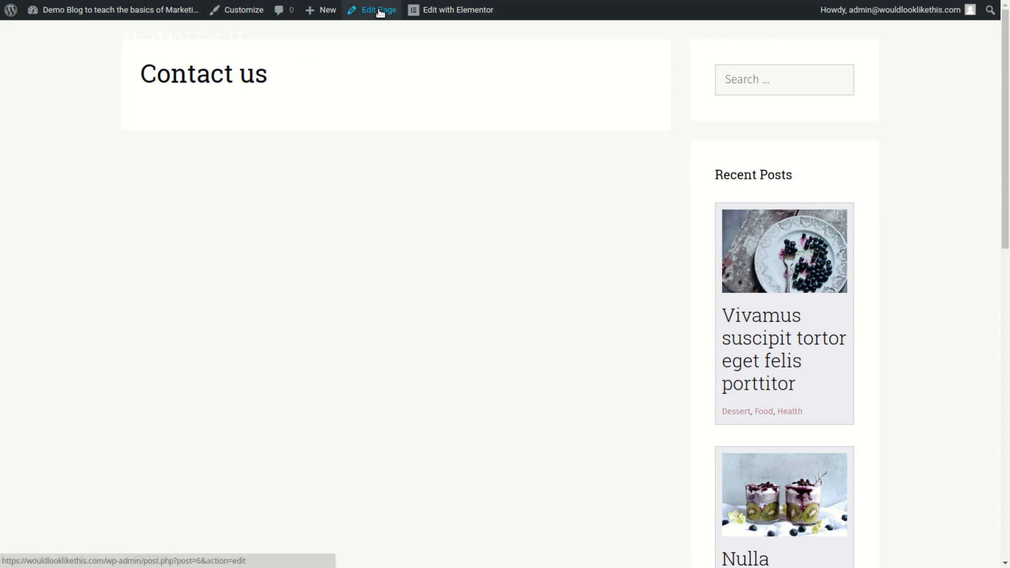
Open the WordPress Contact us page and edit it with Elementor.
left_click(377, 10)
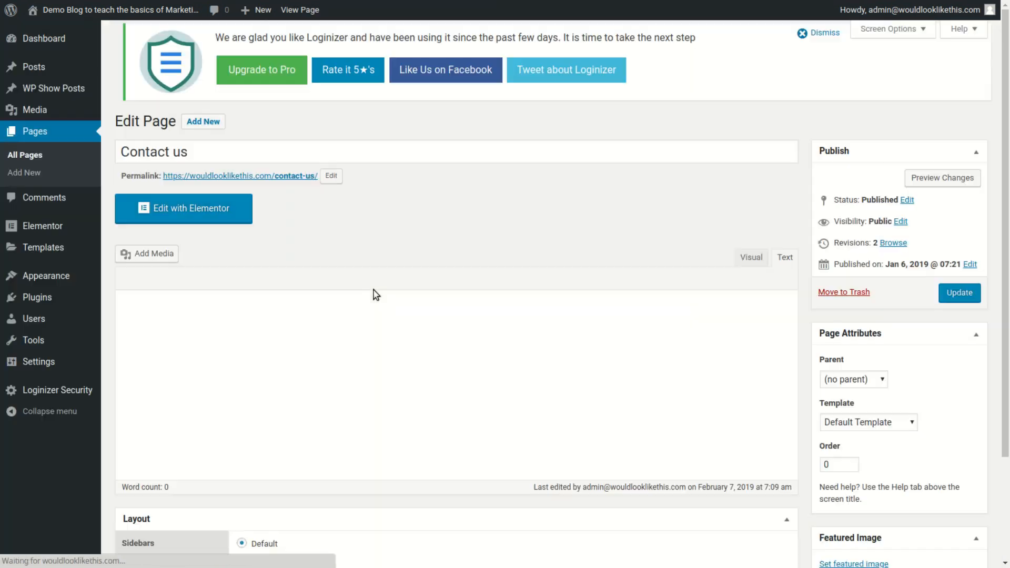
left_click(183, 209)
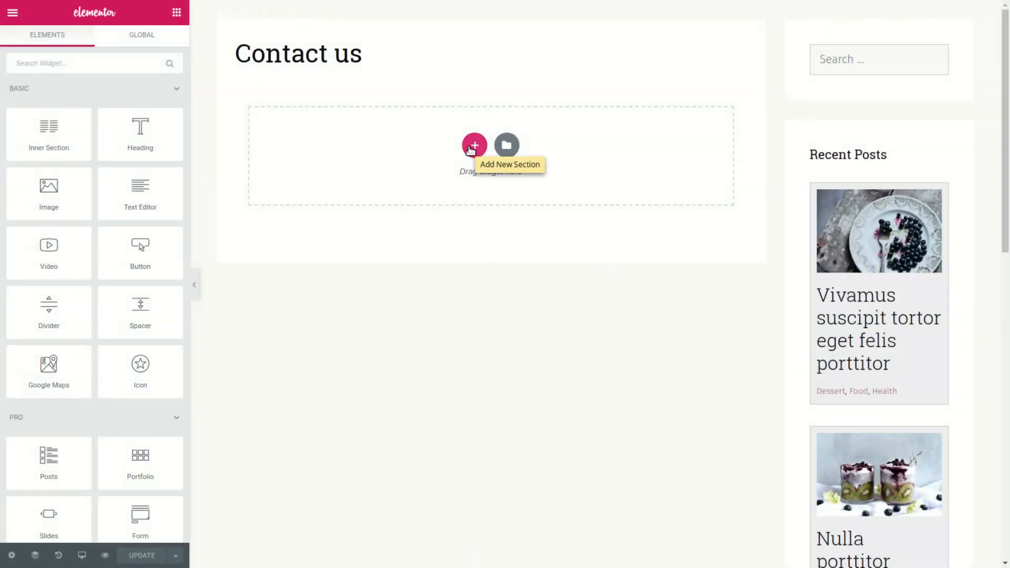
Paste the shortcode [mautic type="form" id="1"] into the Shortcode widget and apply it.
scroll("down", 3)
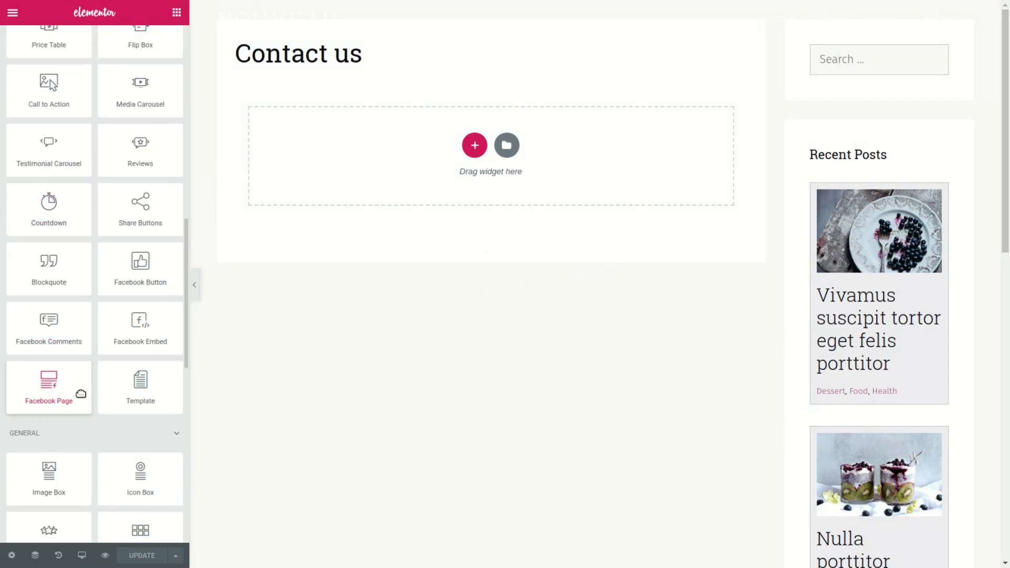
scroll("down", 3)
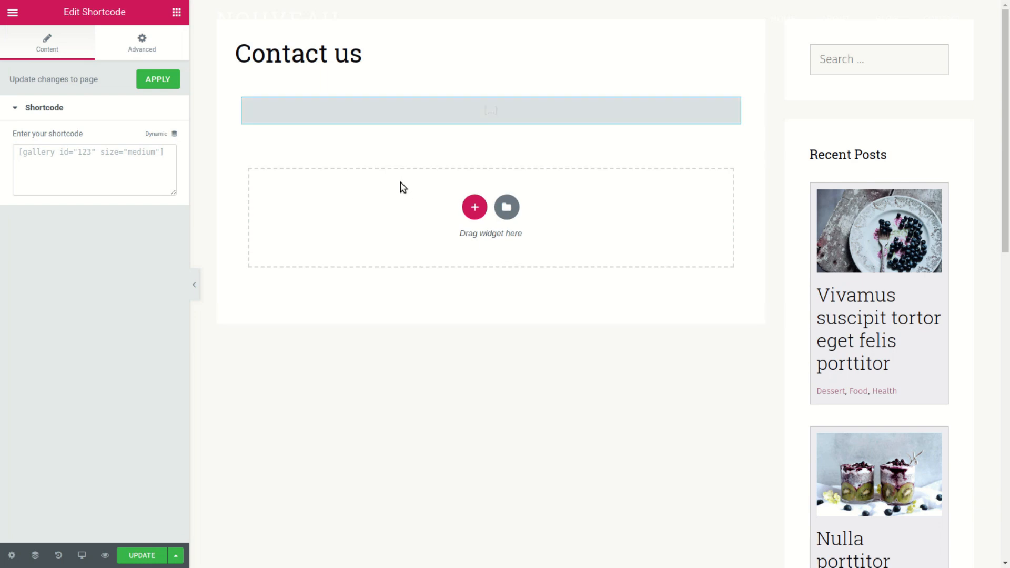
right_click(94, 170)
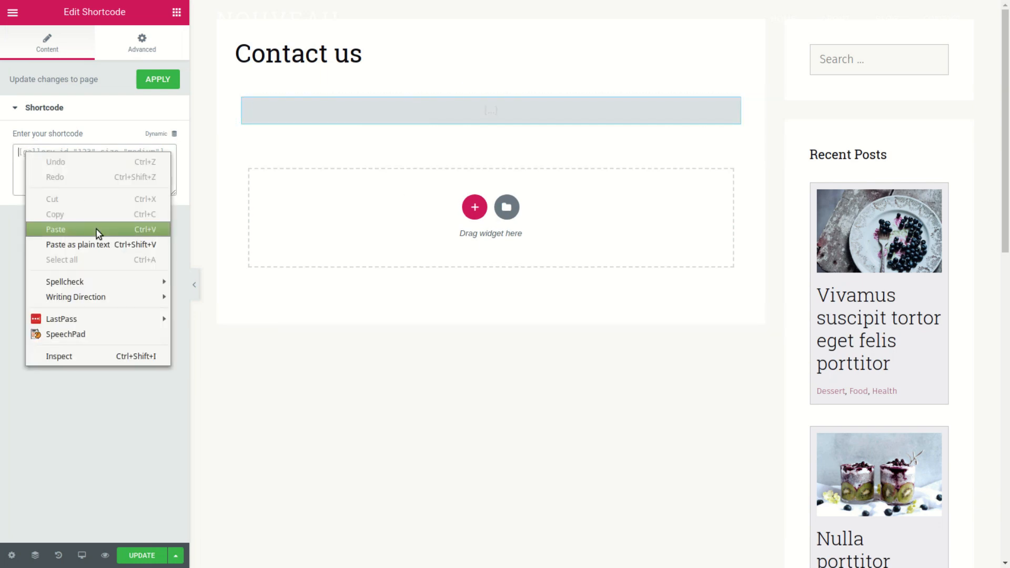
left_click(56, 229)
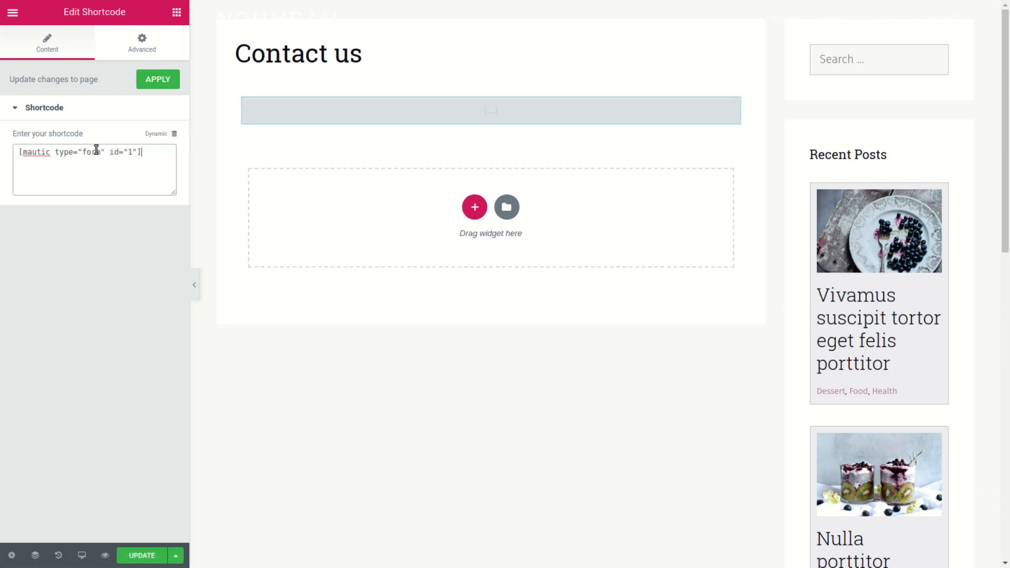
left_click(156, 79)
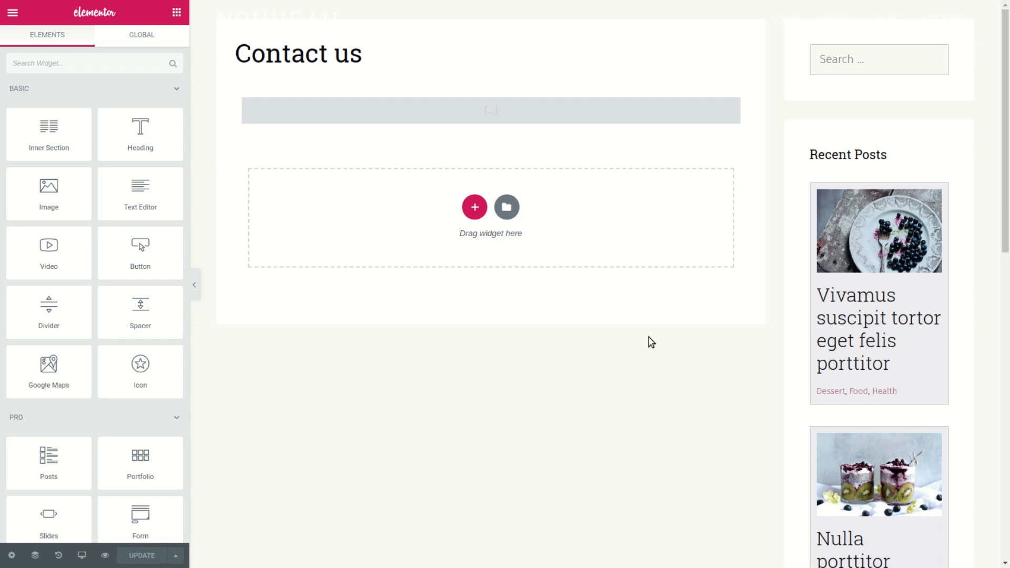
mouse_move(48, 463)
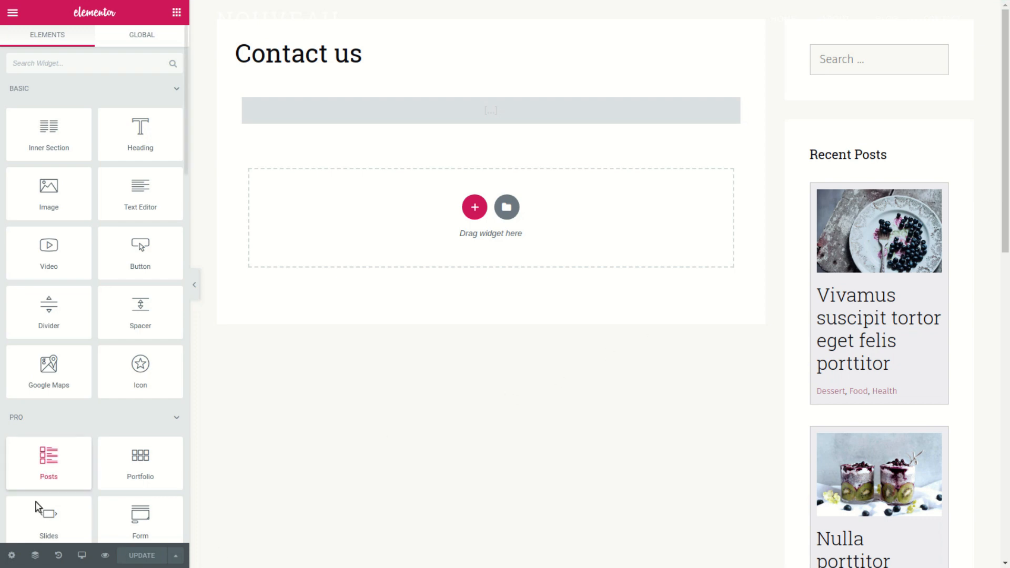
left_click(12, 554)
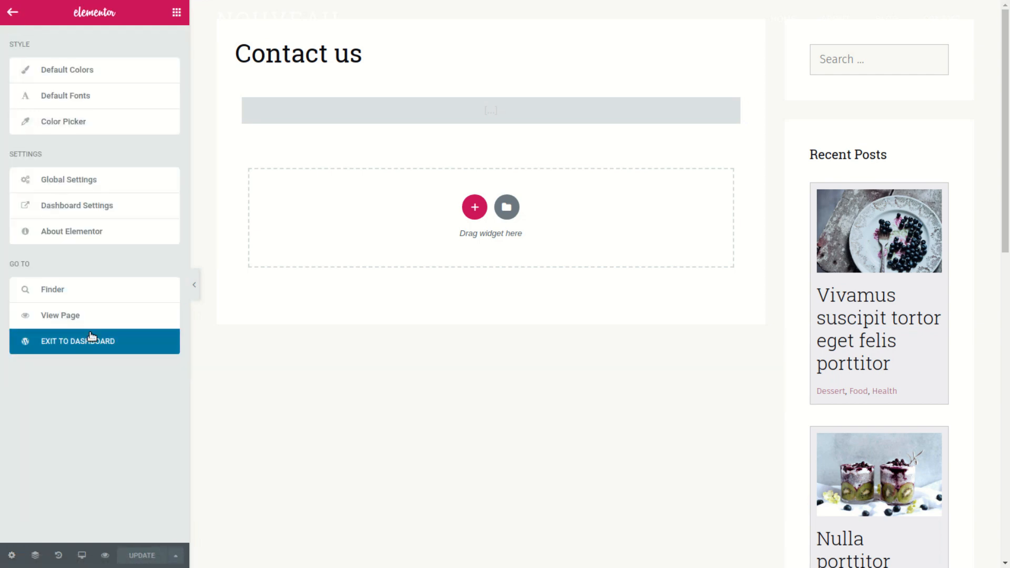
Set the Contact us page to no sidebars and a Full Width page builder container, then update it.
left_click(78, 341)
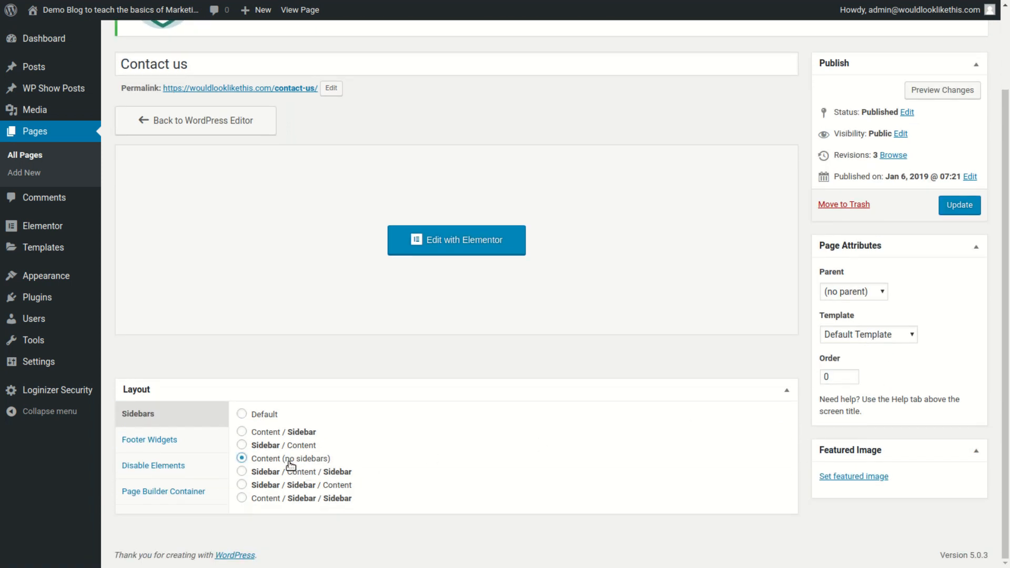
left_click(150, 440)
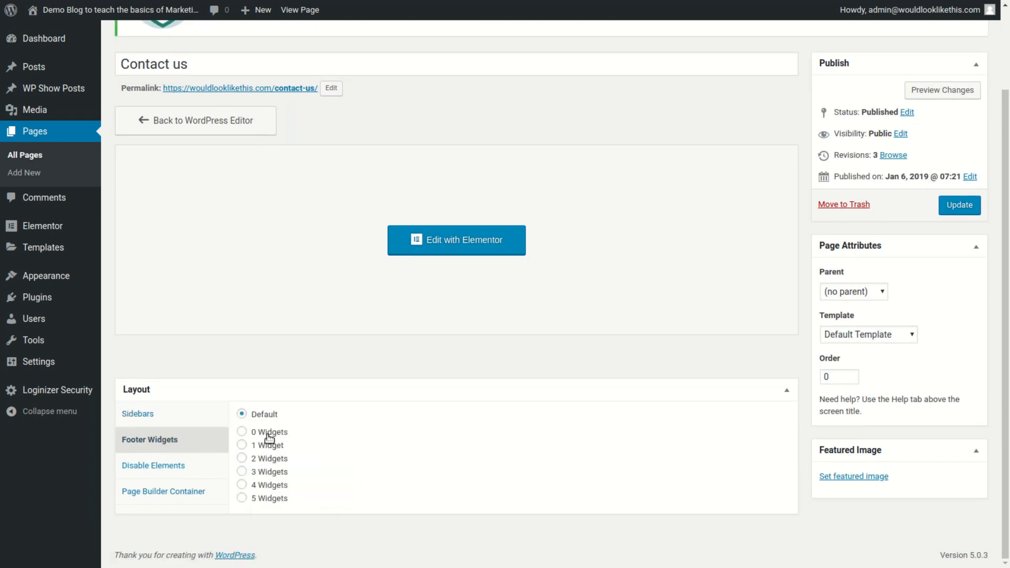
left_click(154, 465)
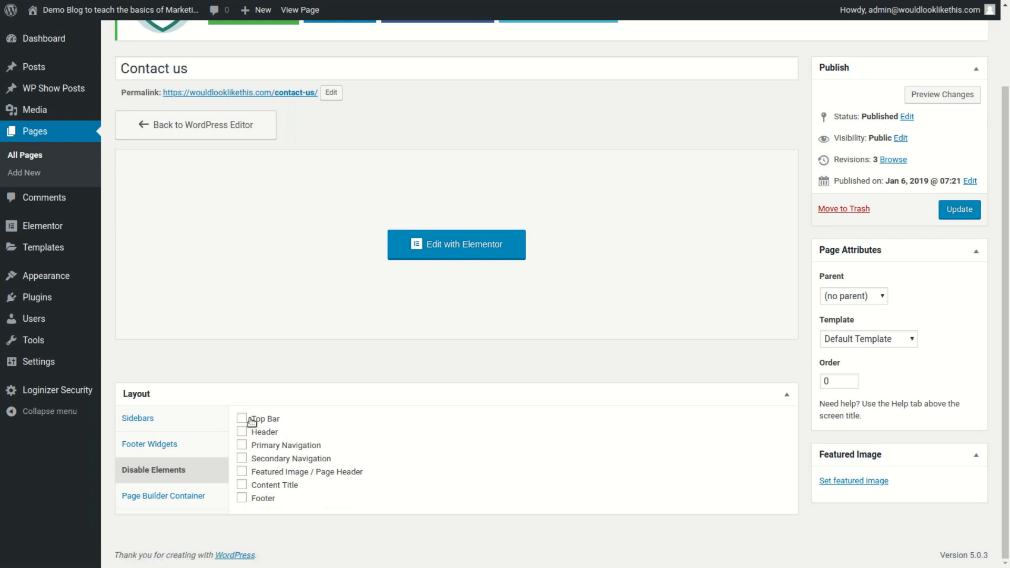
mouse_move(164, 439)
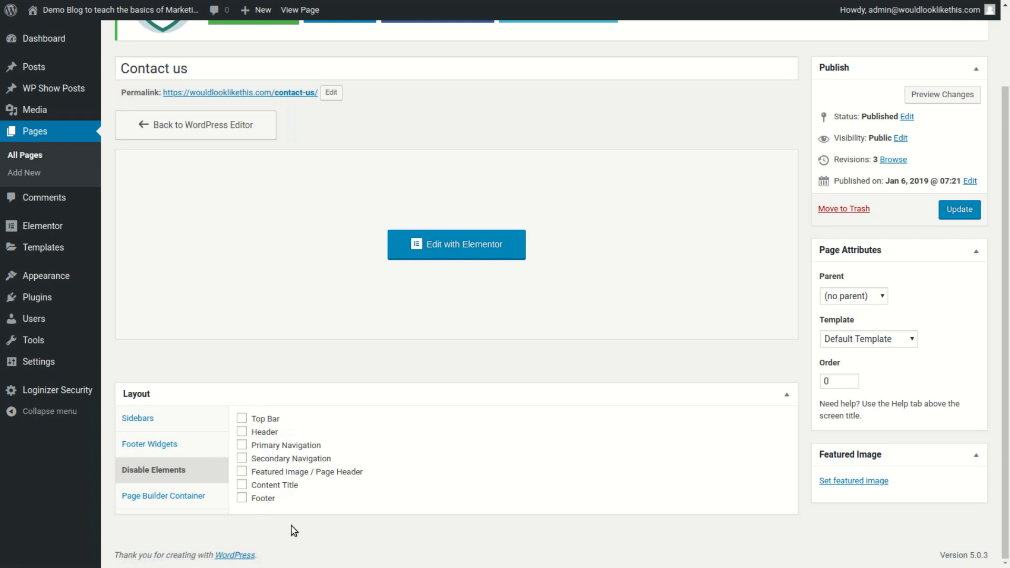
mouse_move(163, 496)
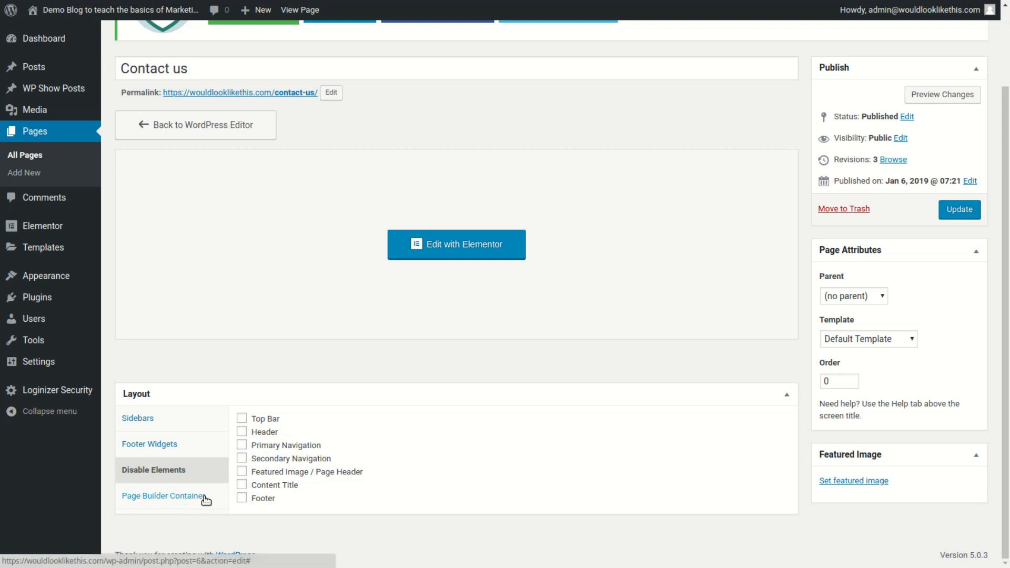
left_click(163, 496)
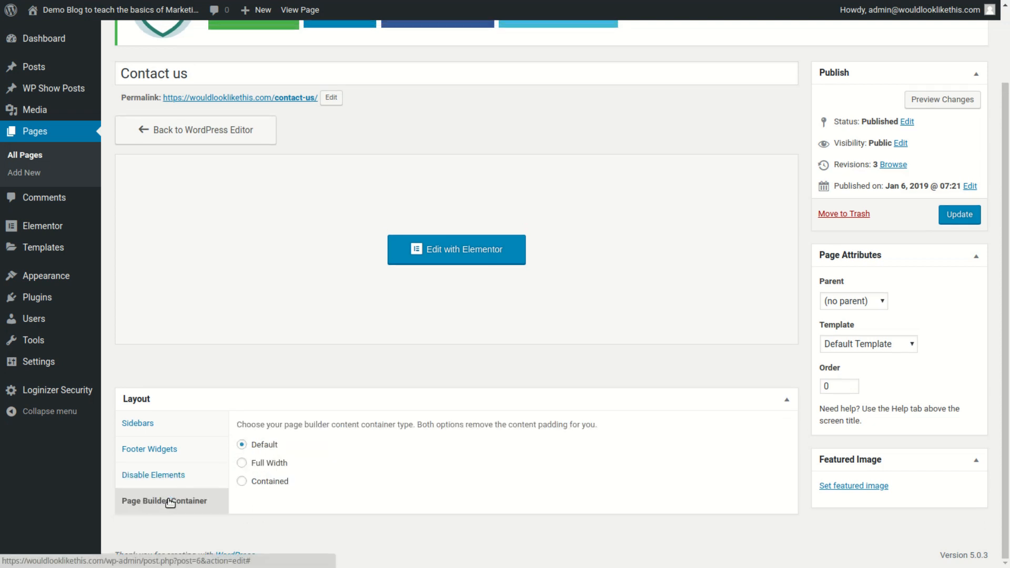
left_click(242, 462)
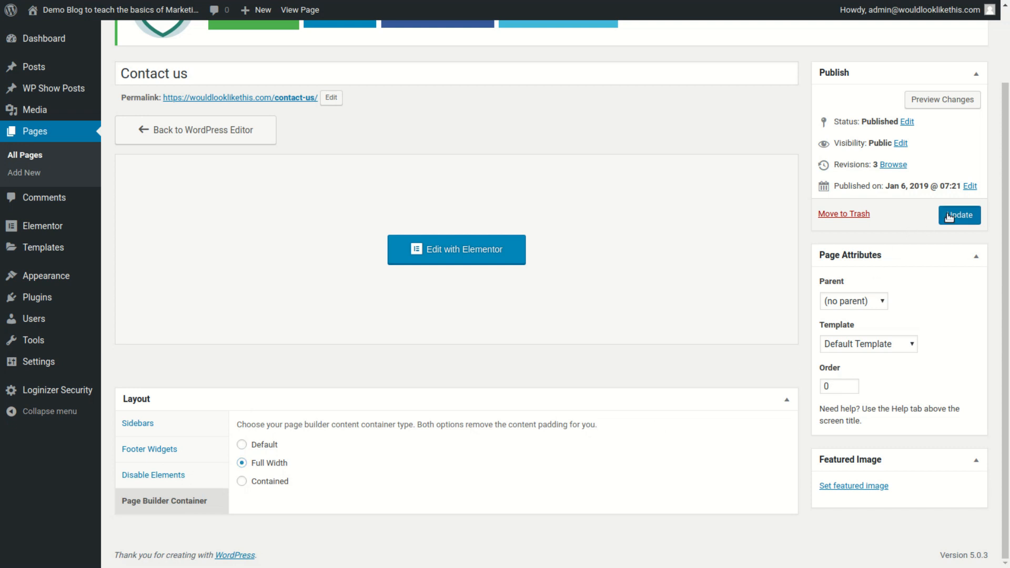
left_click(956, 215)
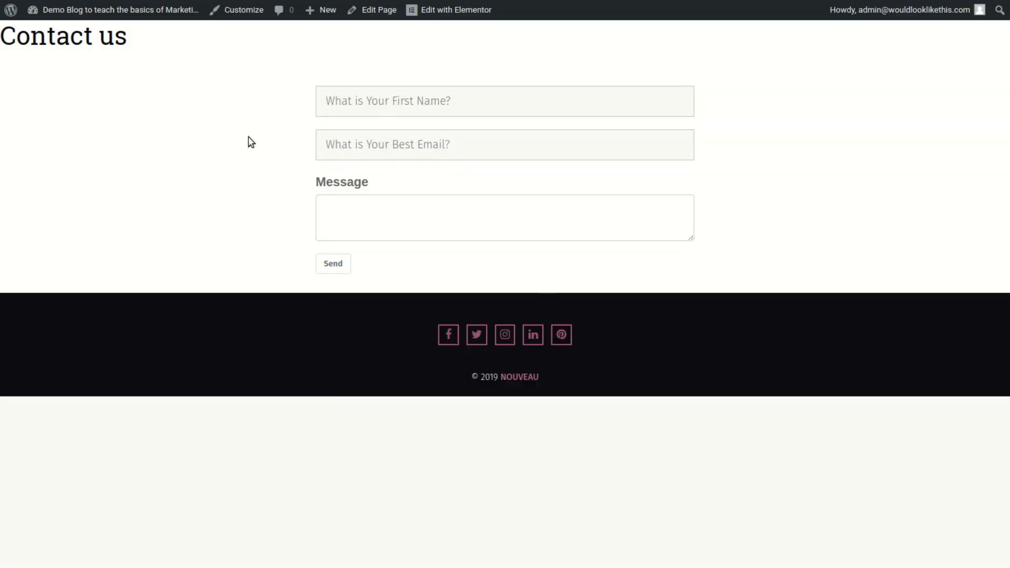
mouse_move(455, 400)
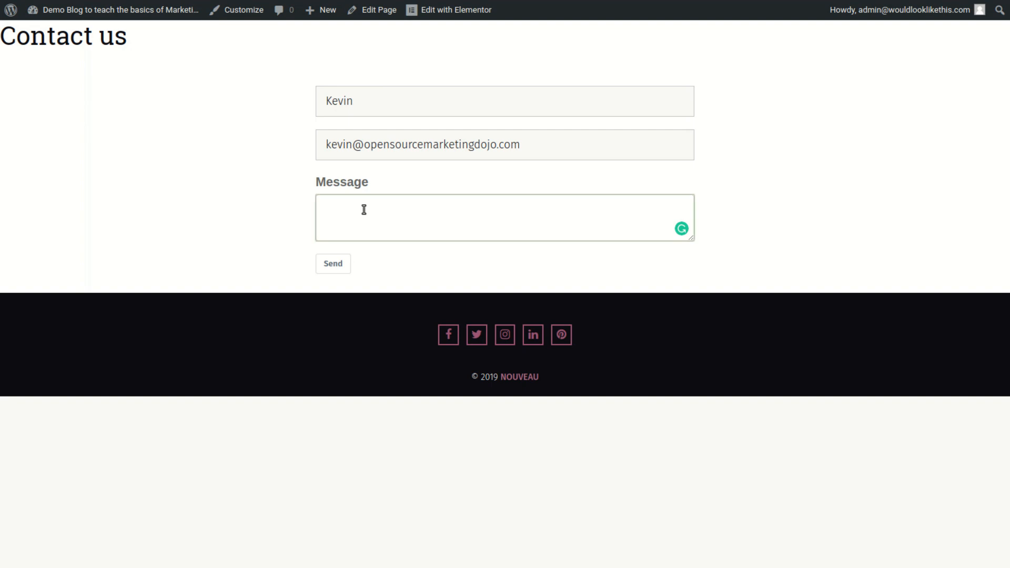
Submit the live Contact us form with name, email and the message 'This is a test'.
type("This is a")
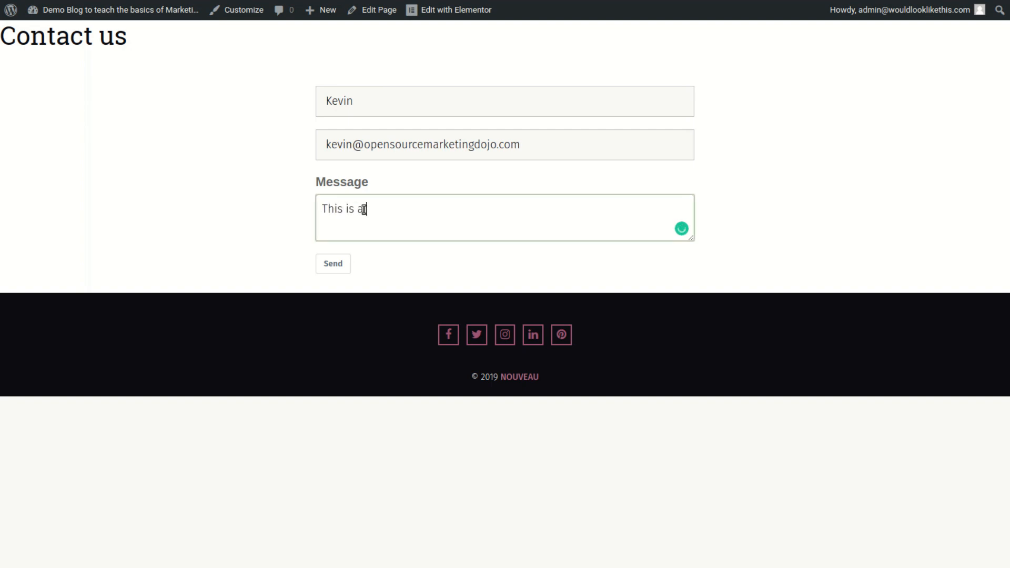
type("test")
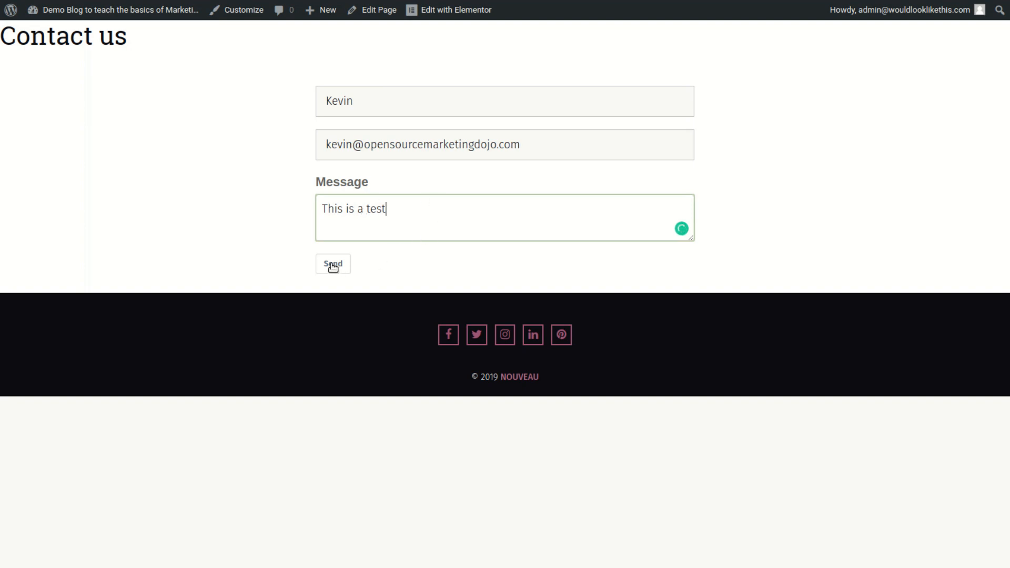
left_click(332, 263)
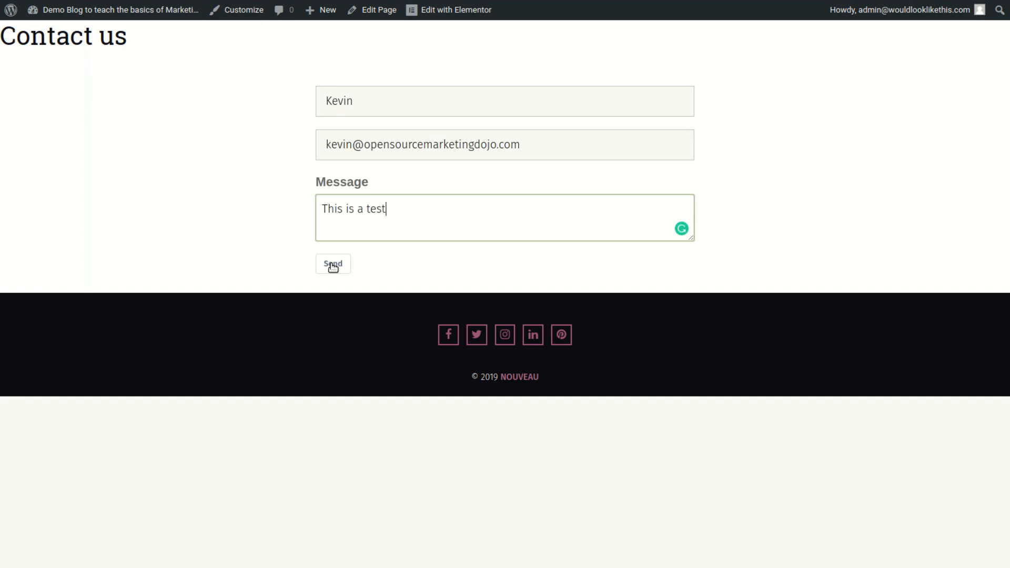
left_click(332, 264)
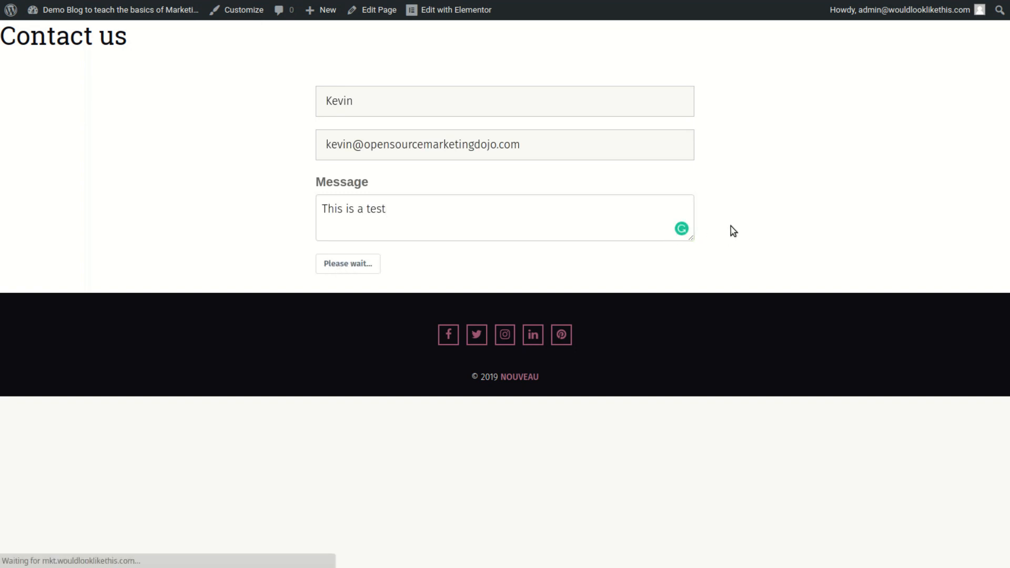
mouse_move(599, 270)
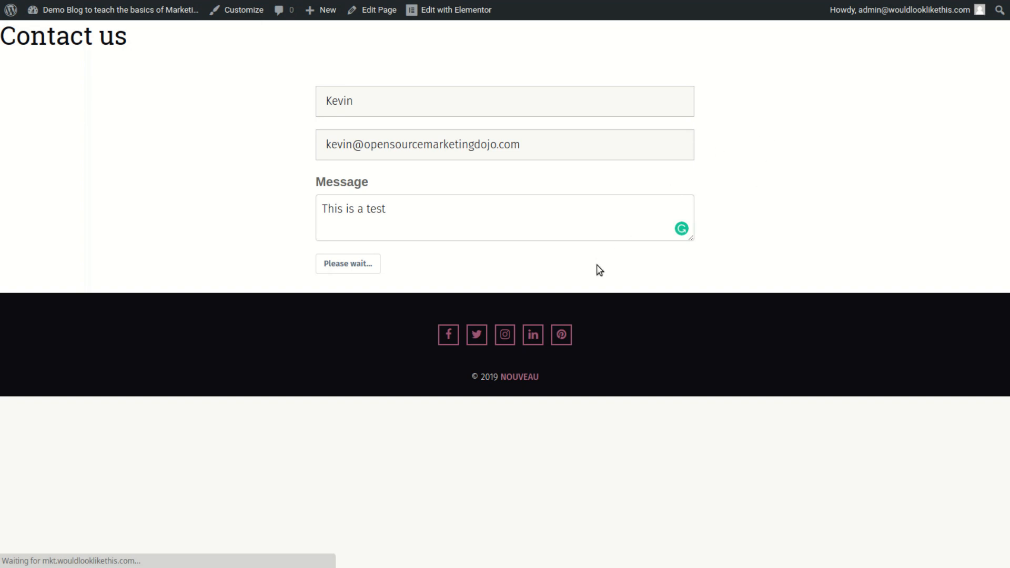
mouse_move(382, 297)
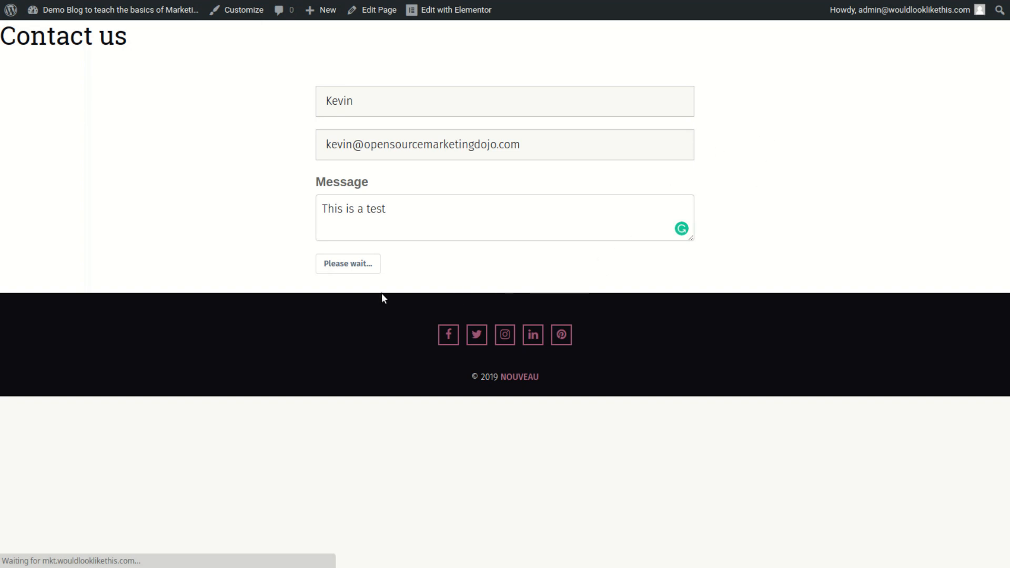
left_click(348, 263)
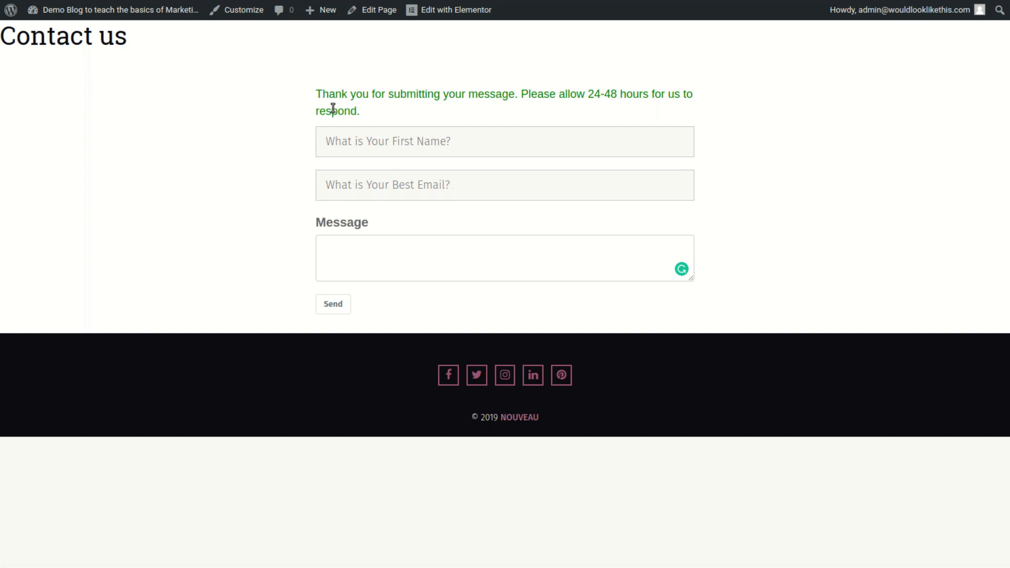
mouse_move(491, 96)
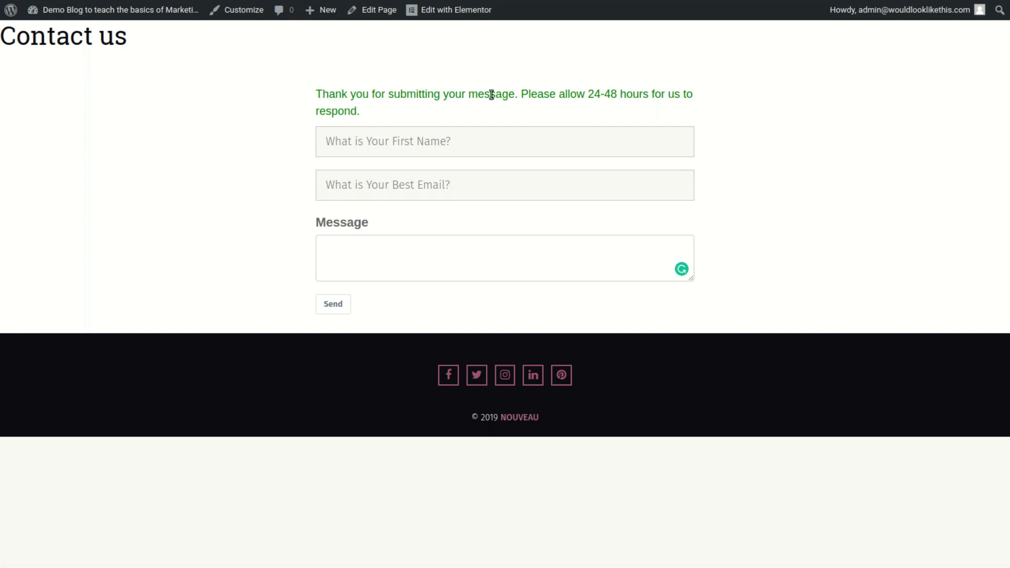
mouse_move(905, 223)
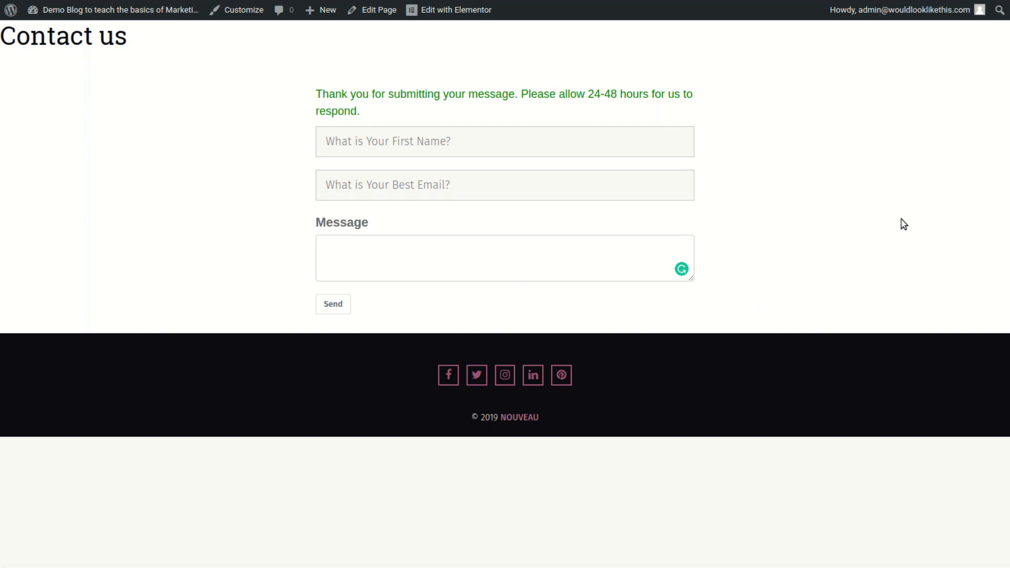
mouse_move(365, 443)
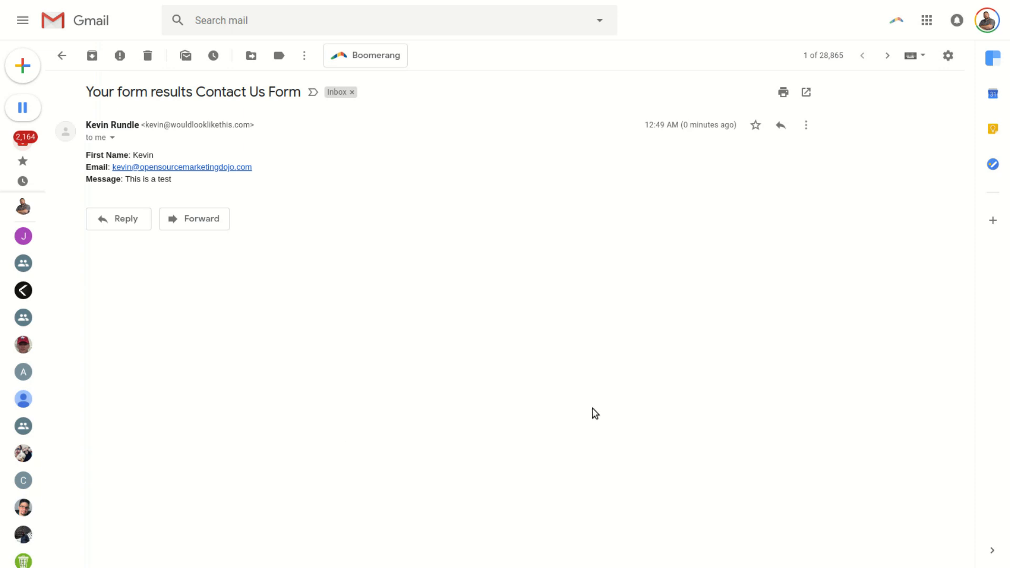
mouse_move(340, 323)
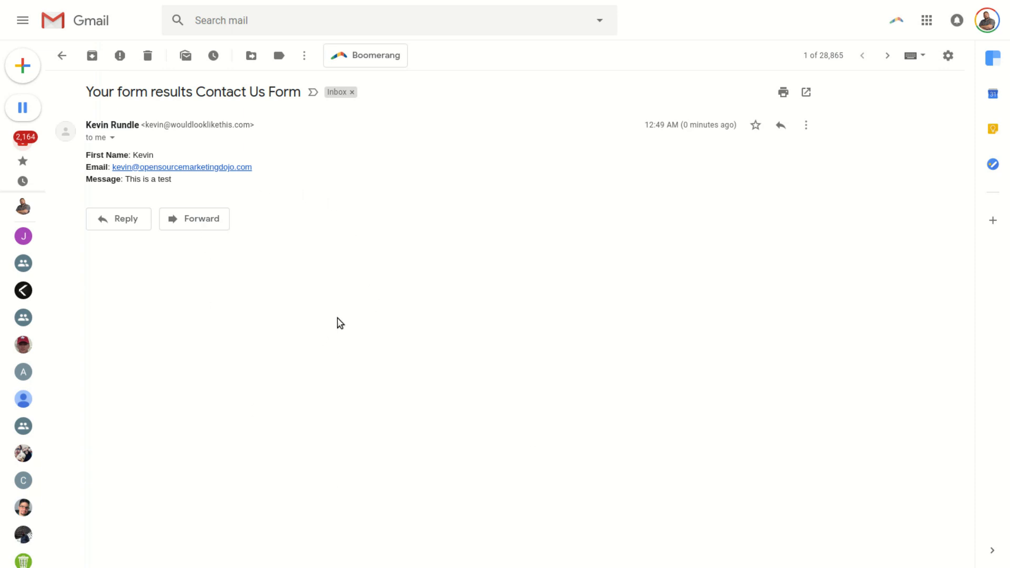
mouse_move(415, 232)
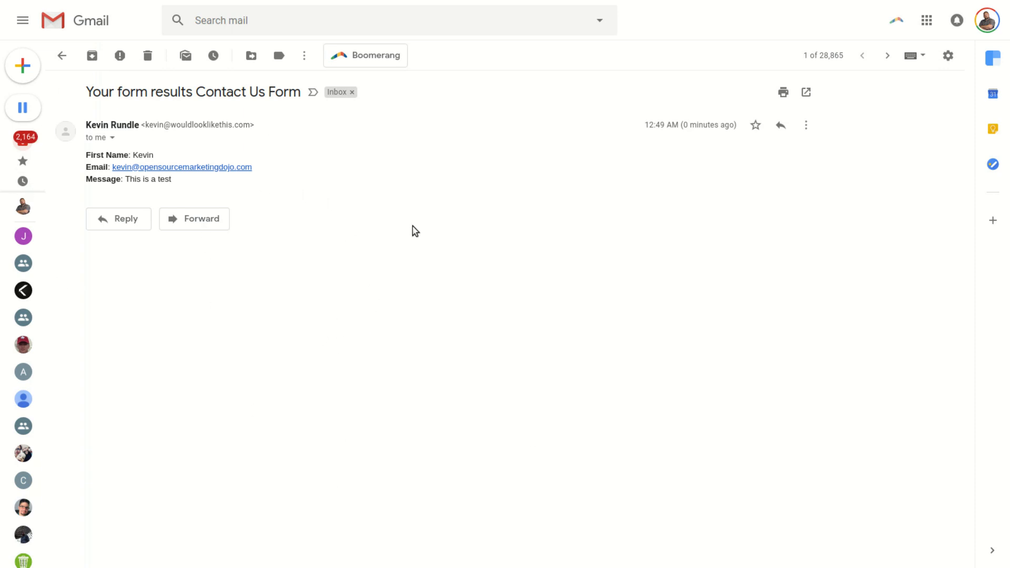
mouse_move(897, 233)
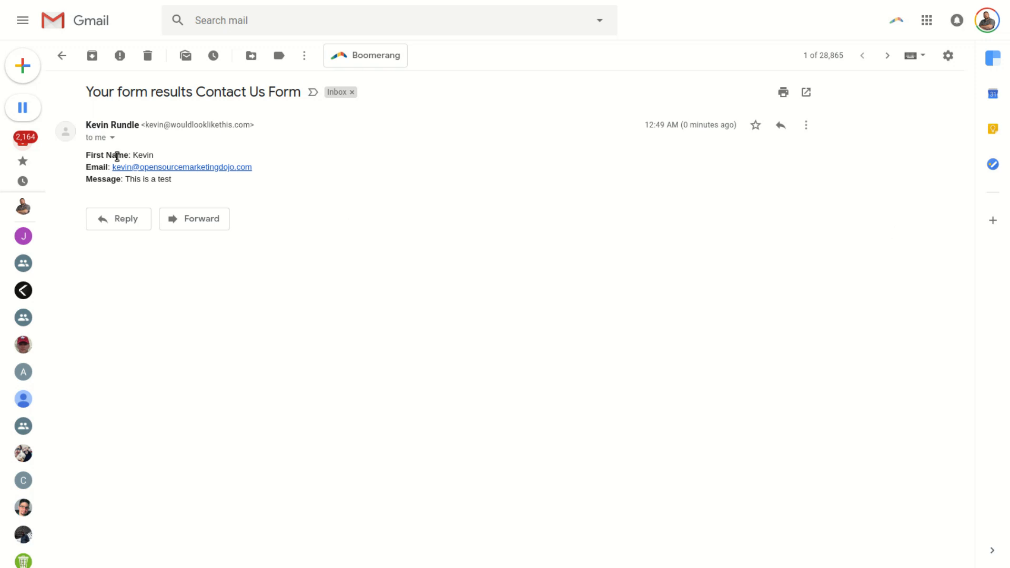
mouse_move(807, 231)
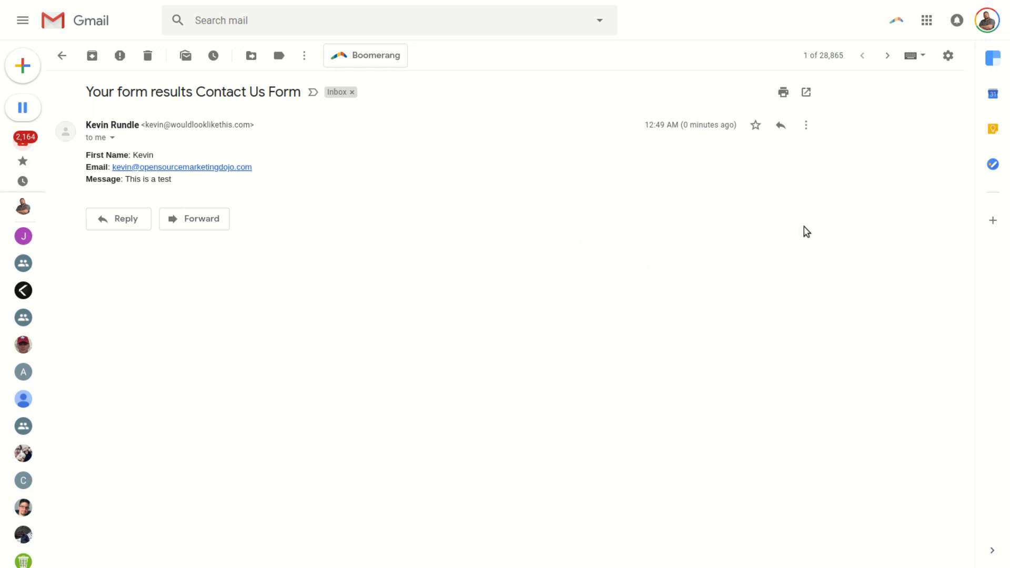
mouse_move(119, 272)
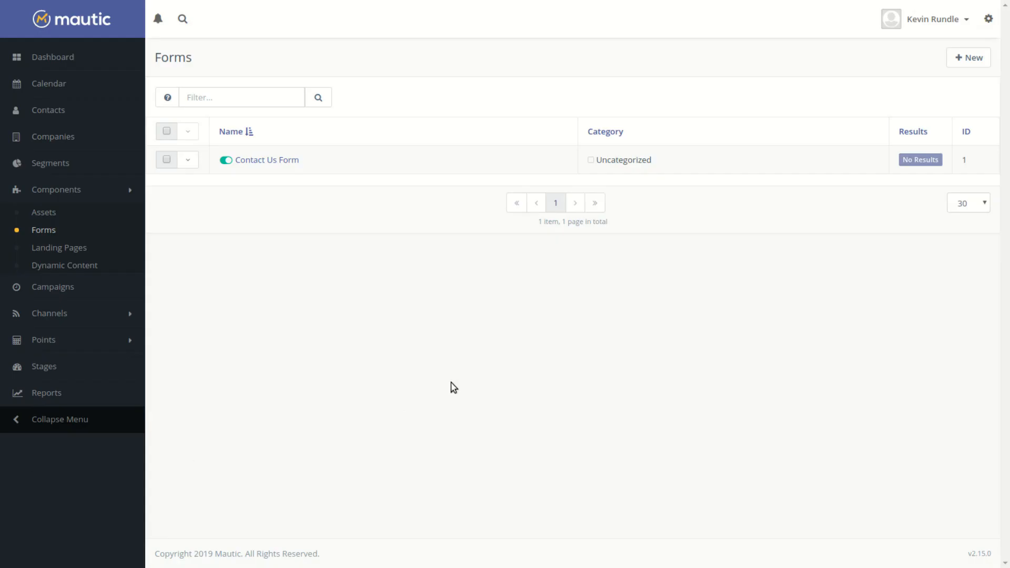
mouse_move(49, 110)
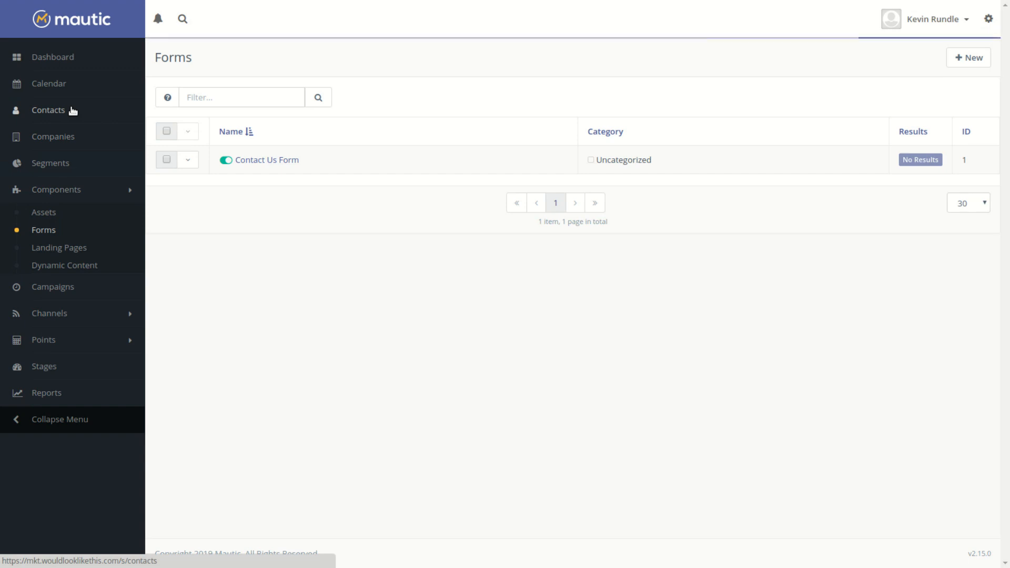
Show Mautic's contacts list containing the new contact Kevin from the test submission.
left_click(48, 109)
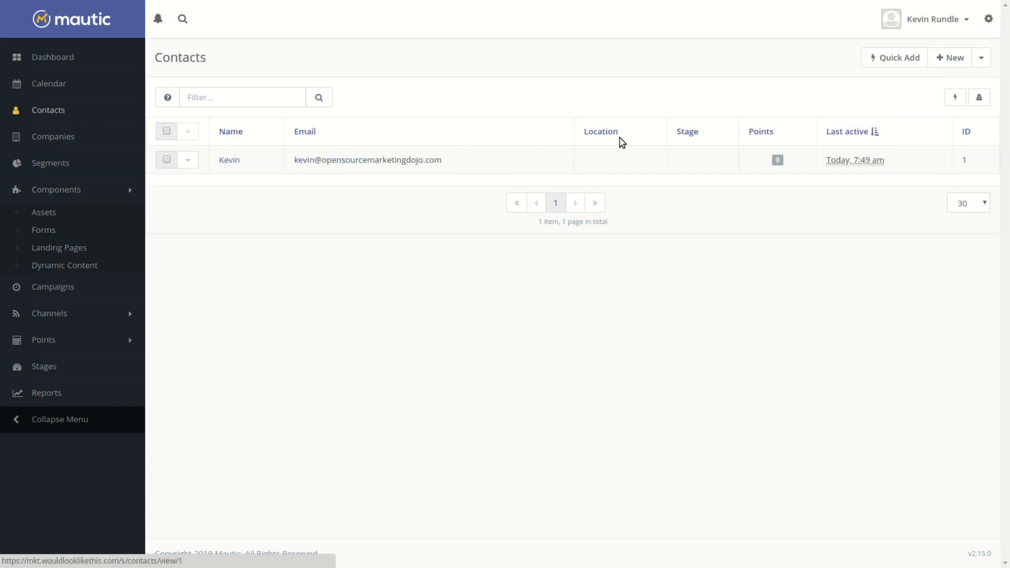
mouse_move(750, 465)
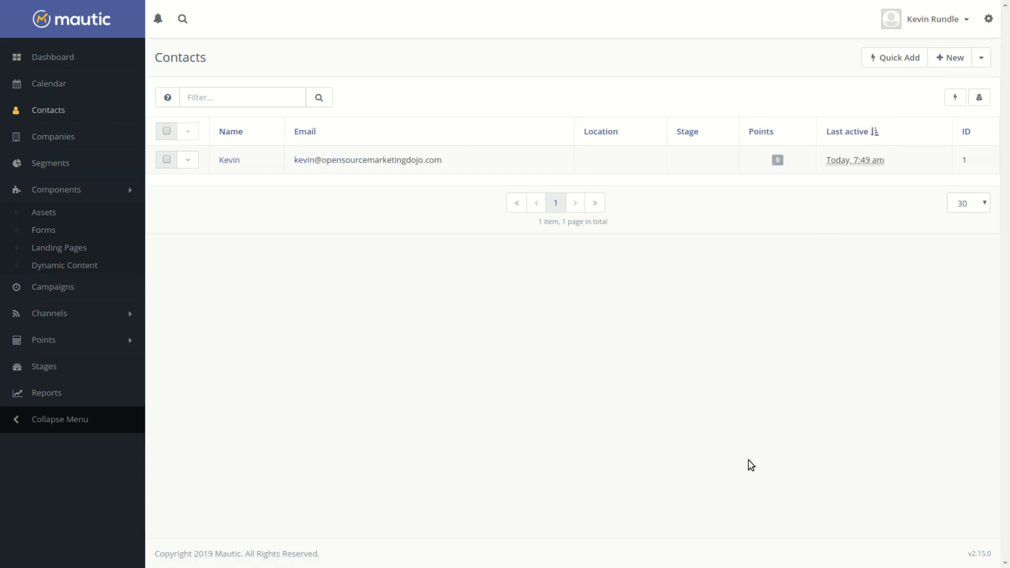
mouse_move(335, 209)
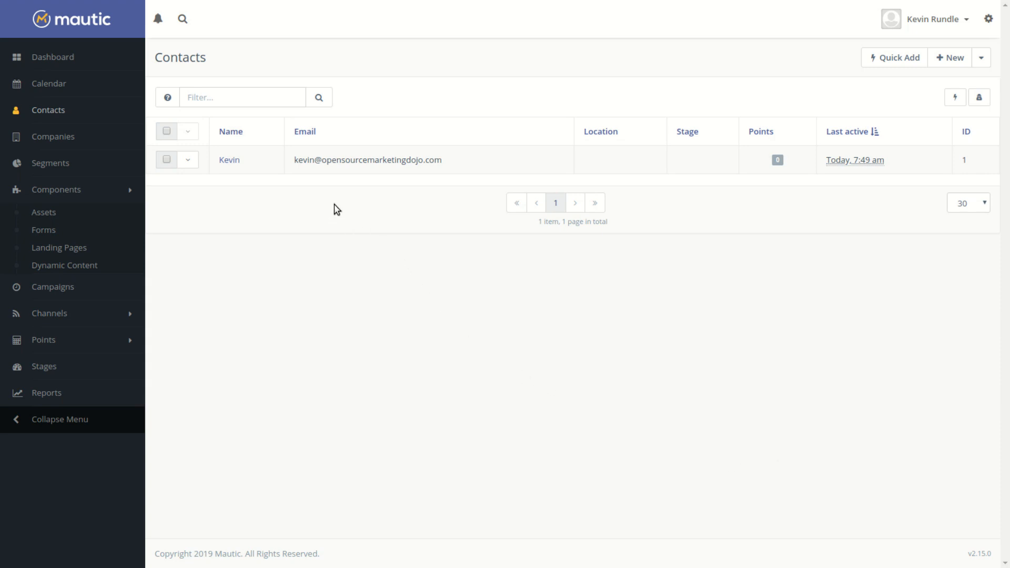
mouse_move(410, 176)
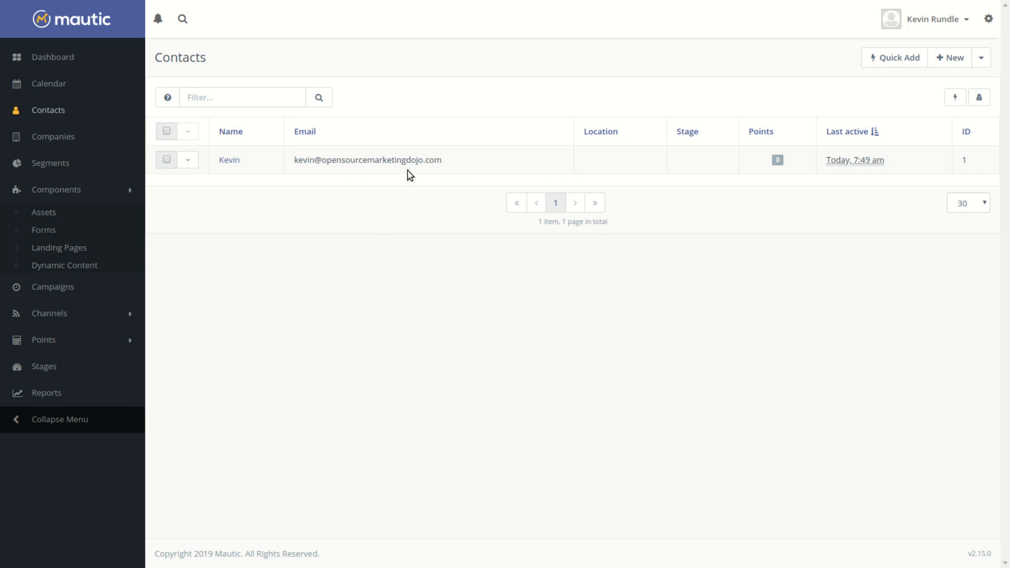
left_click(228, 160)
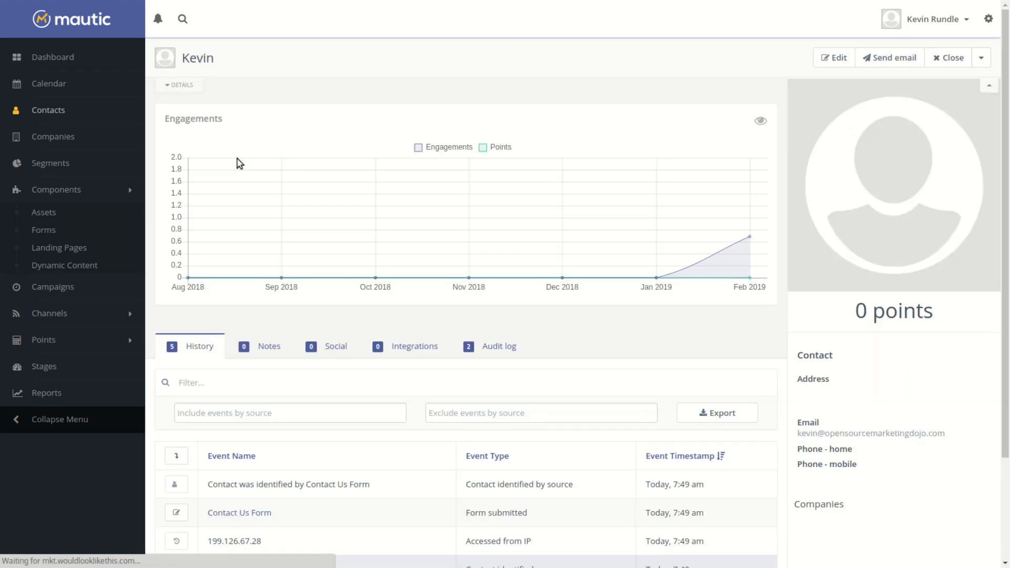
scroll("down", 3)
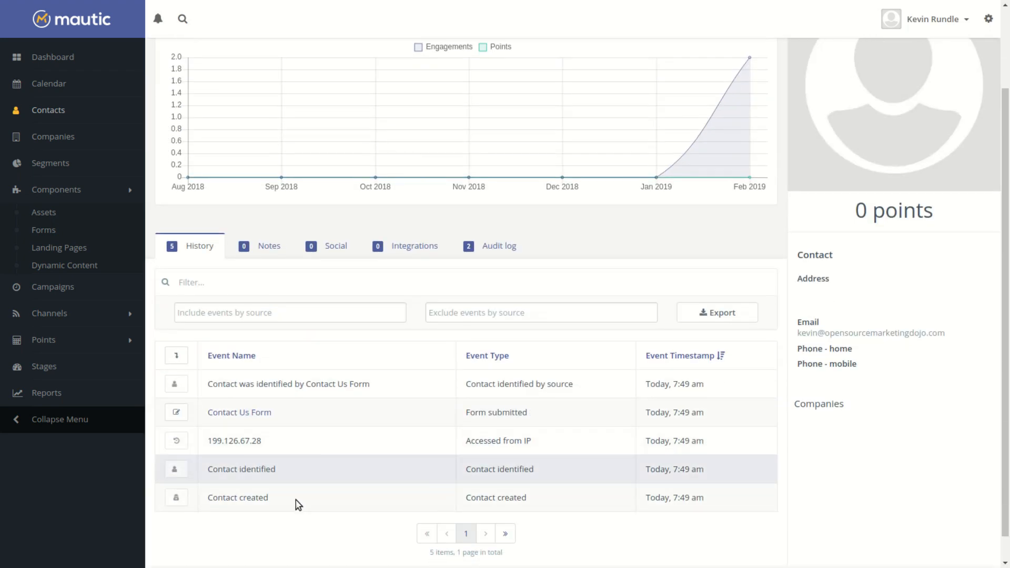
mouse_move(257, 412)
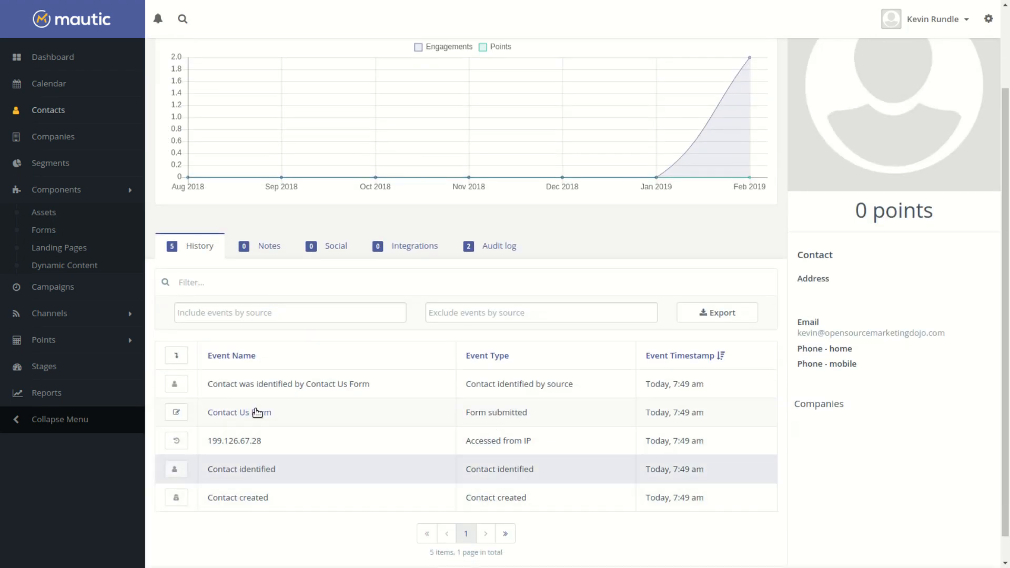
mouse_move(271, 444)
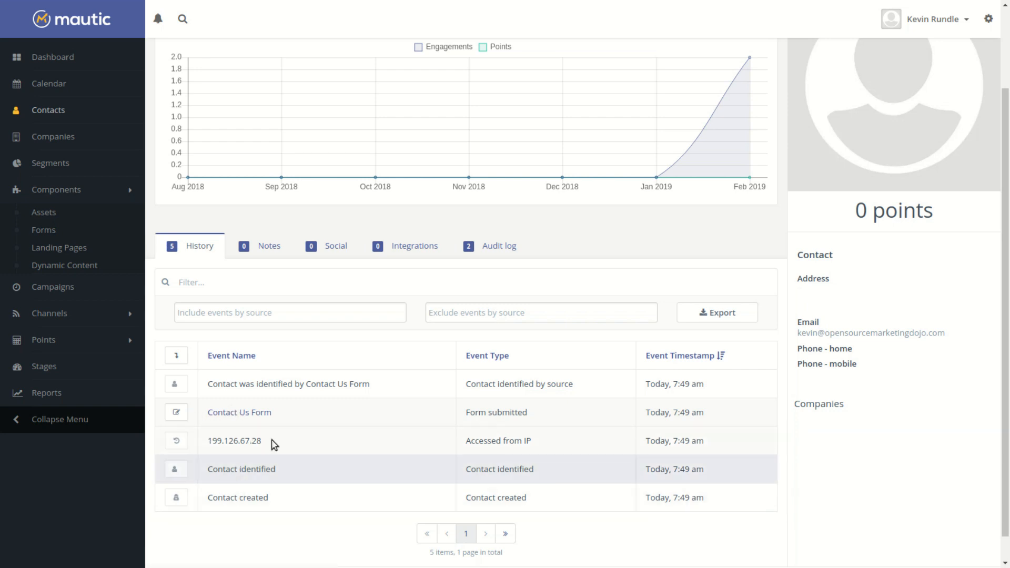
mouse_move(217, 417)
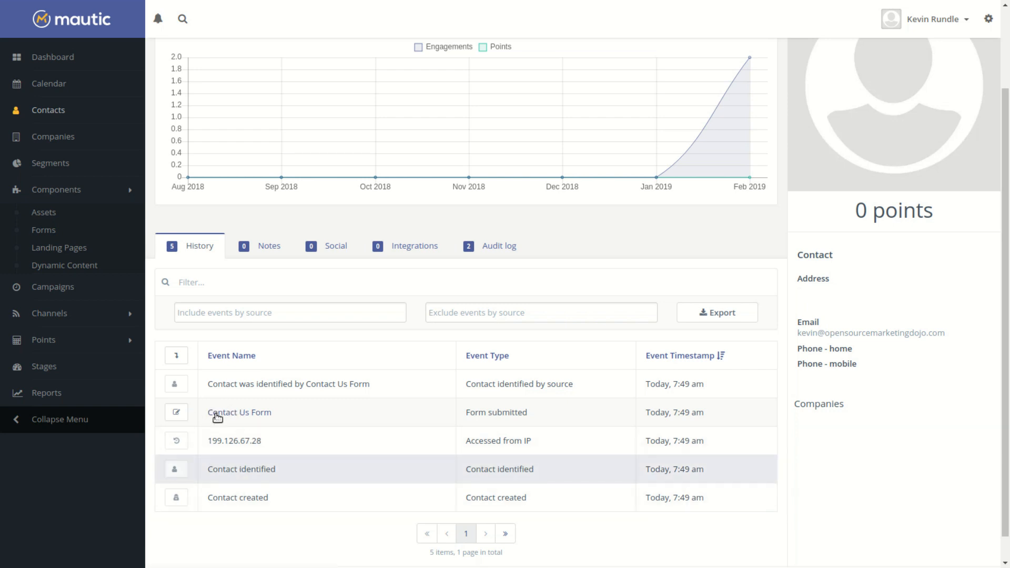
mouse_move(550, 378)
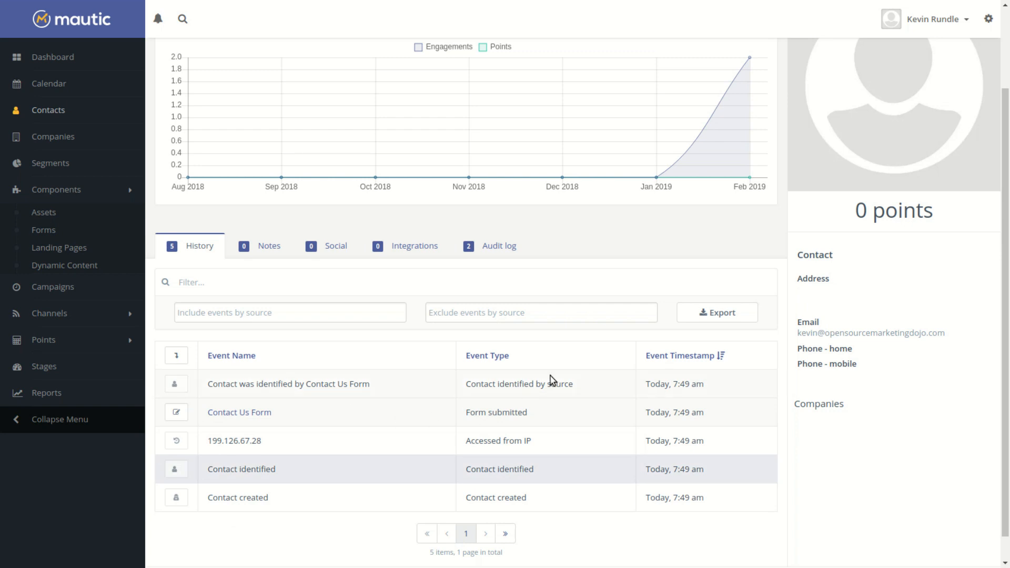
mouse_move(245, 422)
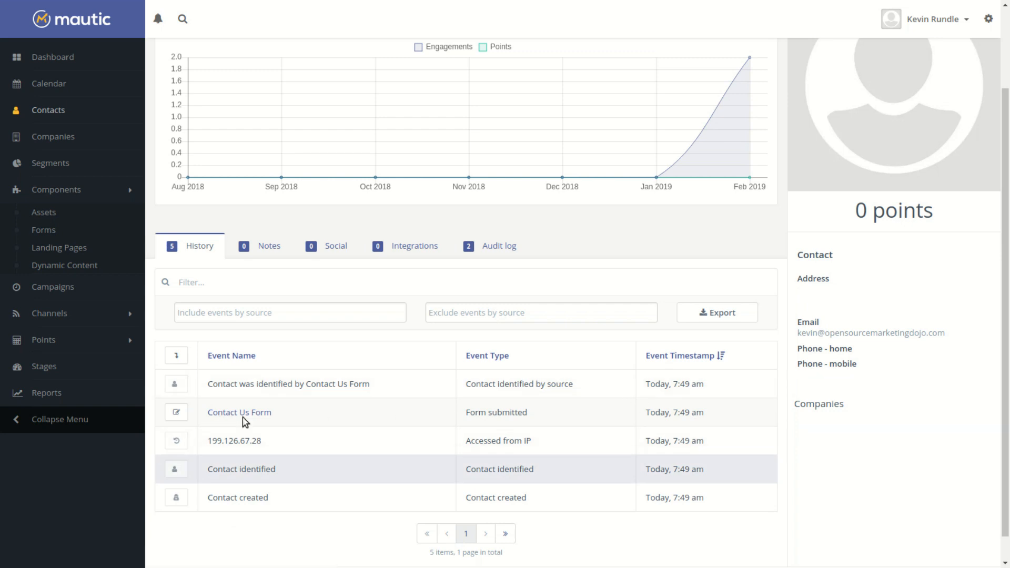
scroll("up", 3)
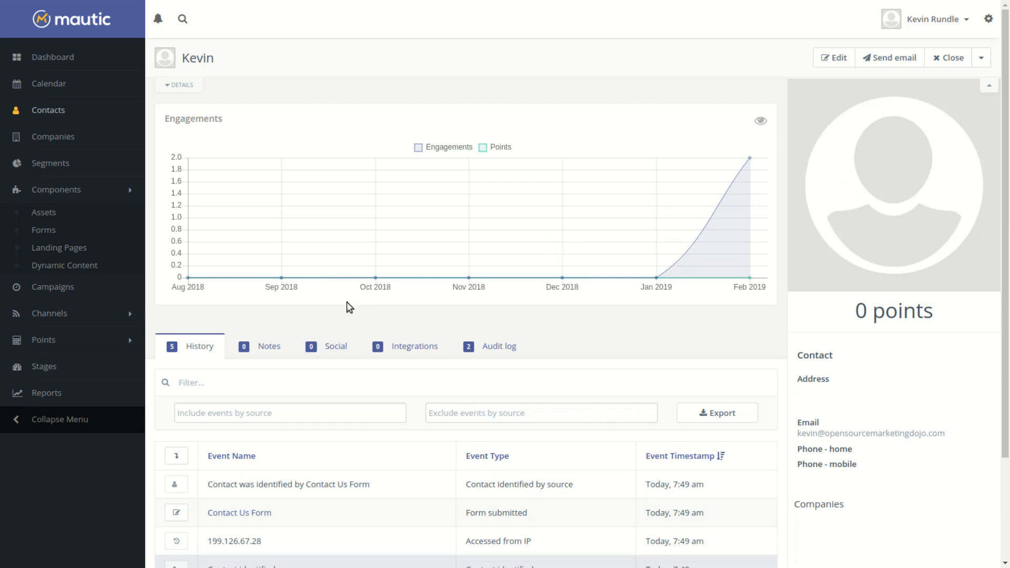
mouse_move(951, 57)
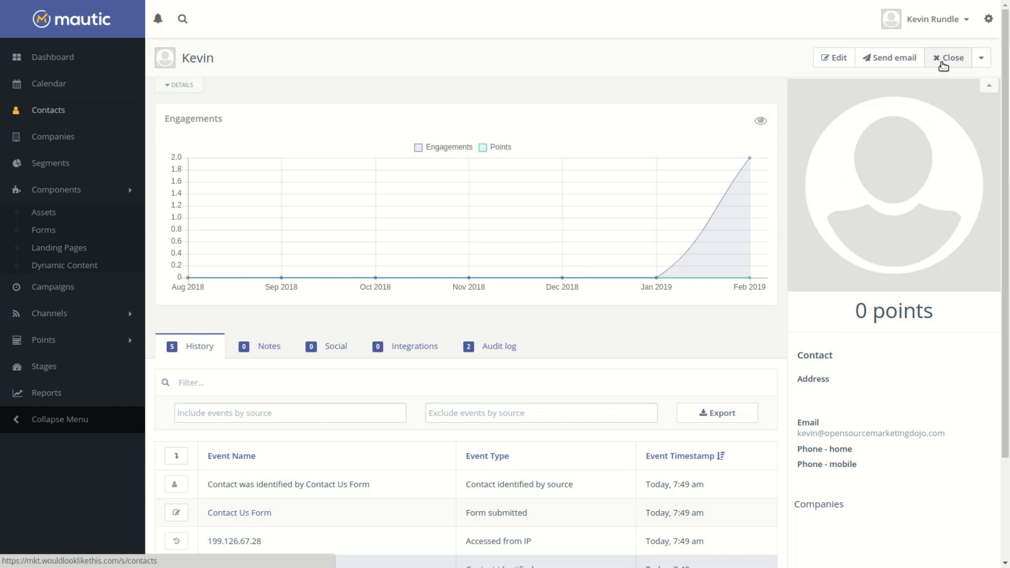
left_click(947, 57)
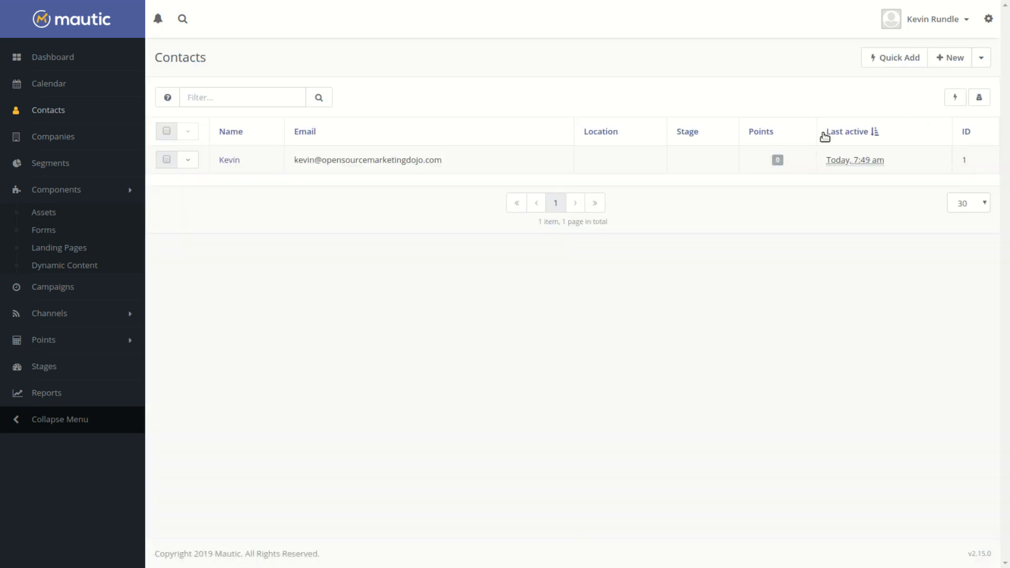
mouse_move(393, 407)
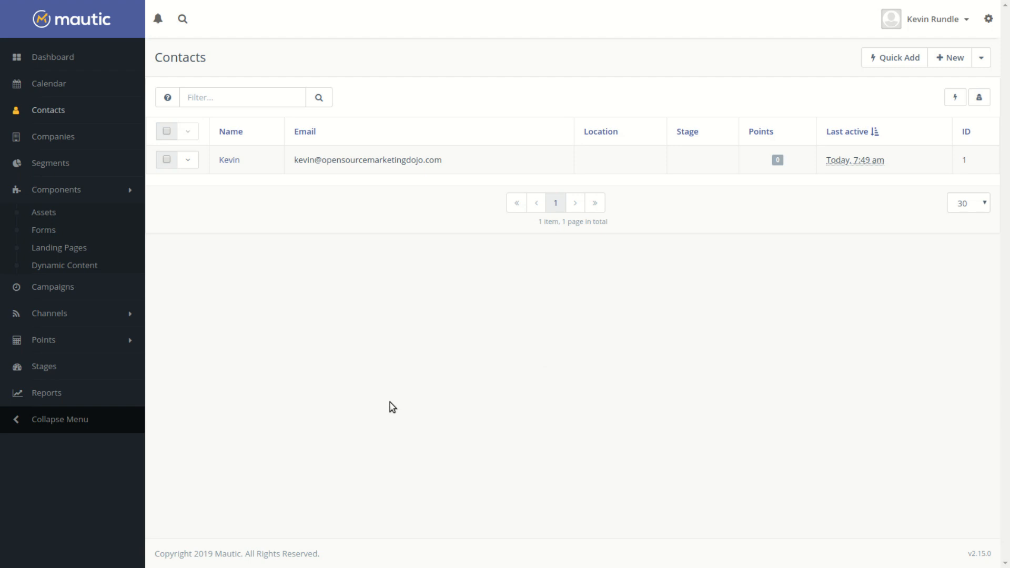
mouse_move(363, 449)
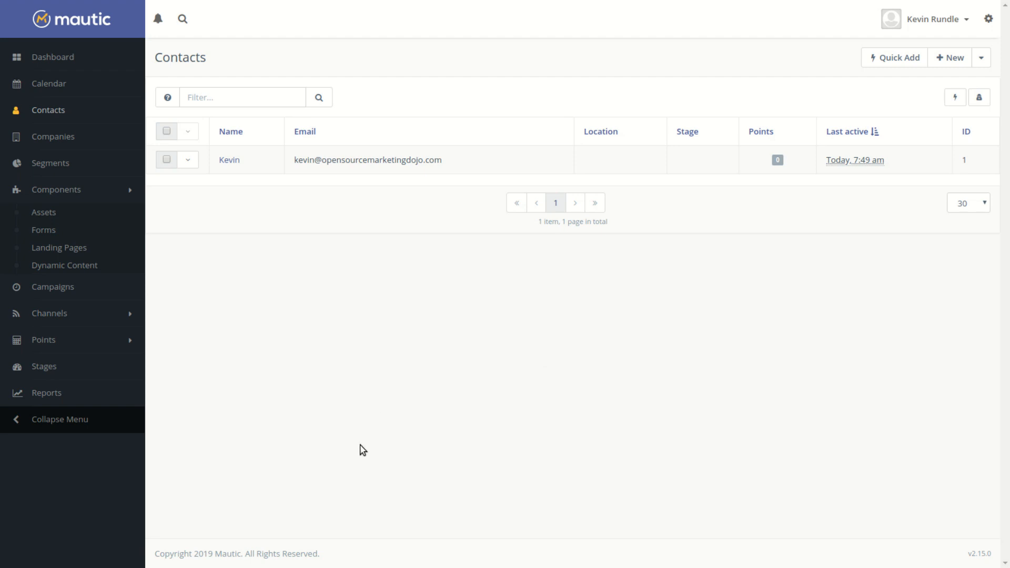
mouse_move(297, 504)
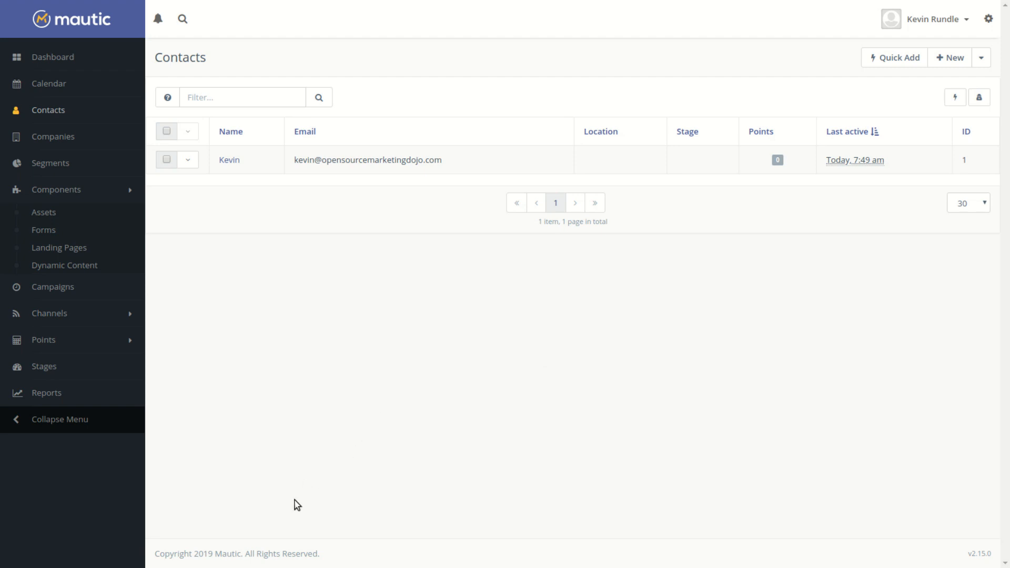
mouse_move(274, 495)
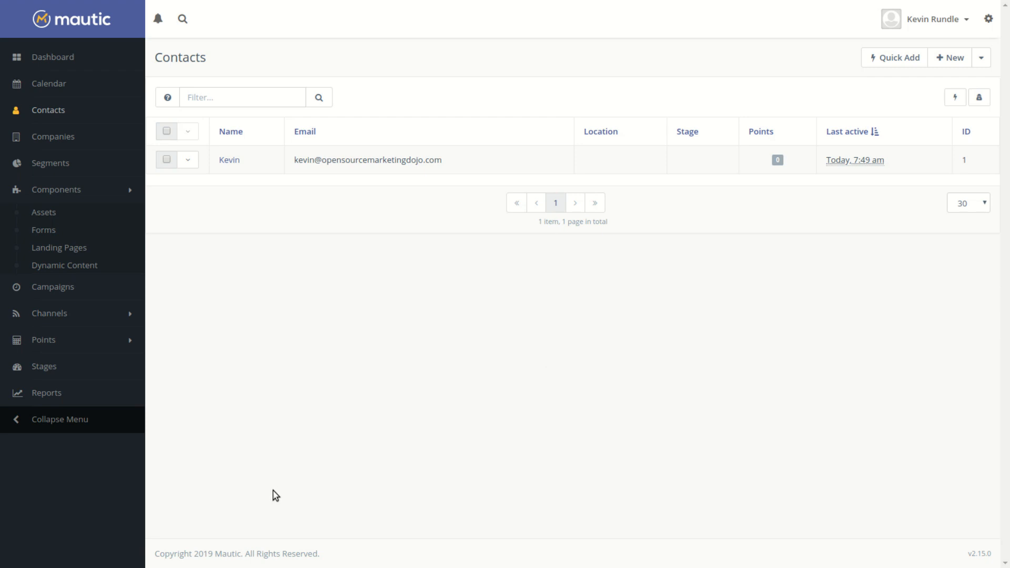